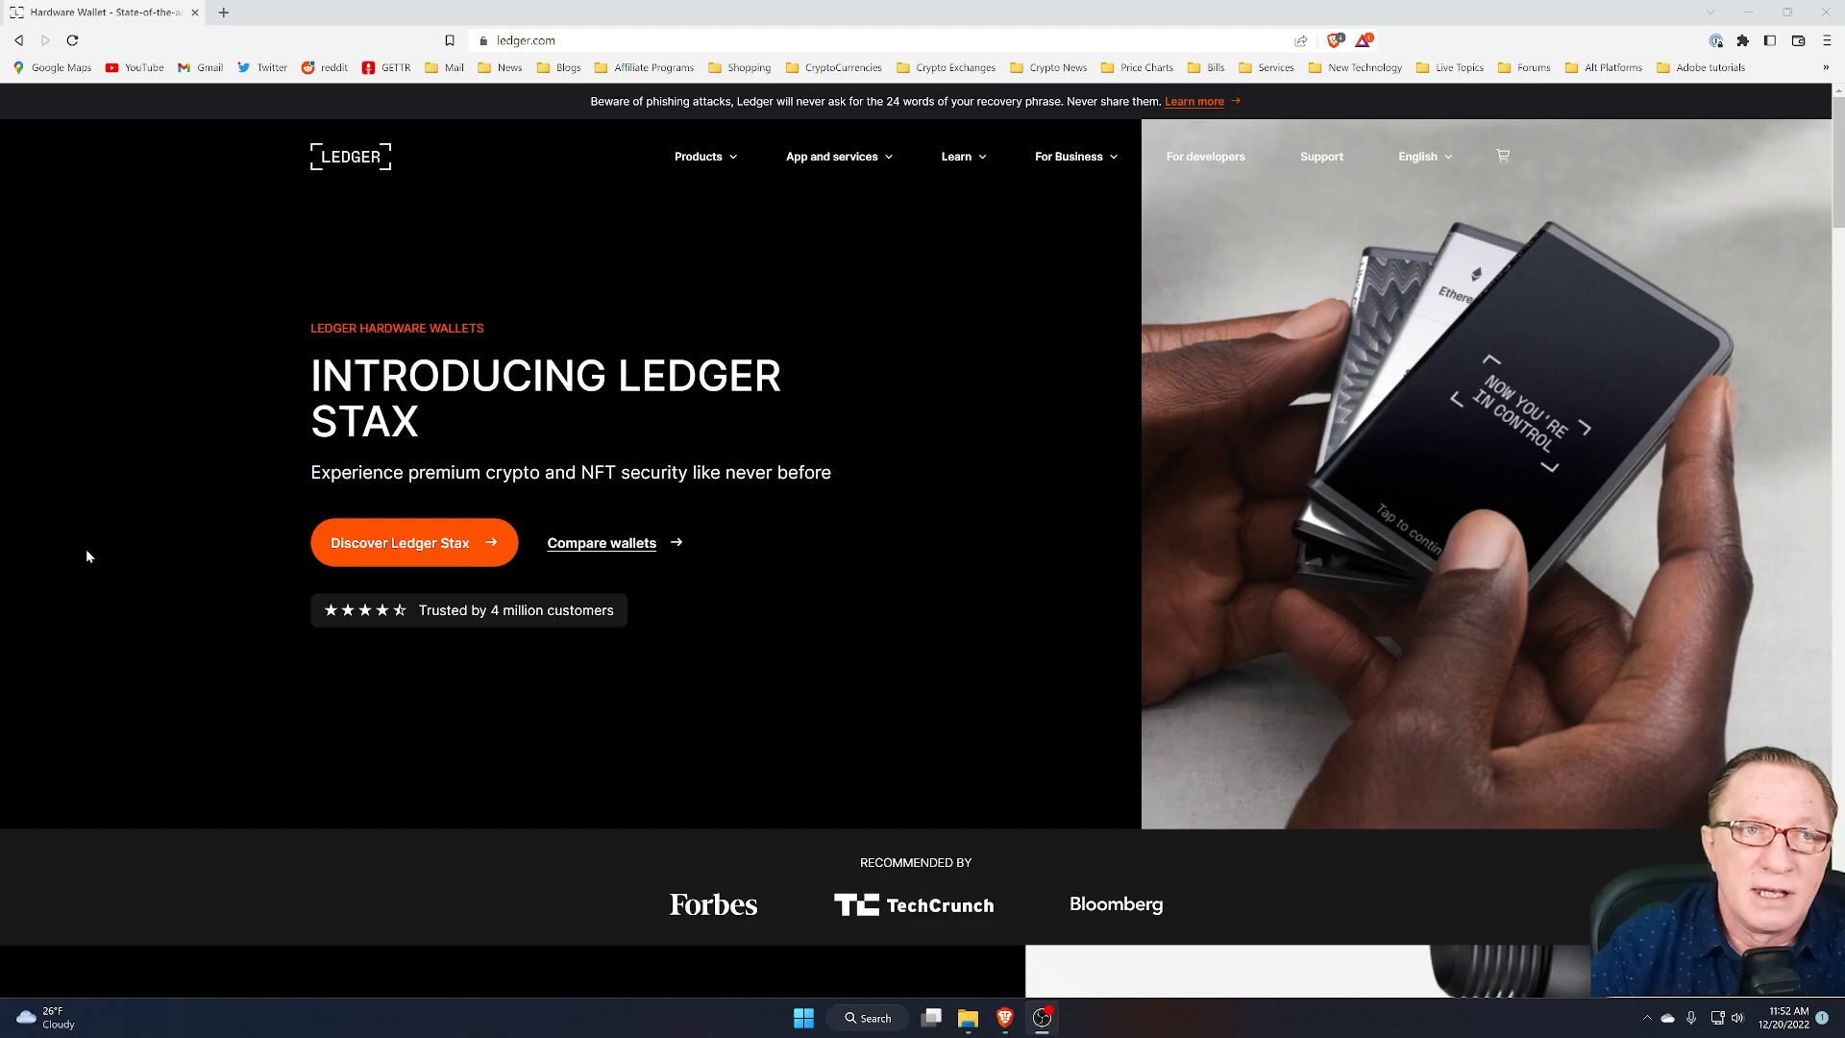
{"action": "mouse_move", "coordinate": [164, 476]}
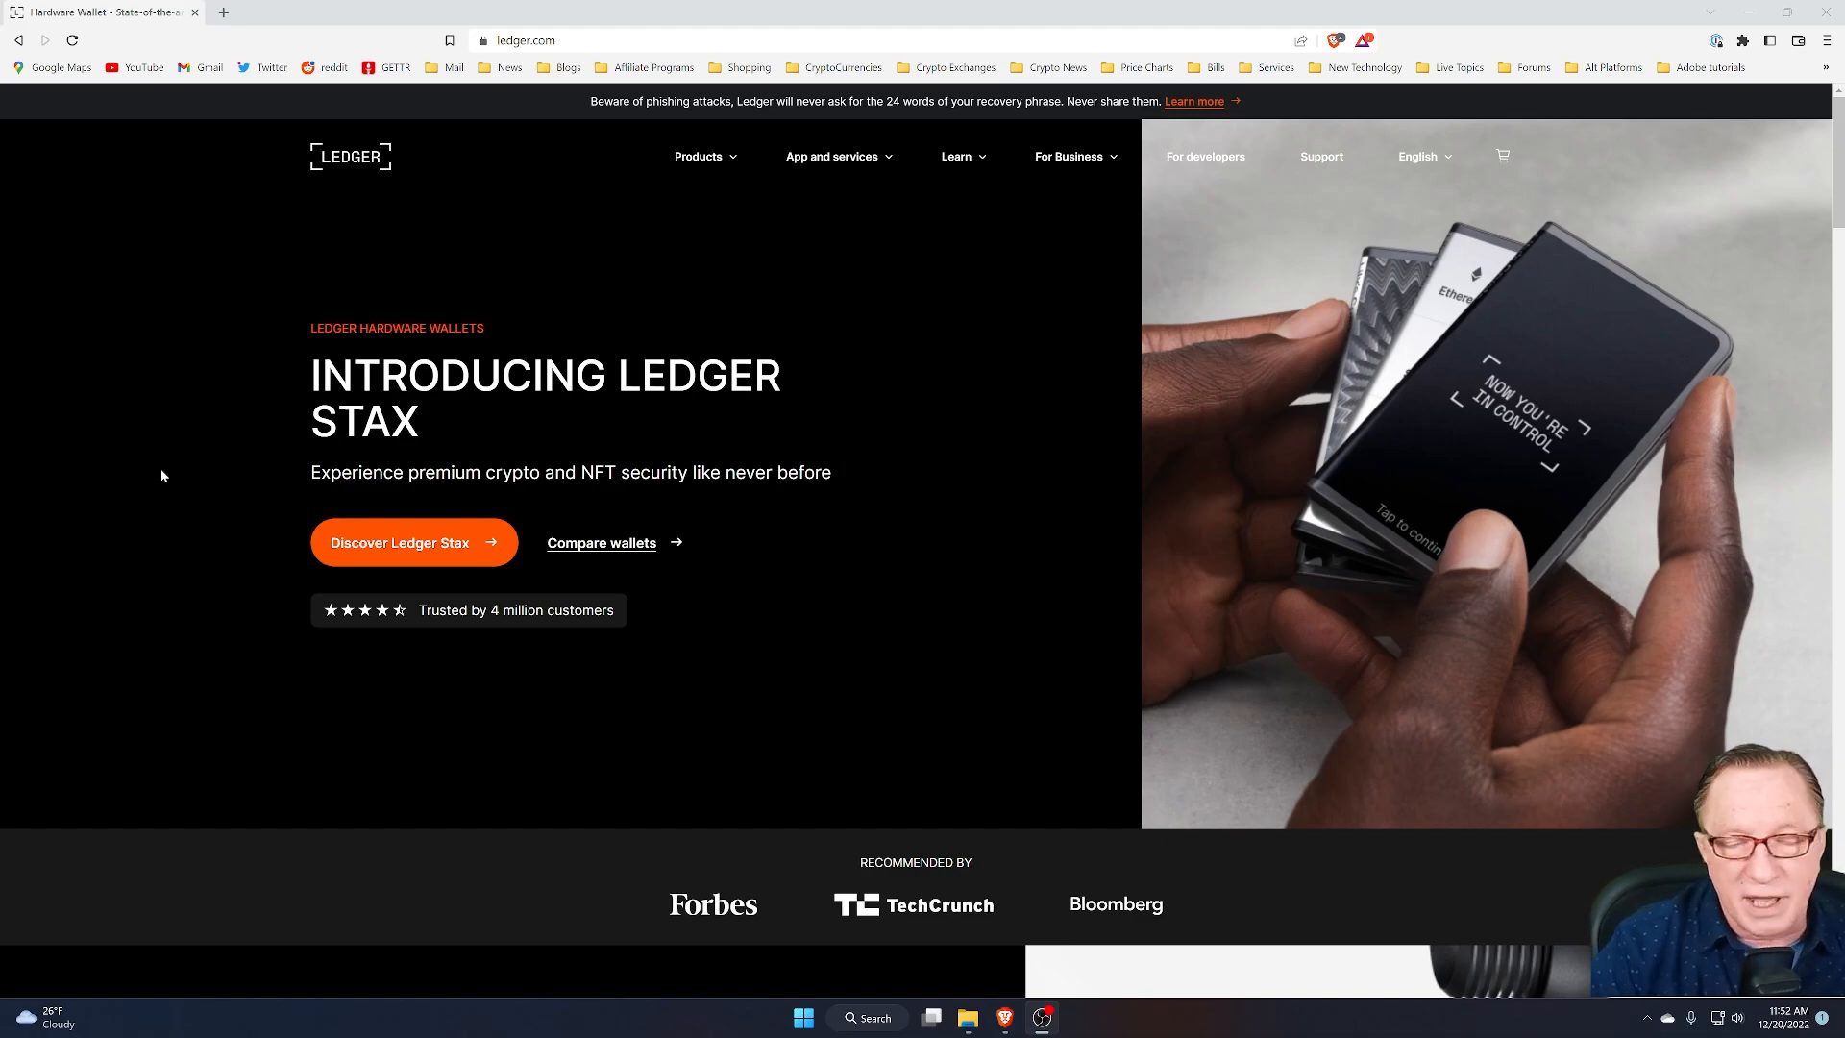
{"action": "mouse_move", "coordinate": [870, 175]}
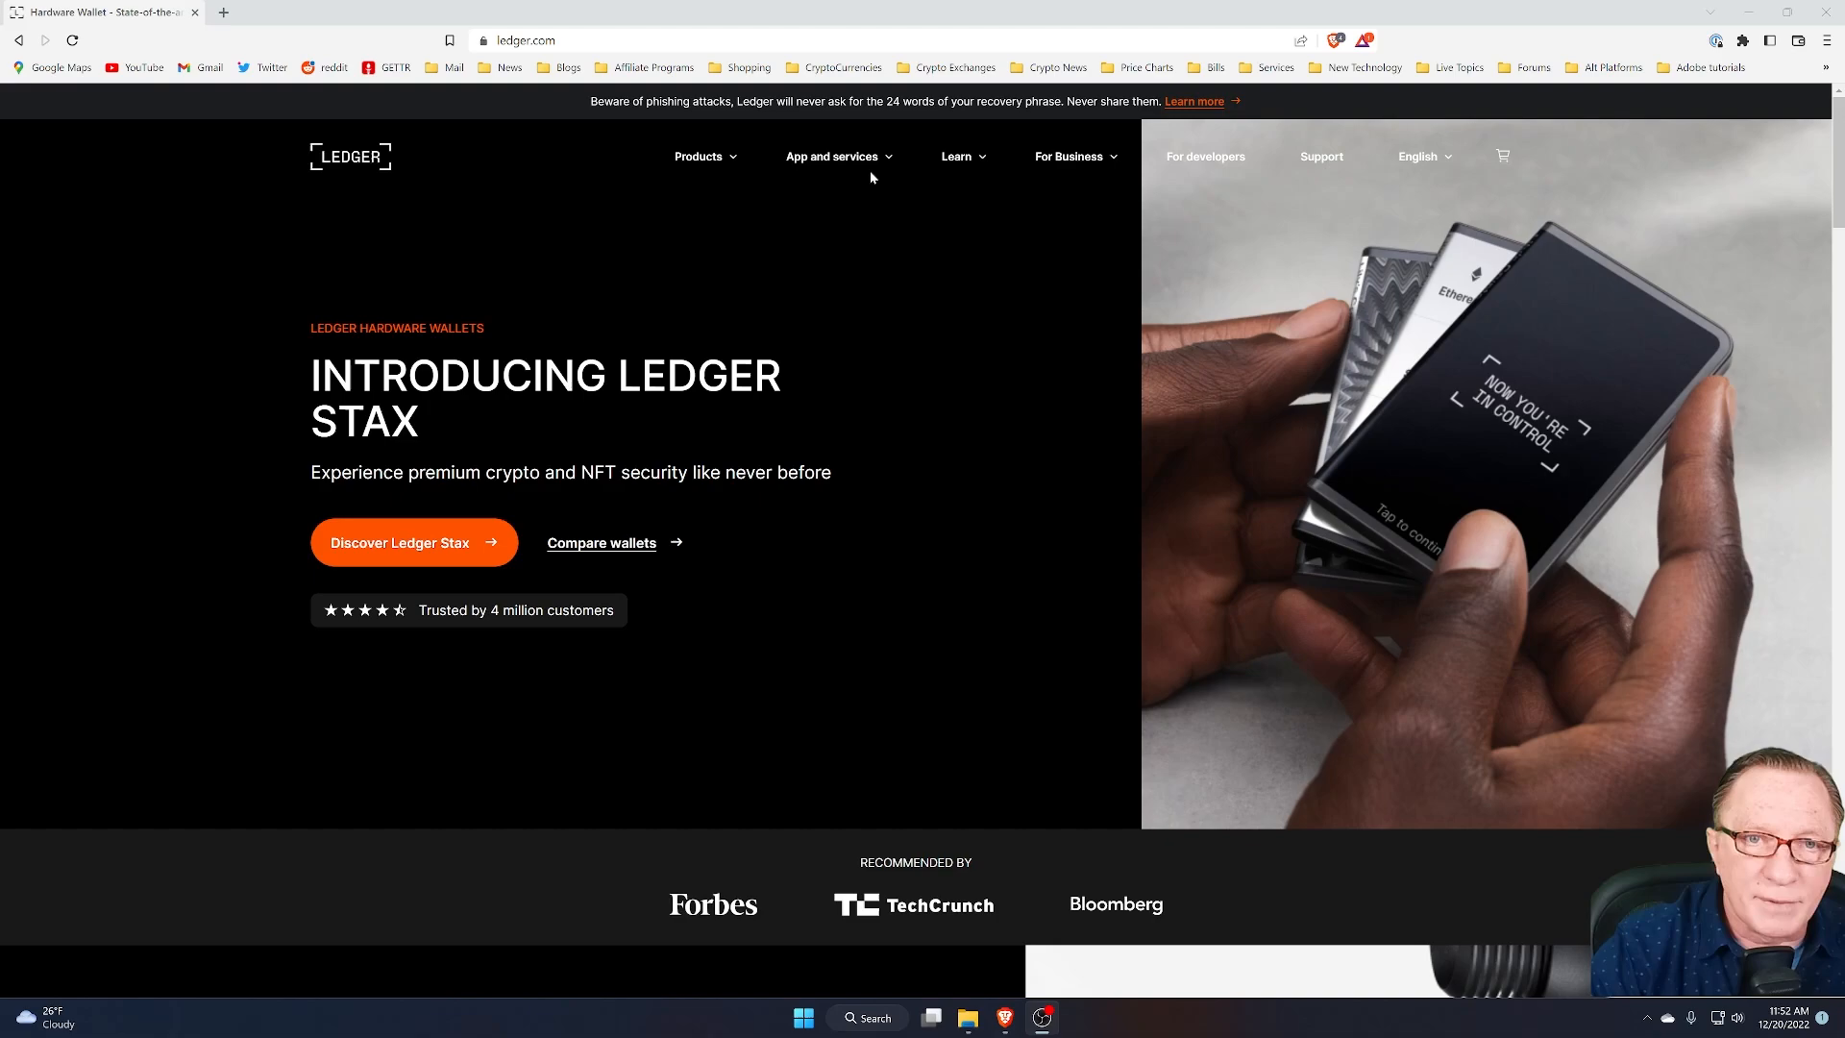
Step: Open Ledger Market from the ledger.com App and services menu
{"action": "left_click", "coordinate": [832, 157]}
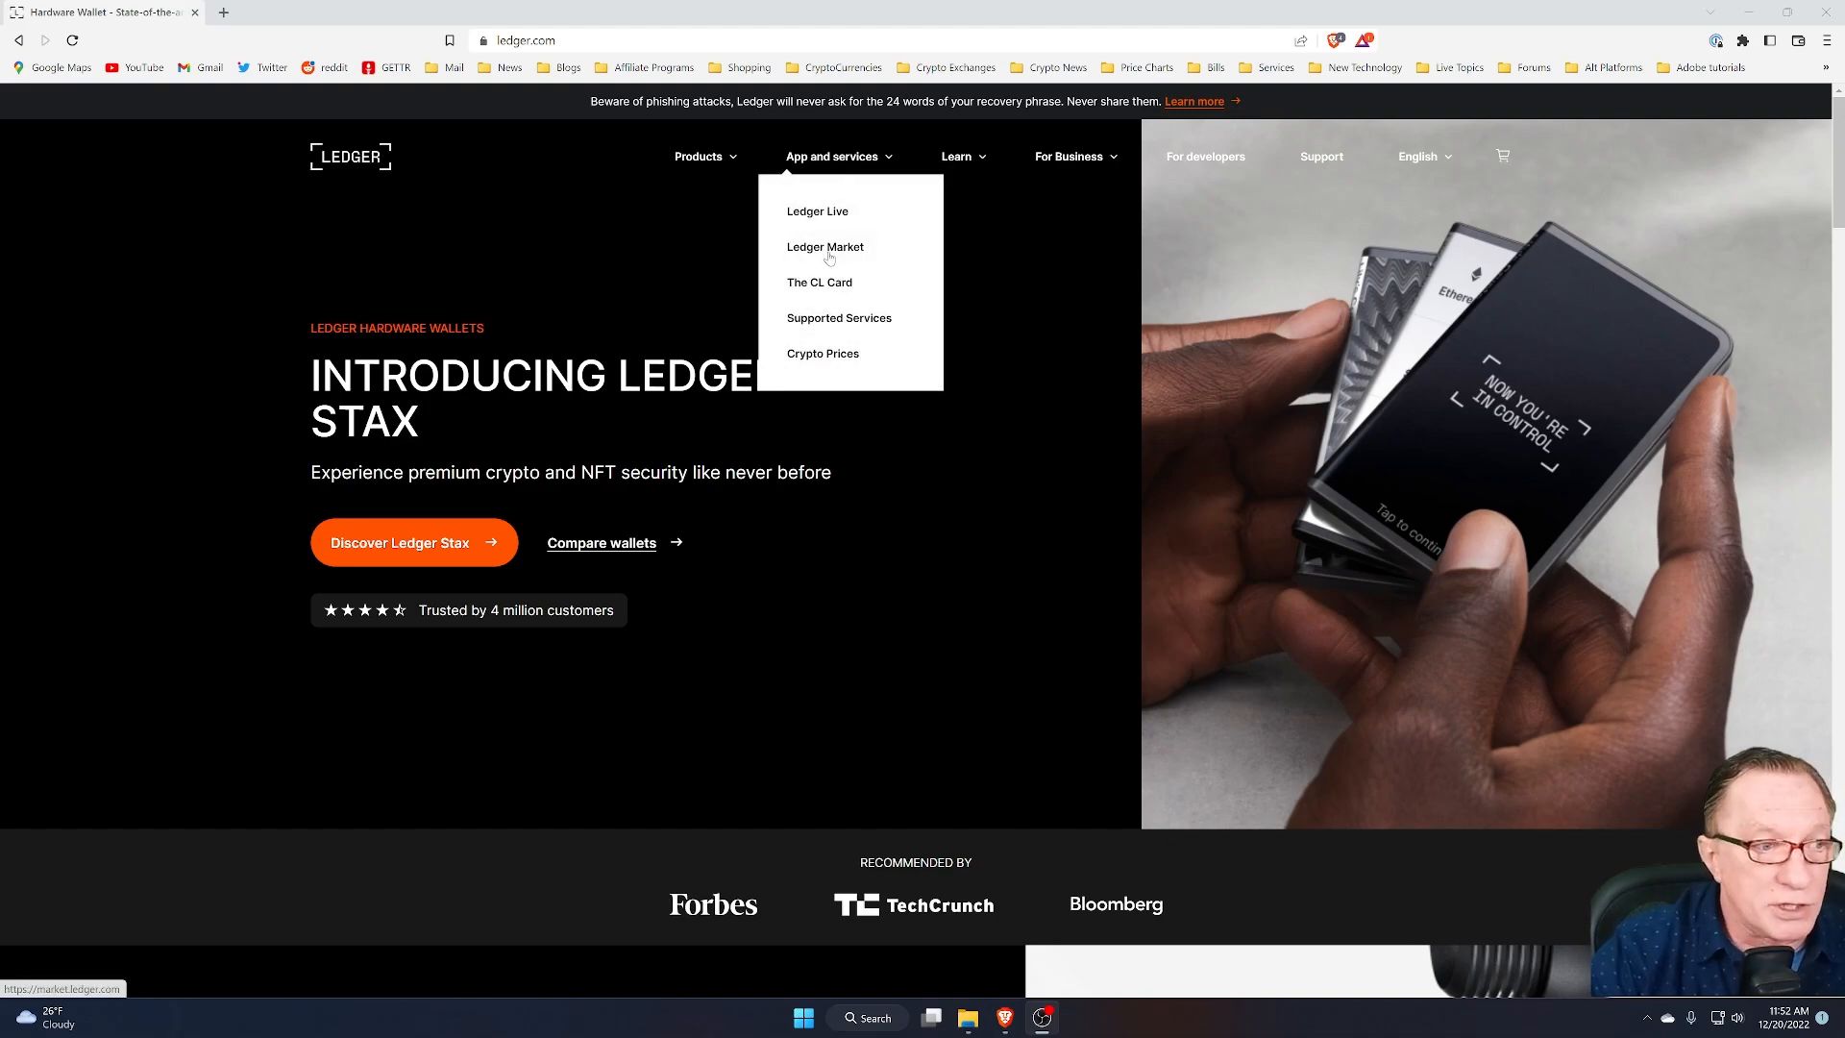
{"action": "left_click", "coordinate": [824, 247]}
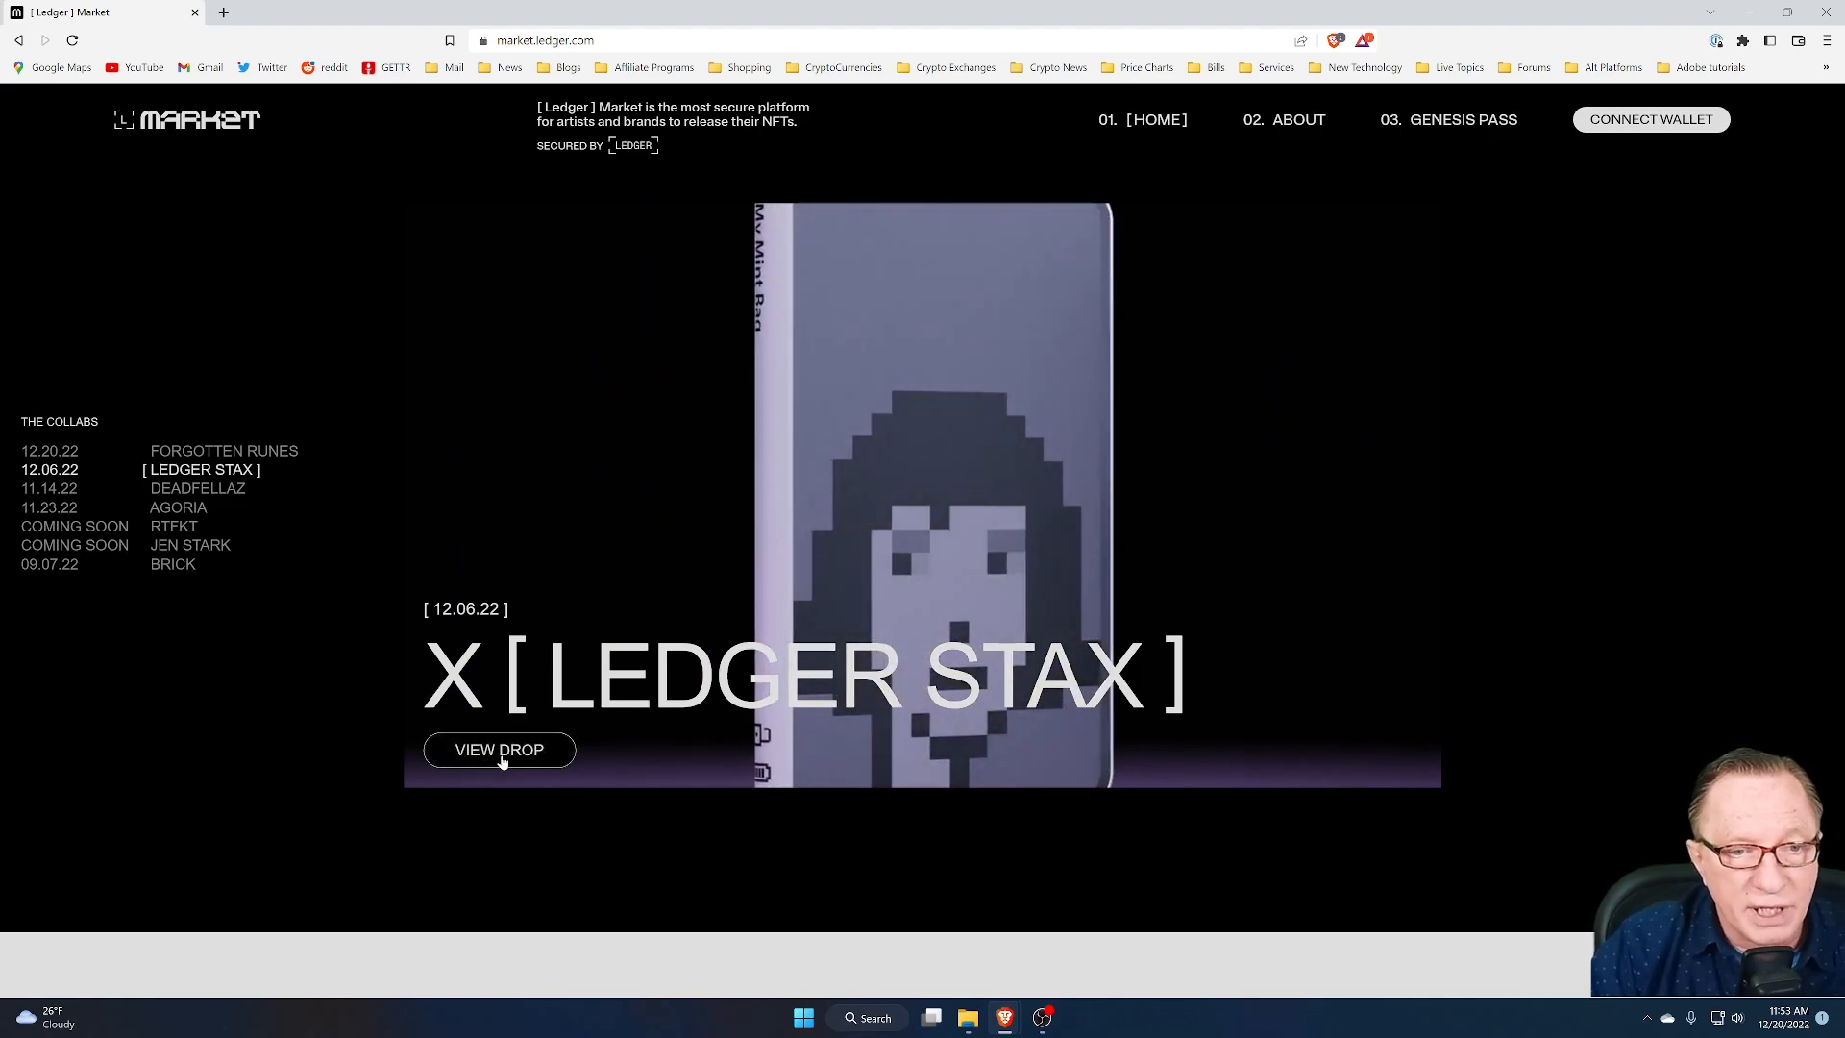
Step: Open the Ledger Stax drop and scroll to its two-NFT bundle description
{"action": "left_click", "coordinate": [500, 749]}
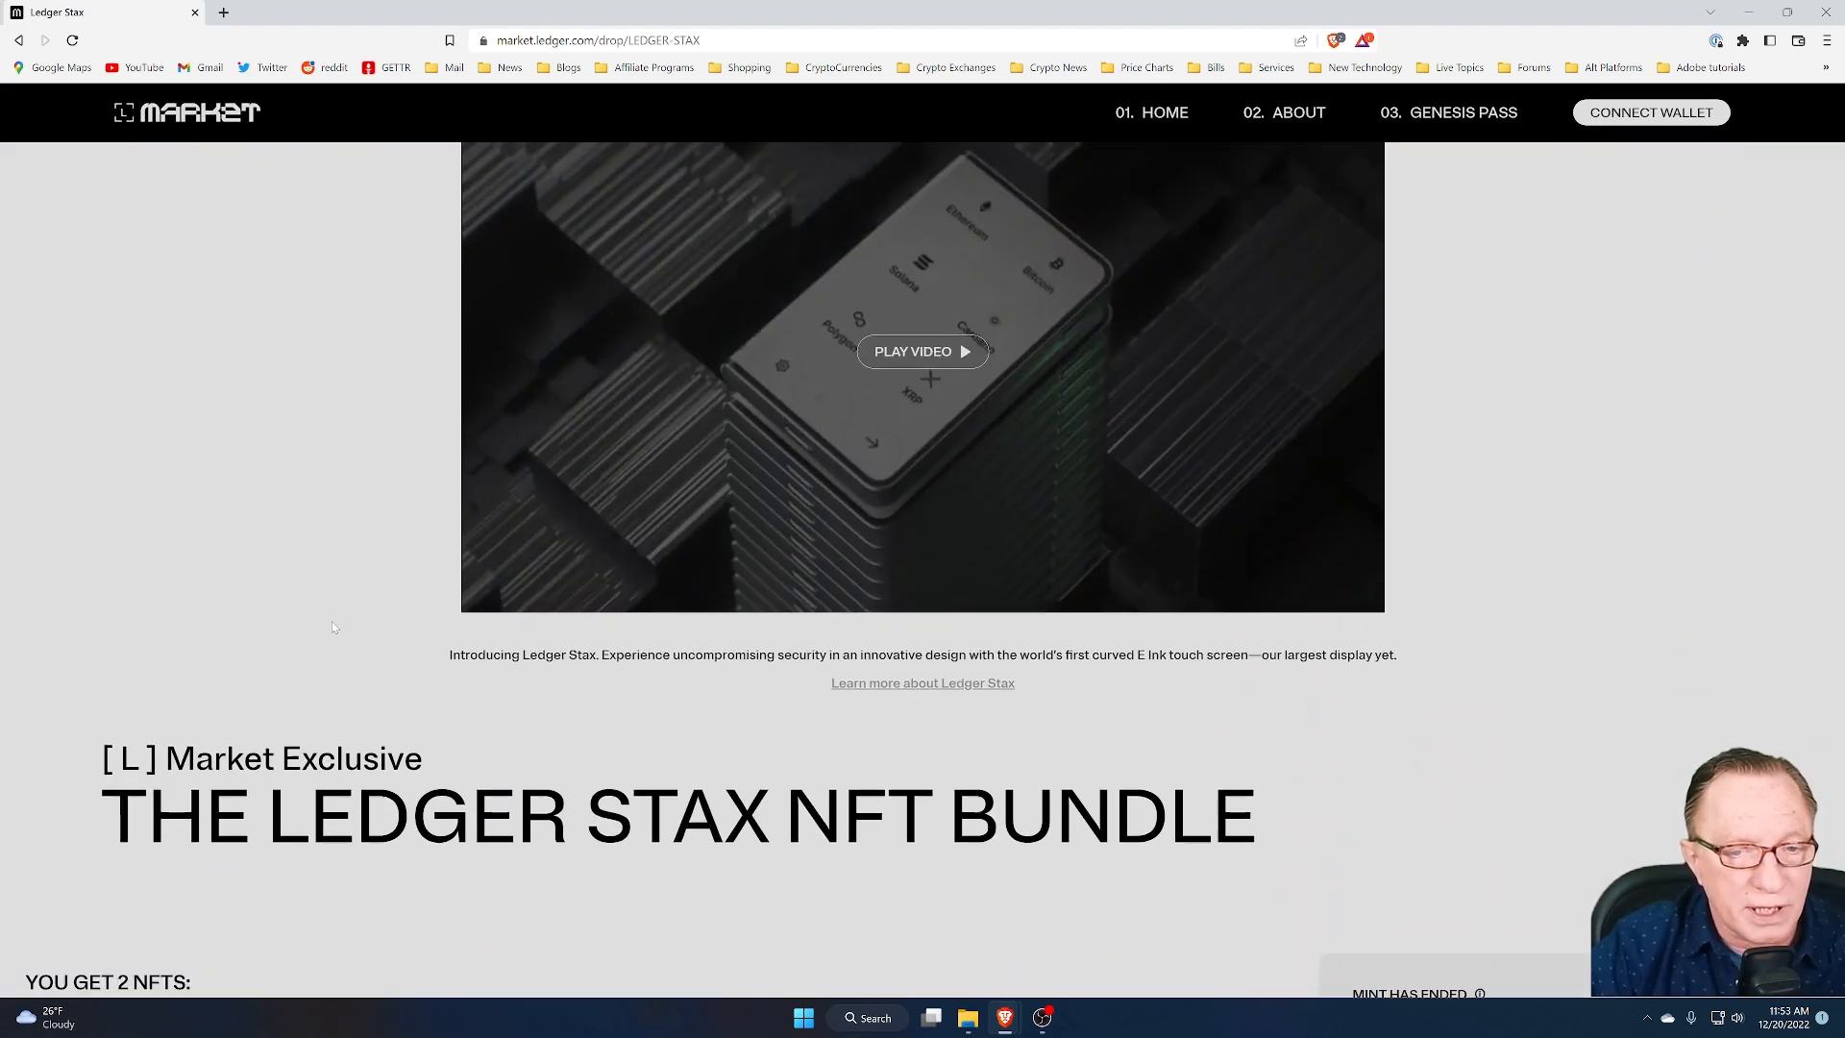
{"action": "scroll", "scroll_direction": "down", "scroll_amount": 3}
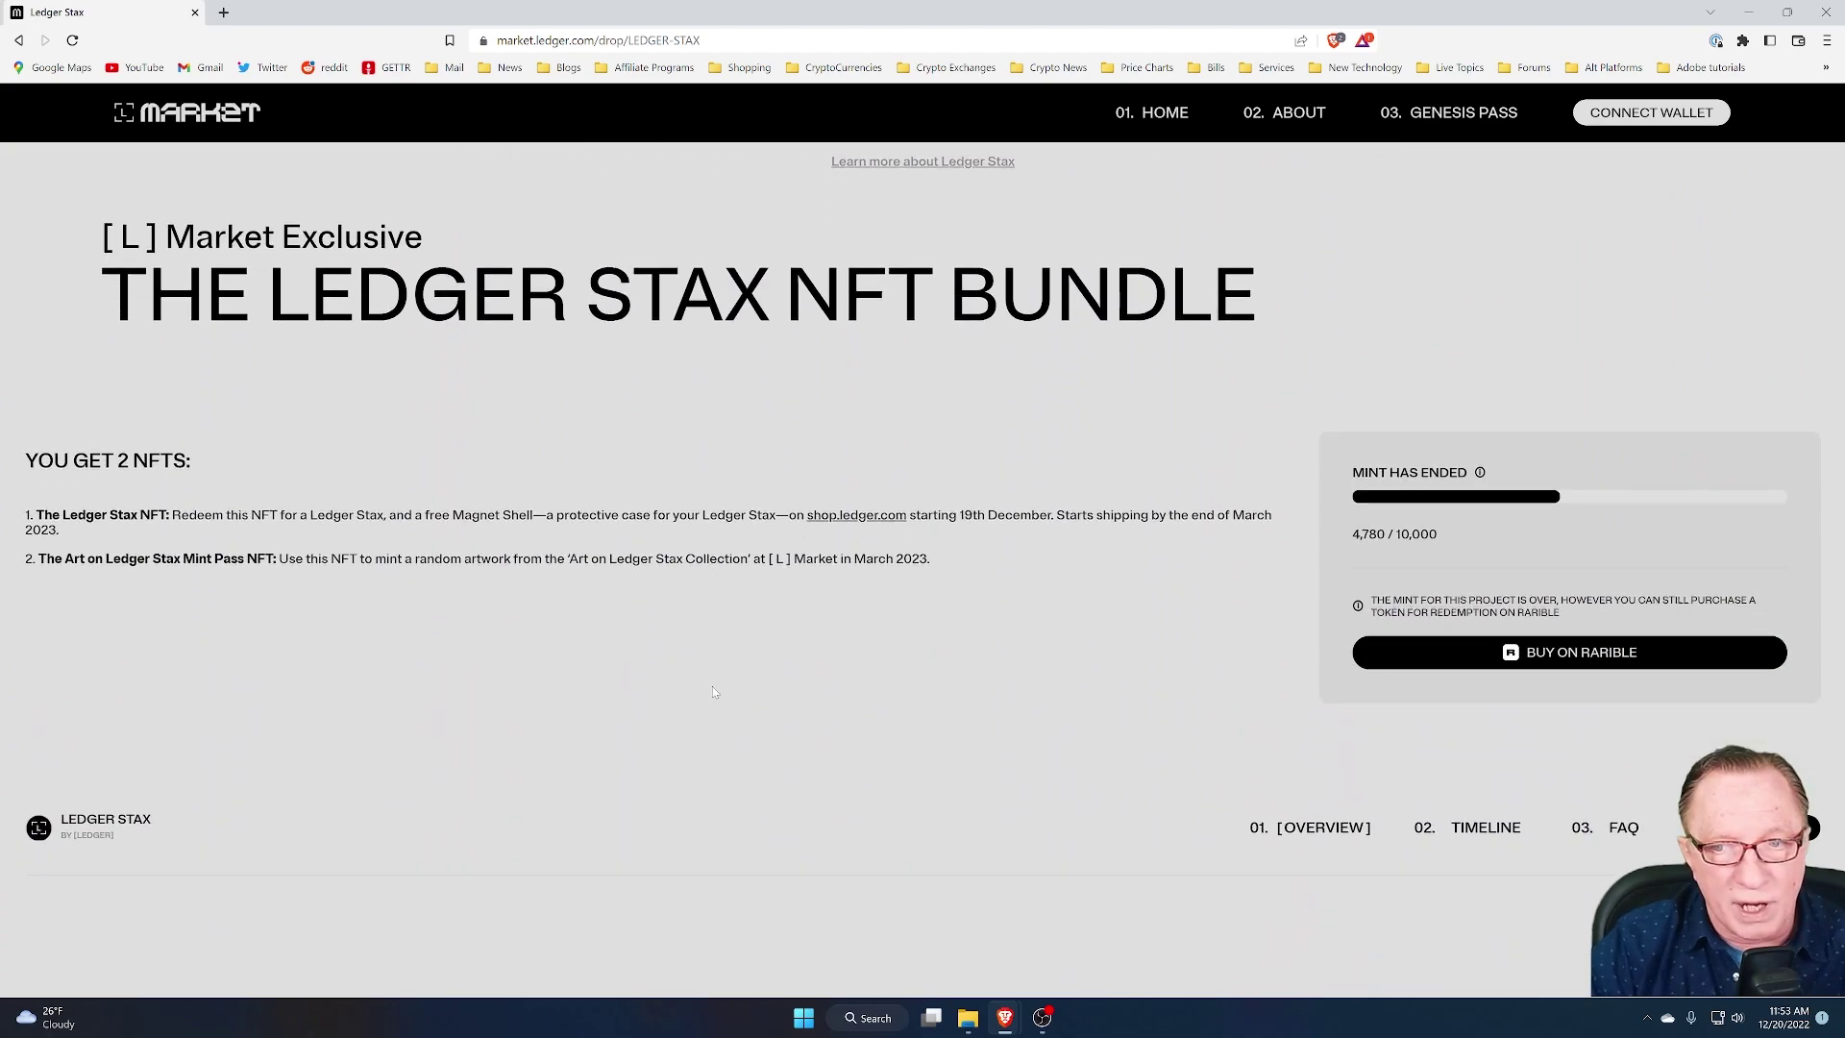
{"action": "scroll", "scroll_direction": "down", "scroll_amount": 3}
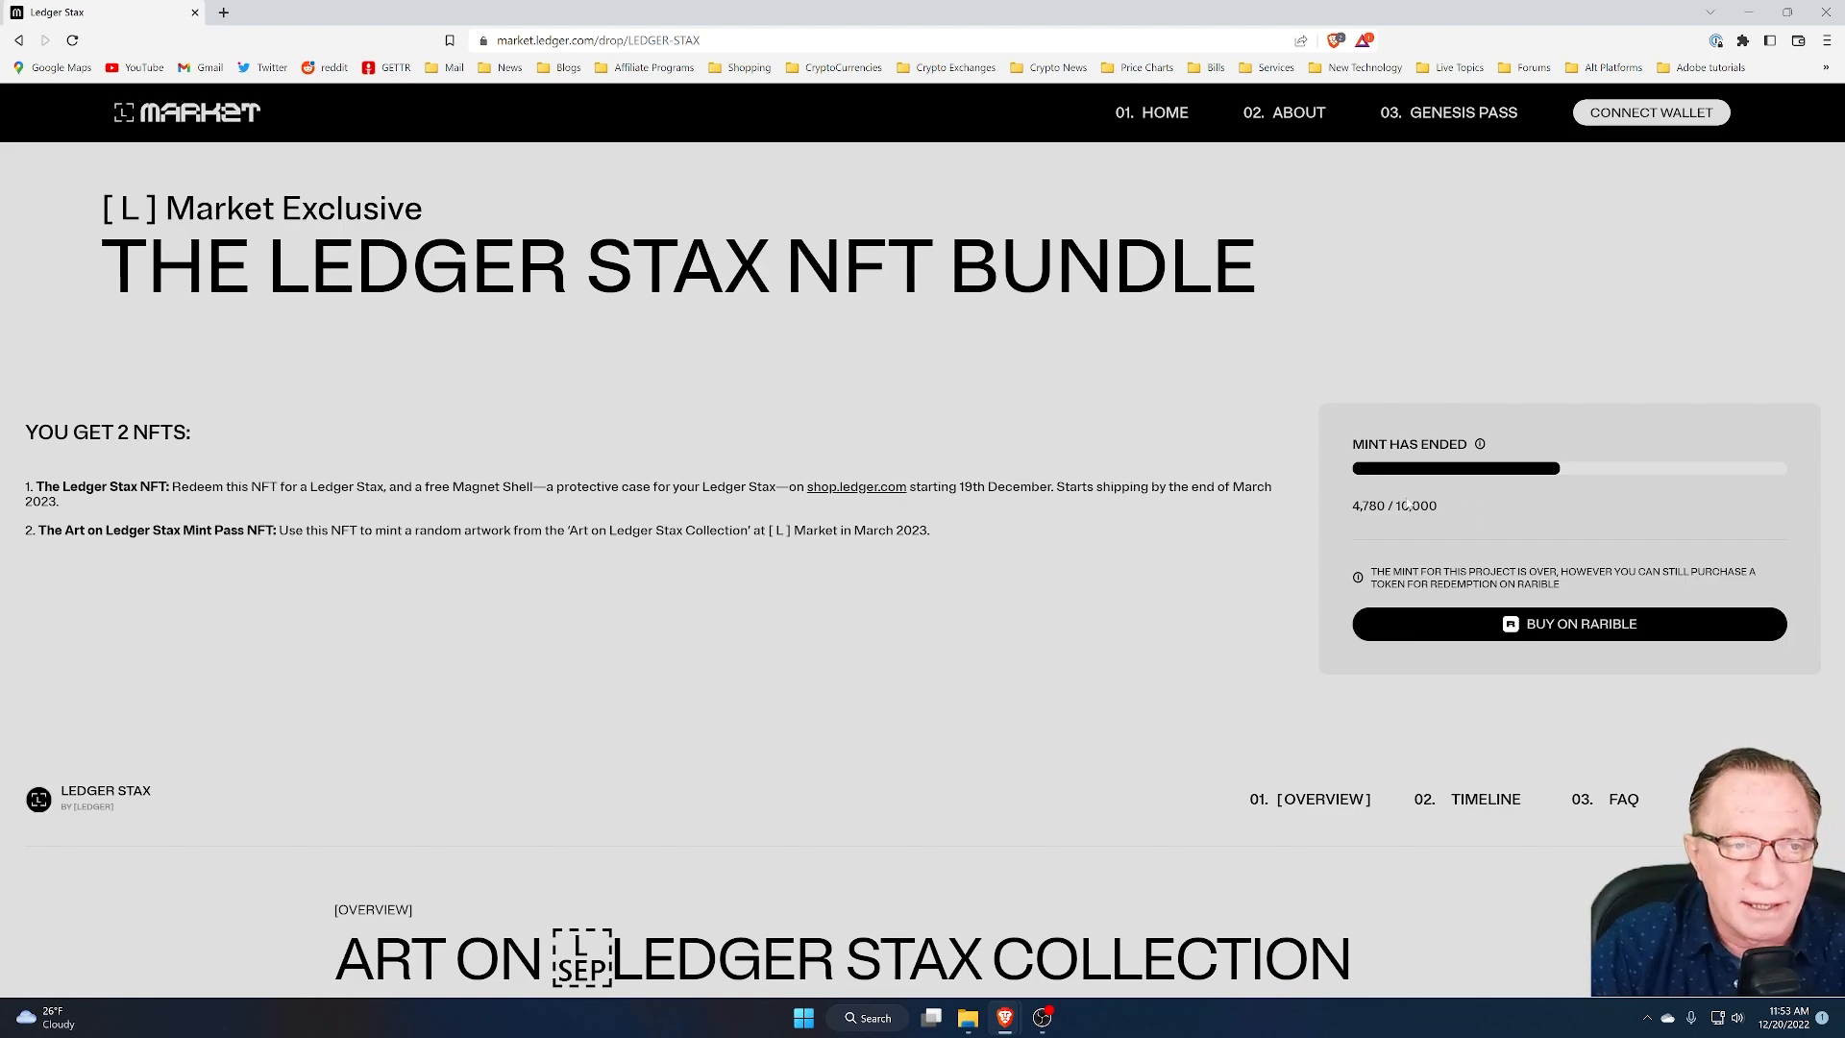
{"action": "mouse_move", "coordinate": [186, 505]}
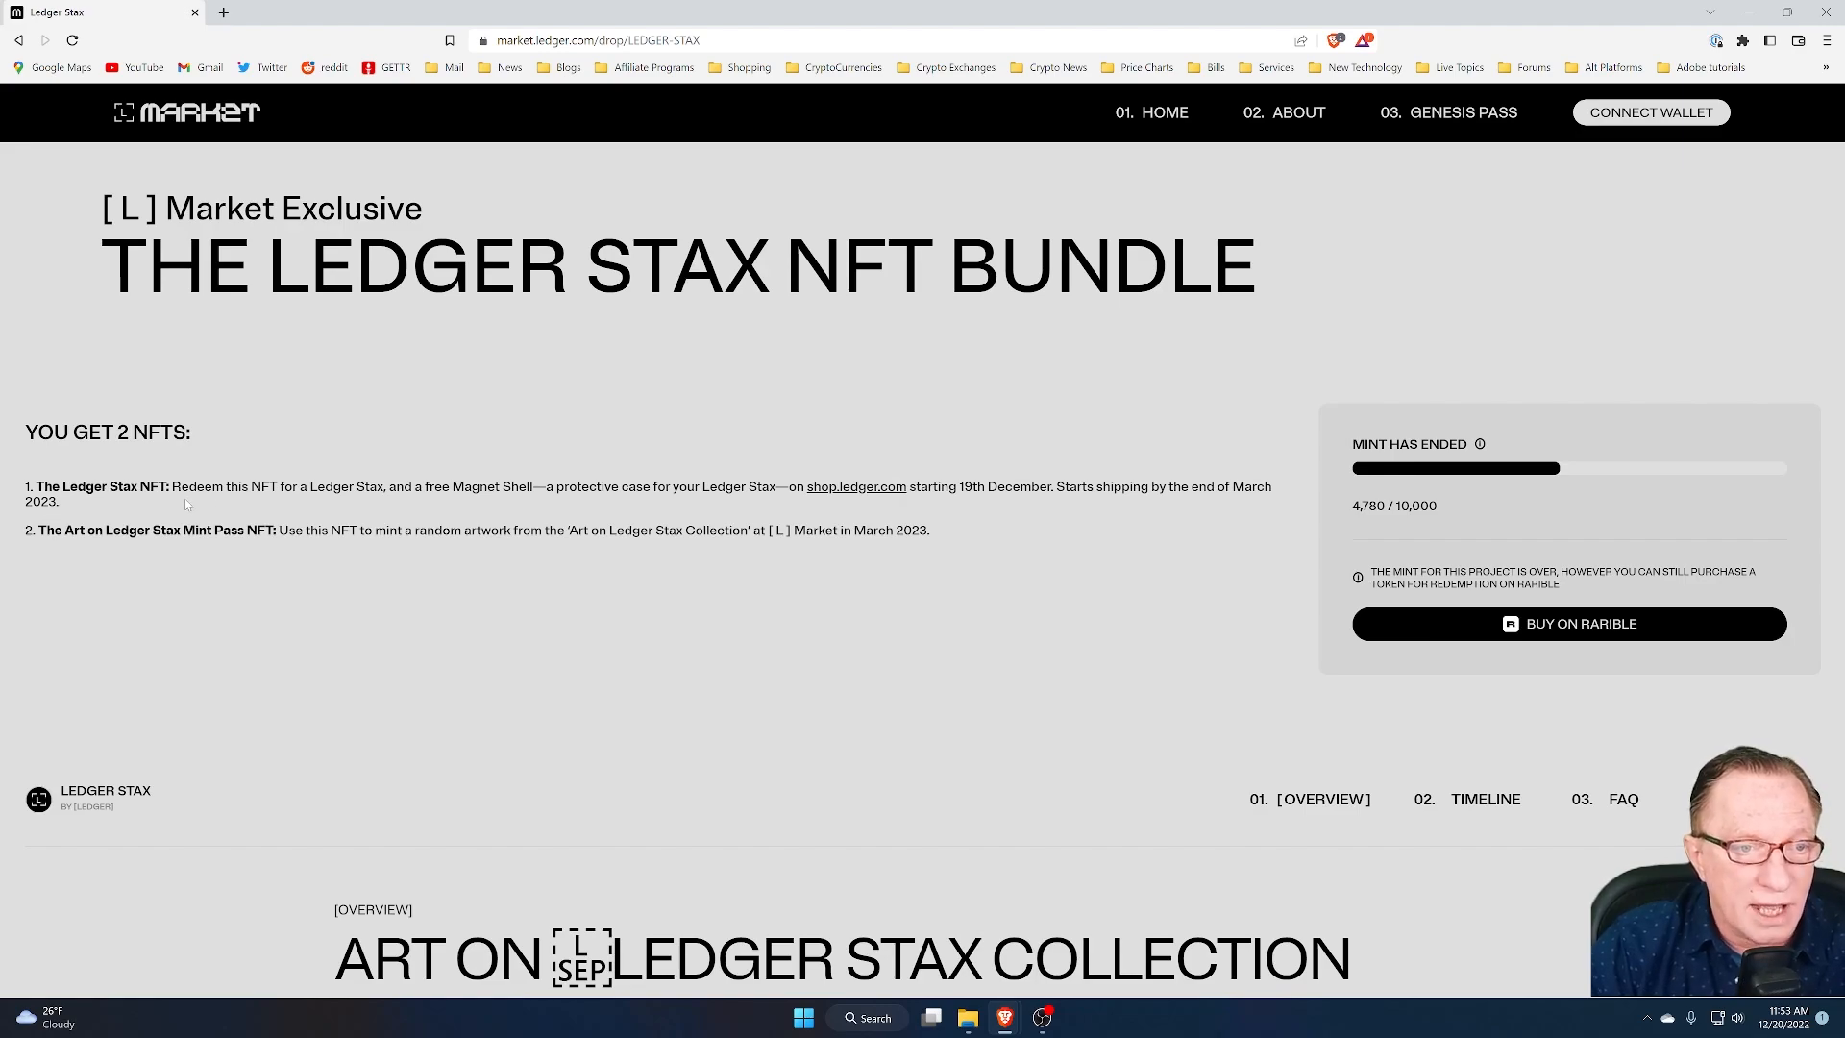
{"action": "mouse_move", "coordinate": [269, 505]}
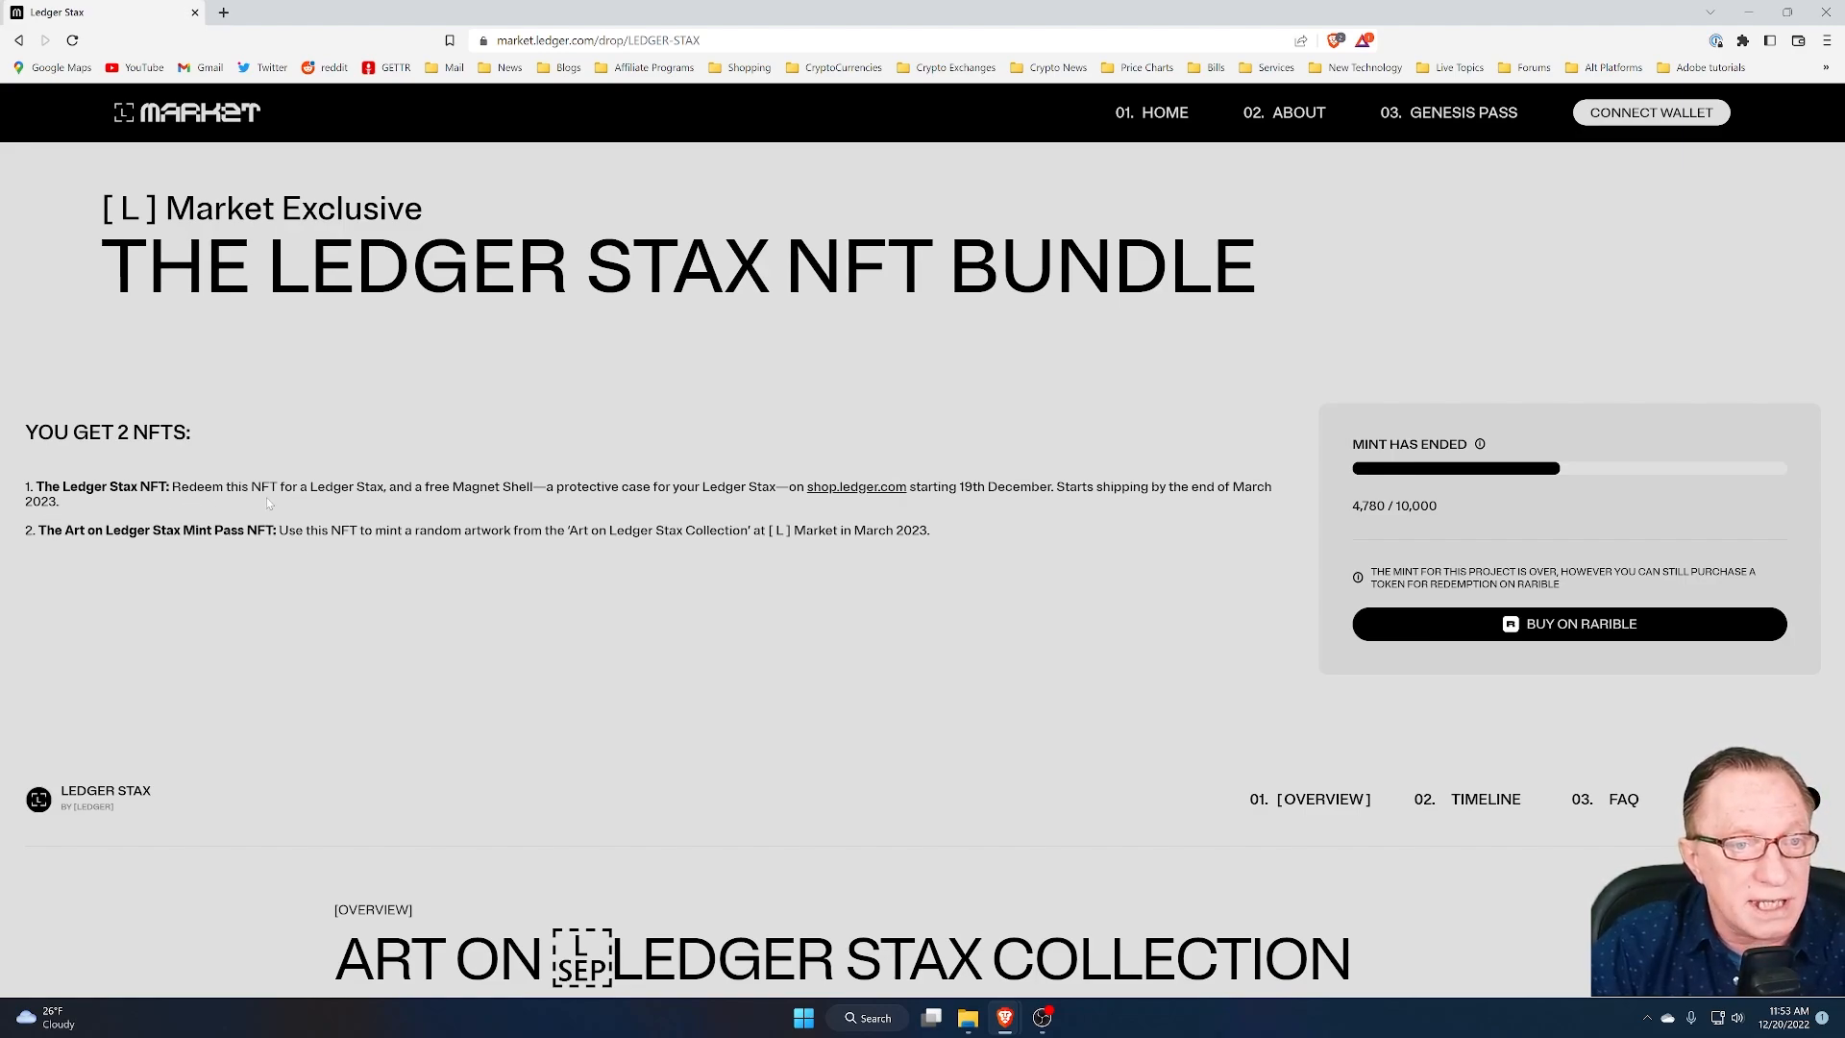
{"action": "mouse_move", "coordinate": [468, 504]}
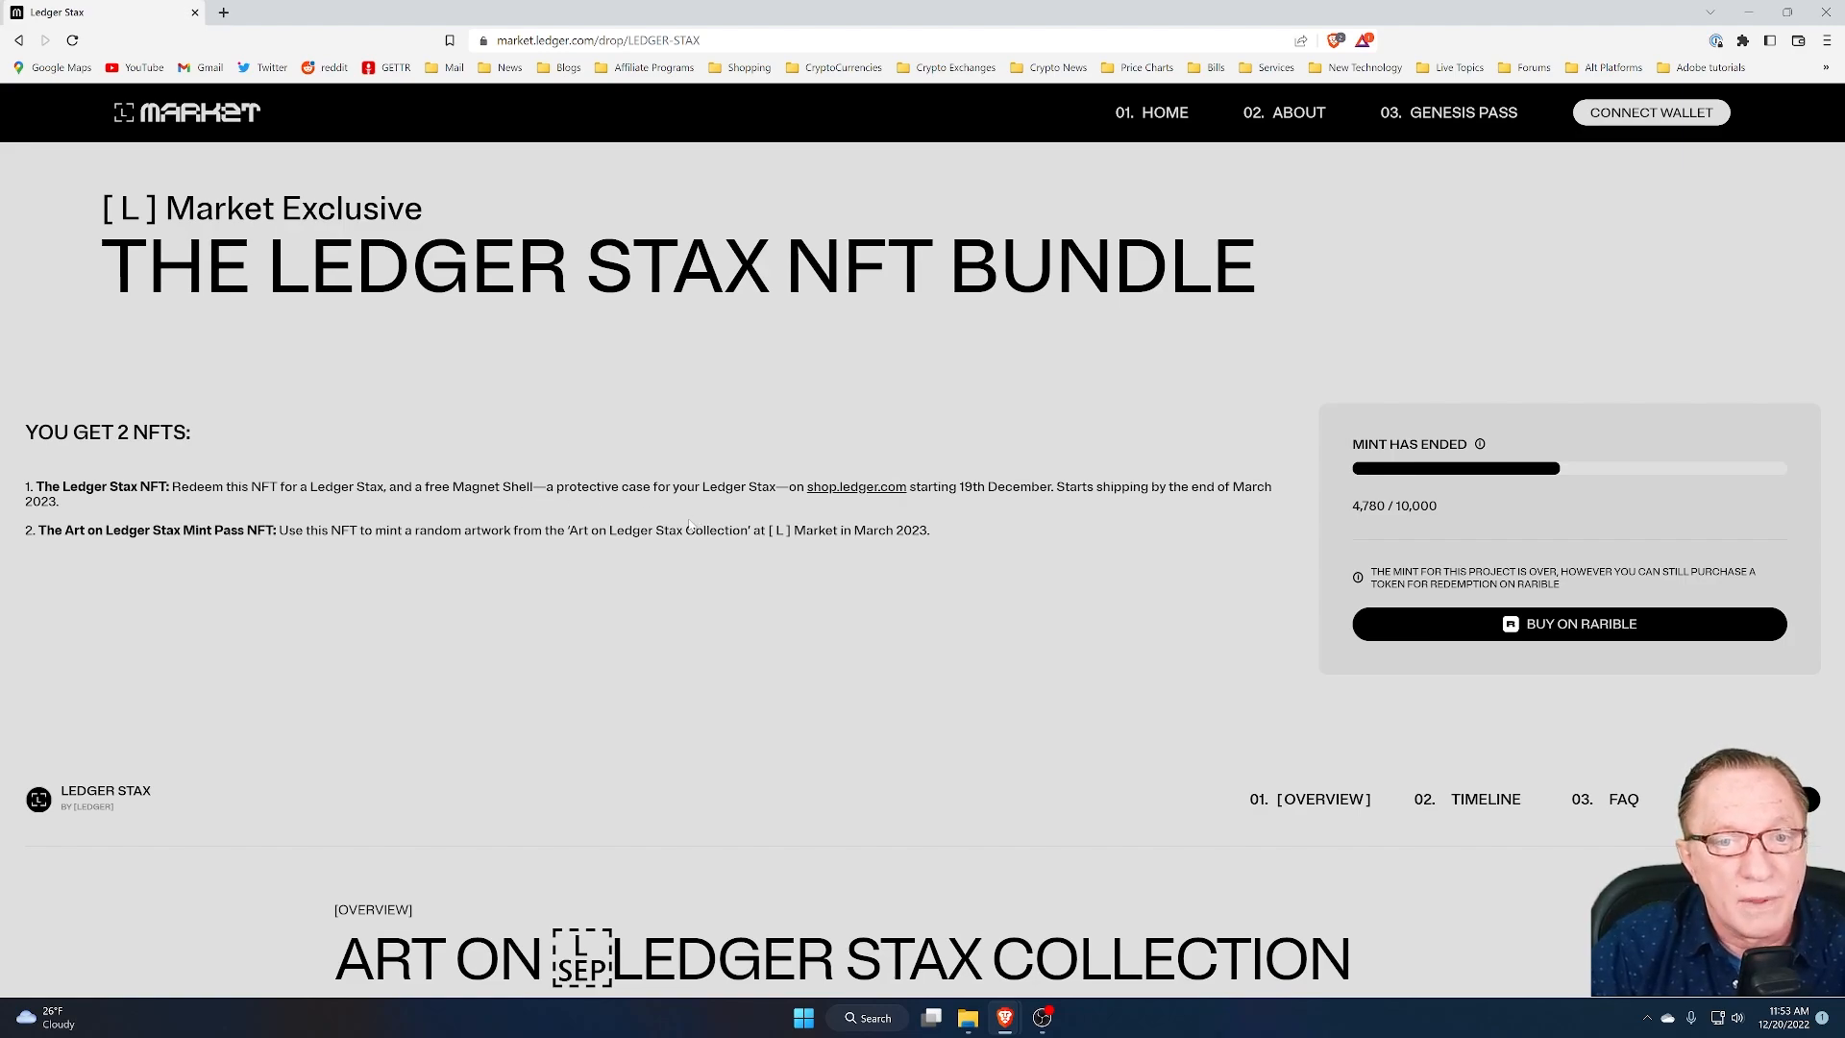
{"action": "mouse_move", "coordinate": [931, 505]}
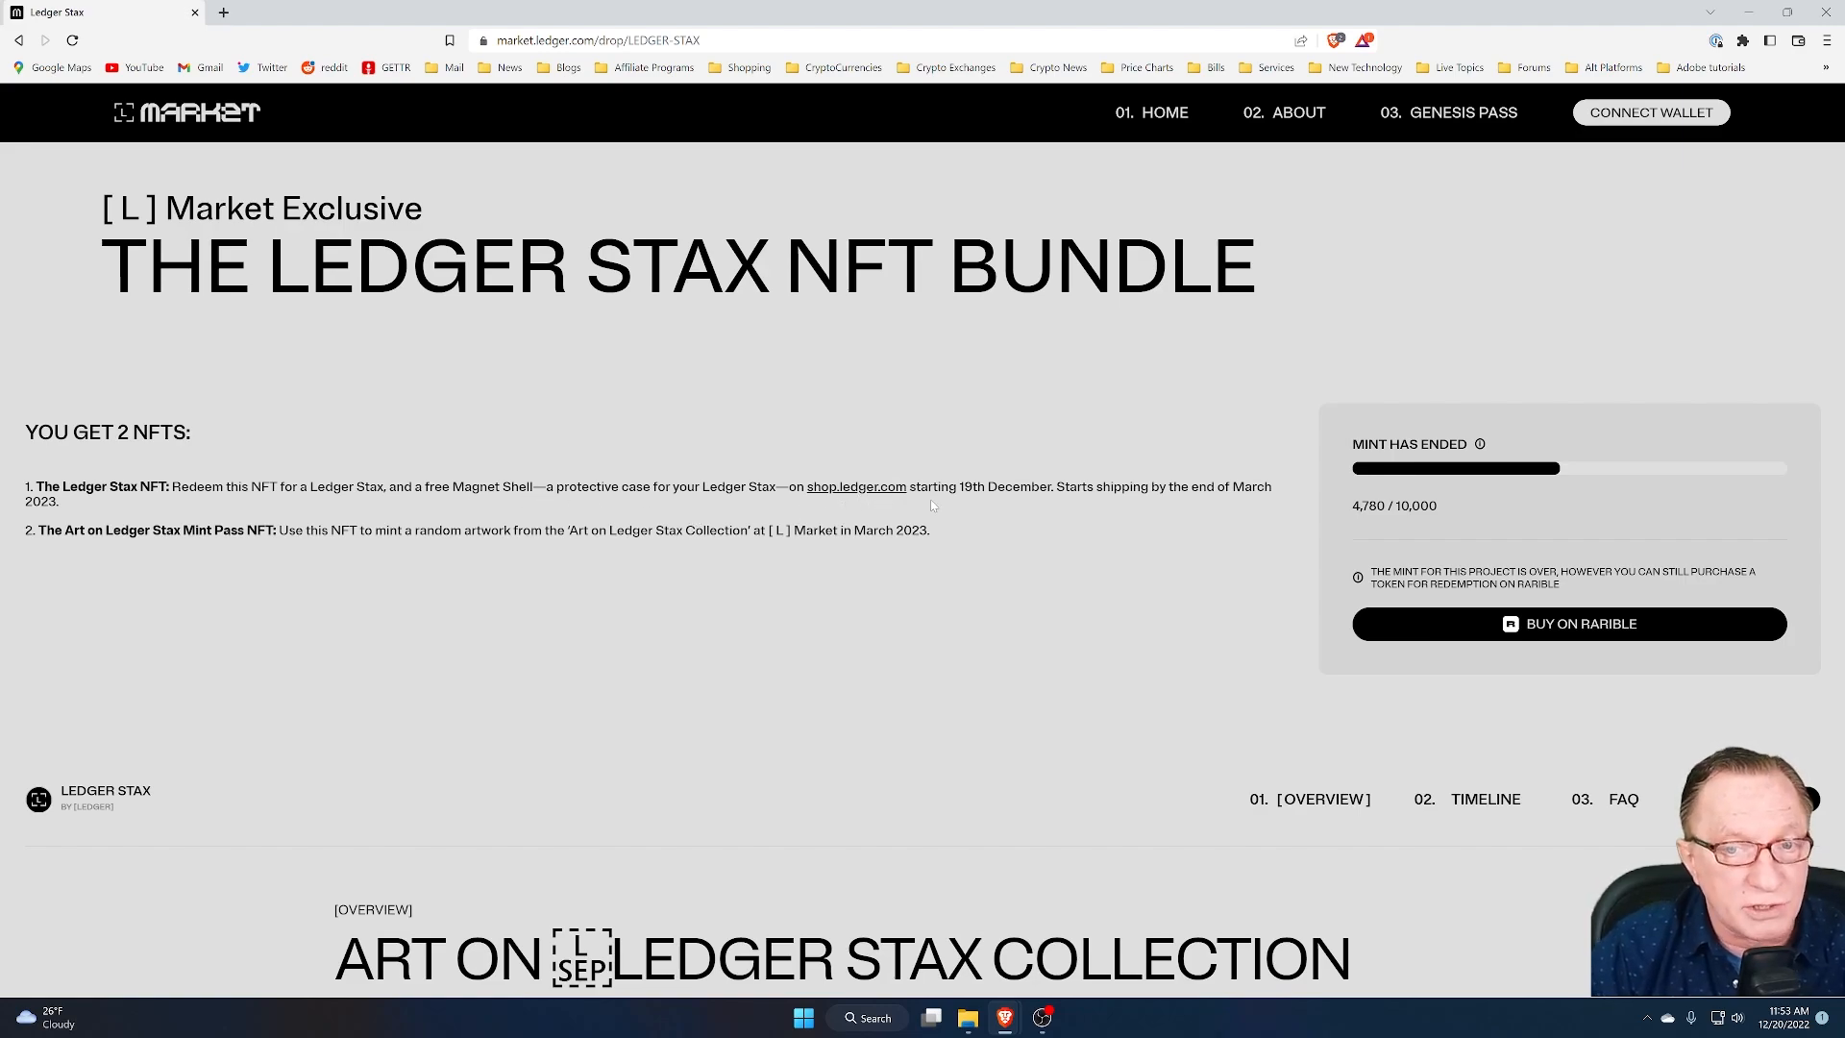
{"action": "mouse_move", "coordinate": [969, 508]}
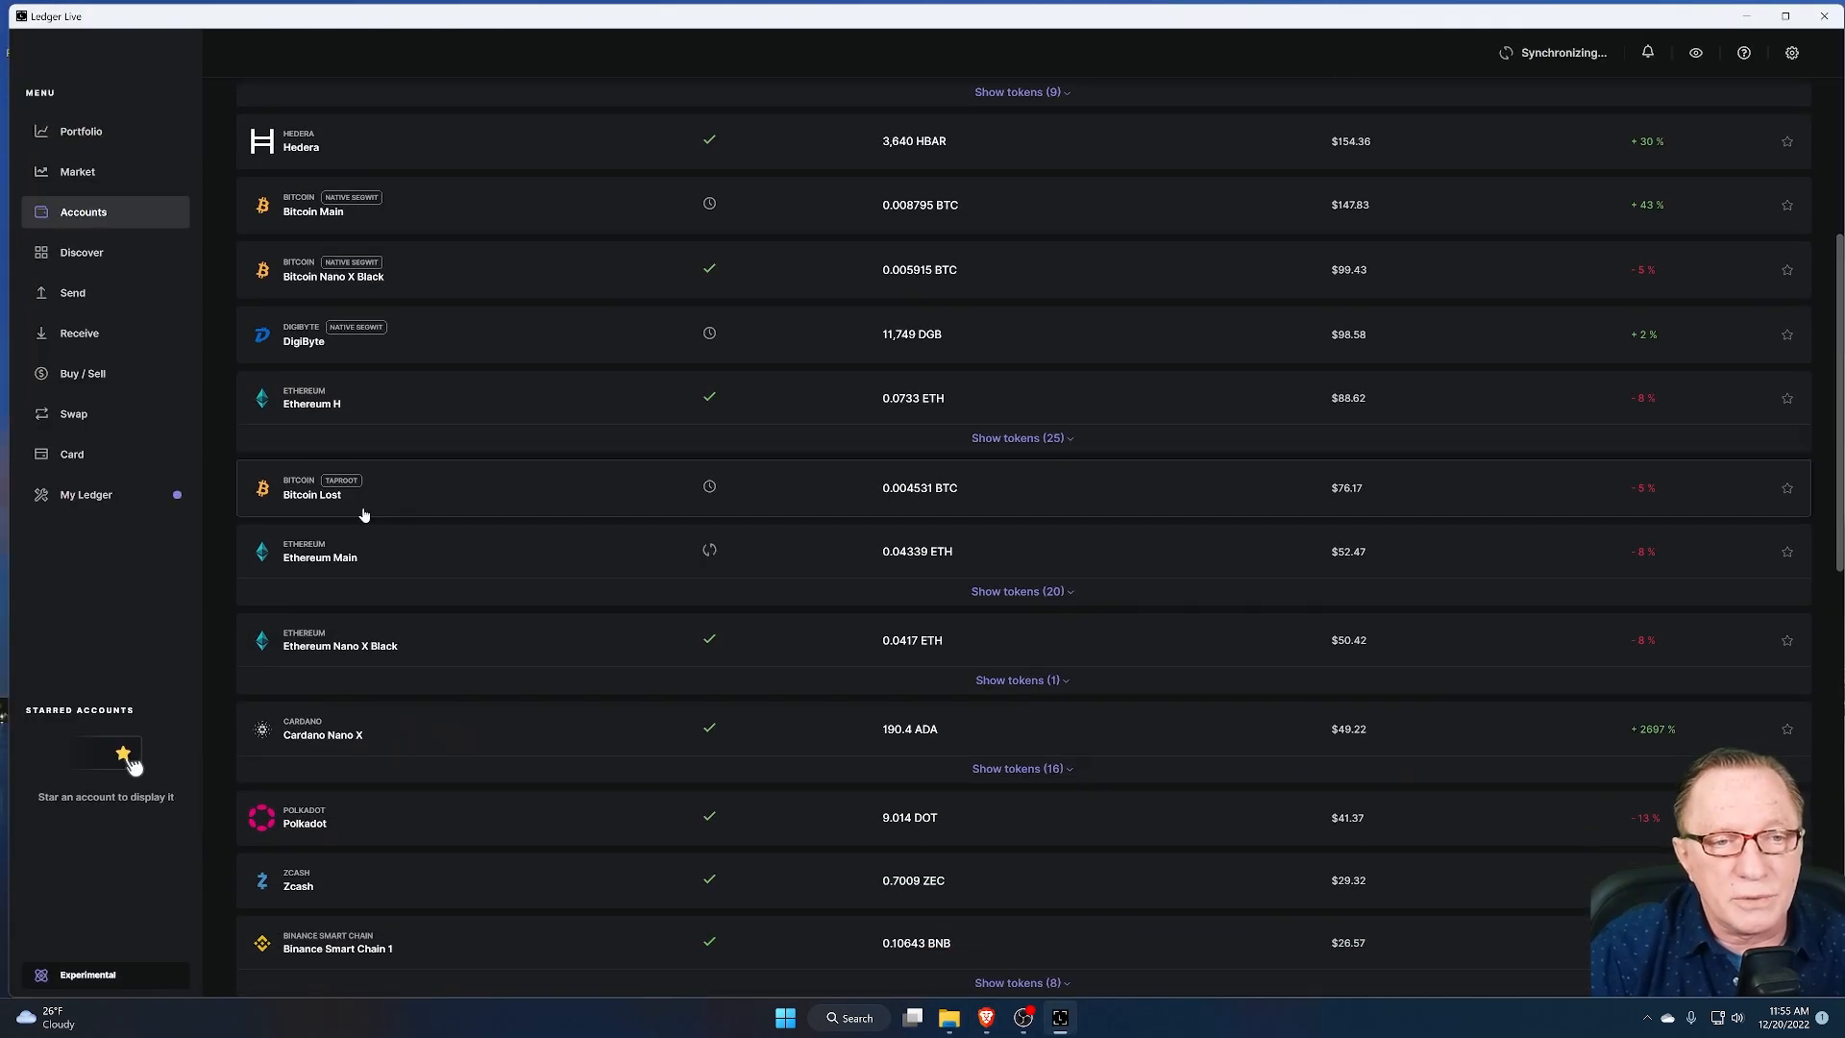
Step: Open Ethereum Main and scroll to its Ledger Stax and Mint Pass NFT collections
{"action": "left_click", "coordinate": [320, 557]}
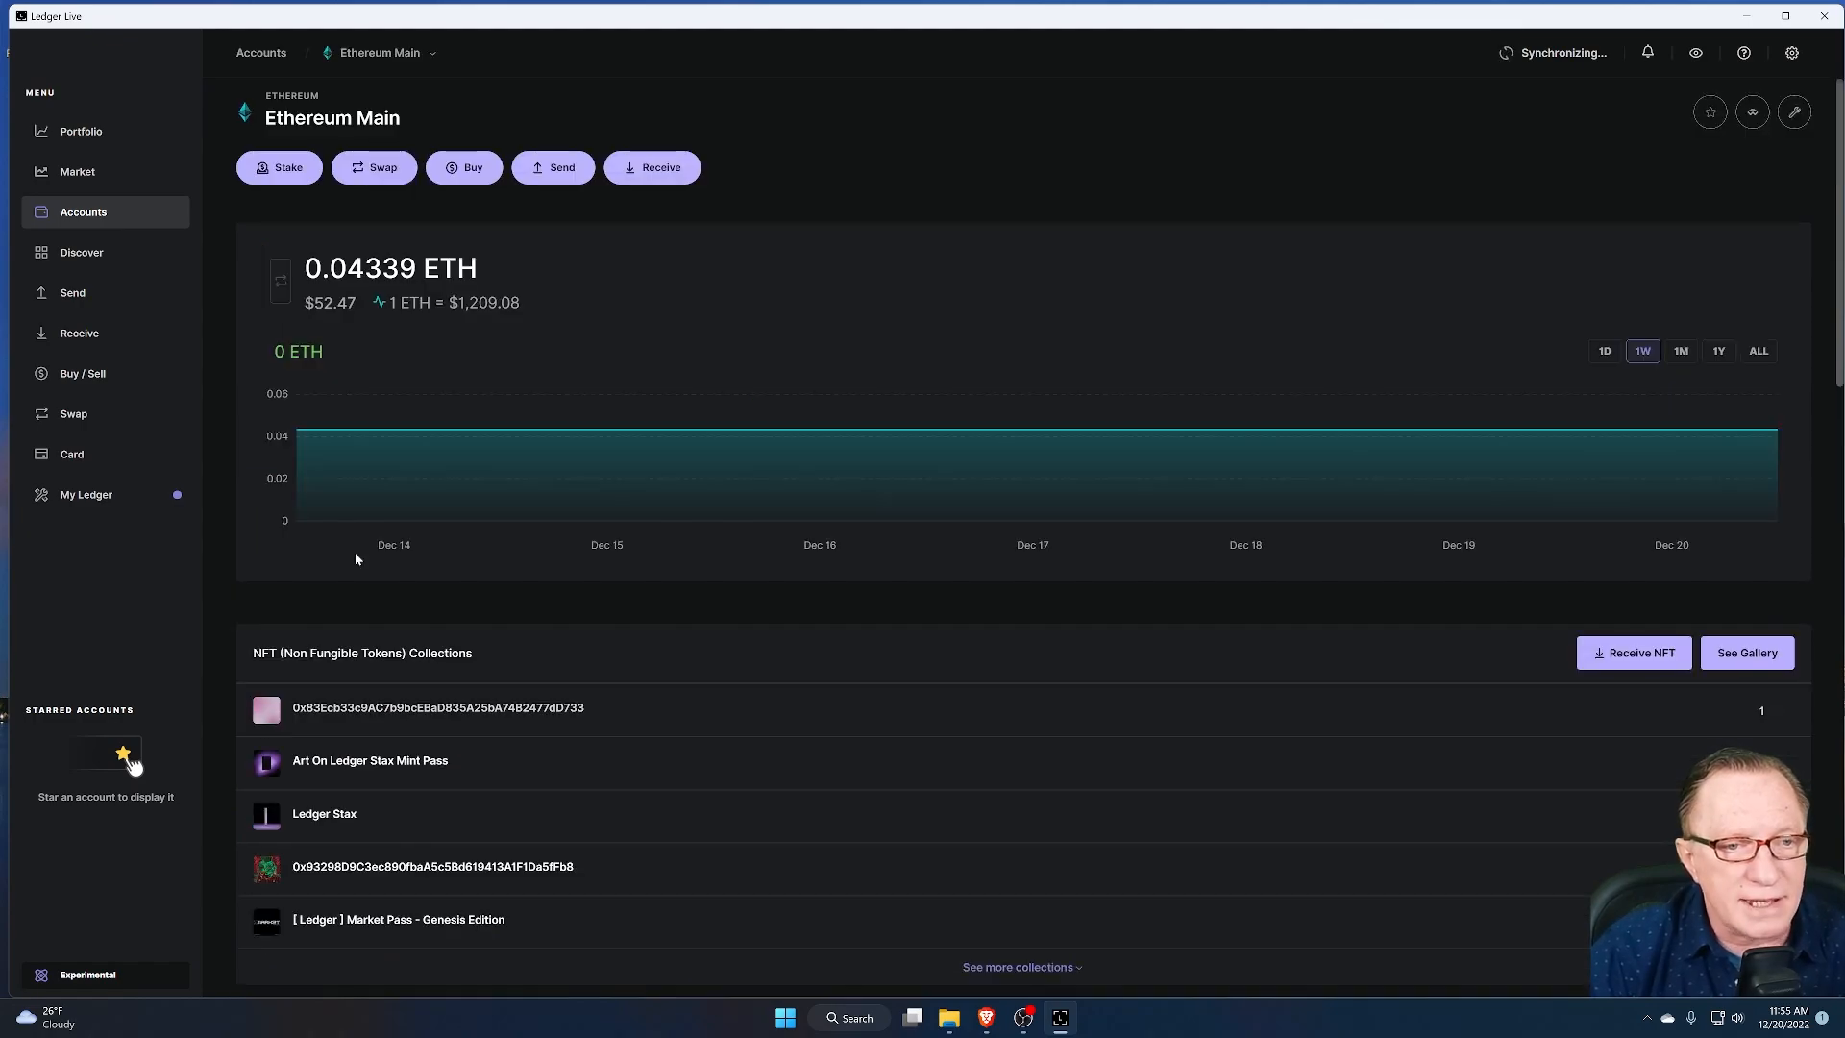
{"action": "scroll", "scroll_direction": "down", "scroll_amount": 3}
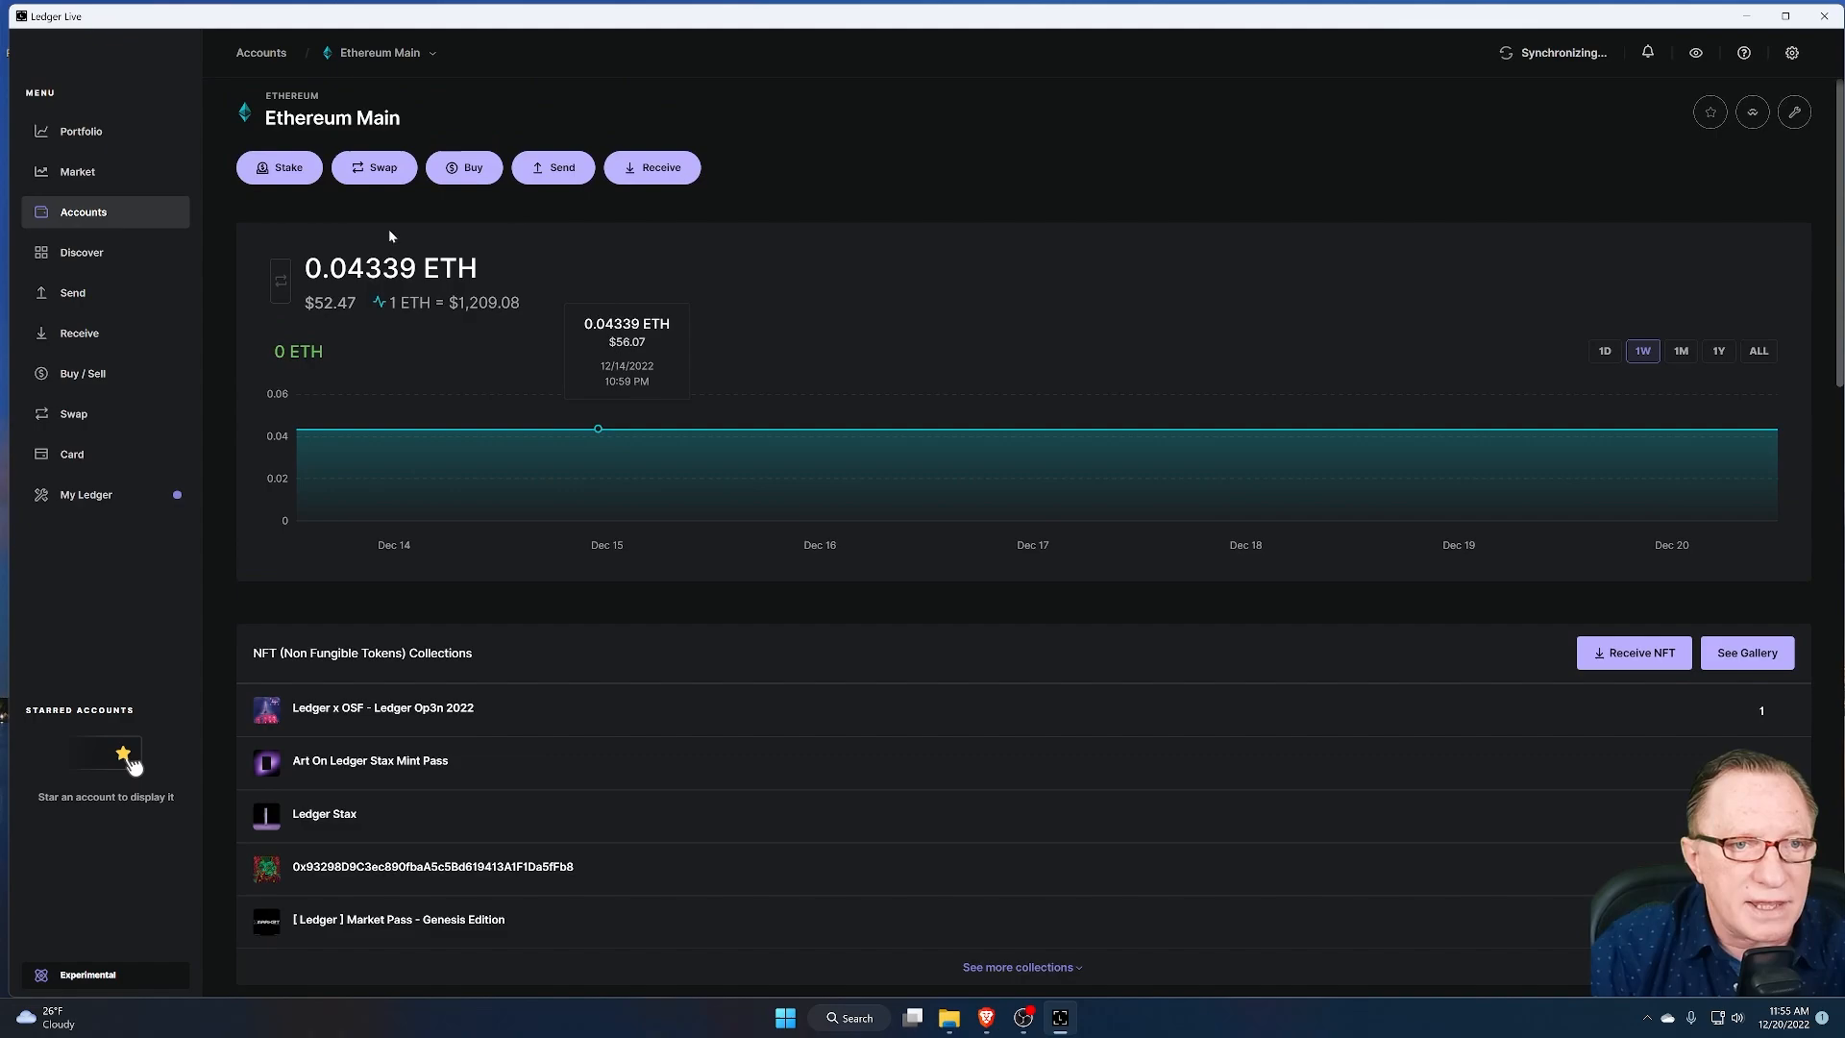
{"action": "scroll", "scroll_direction": "down", "scroll_amount": 3}
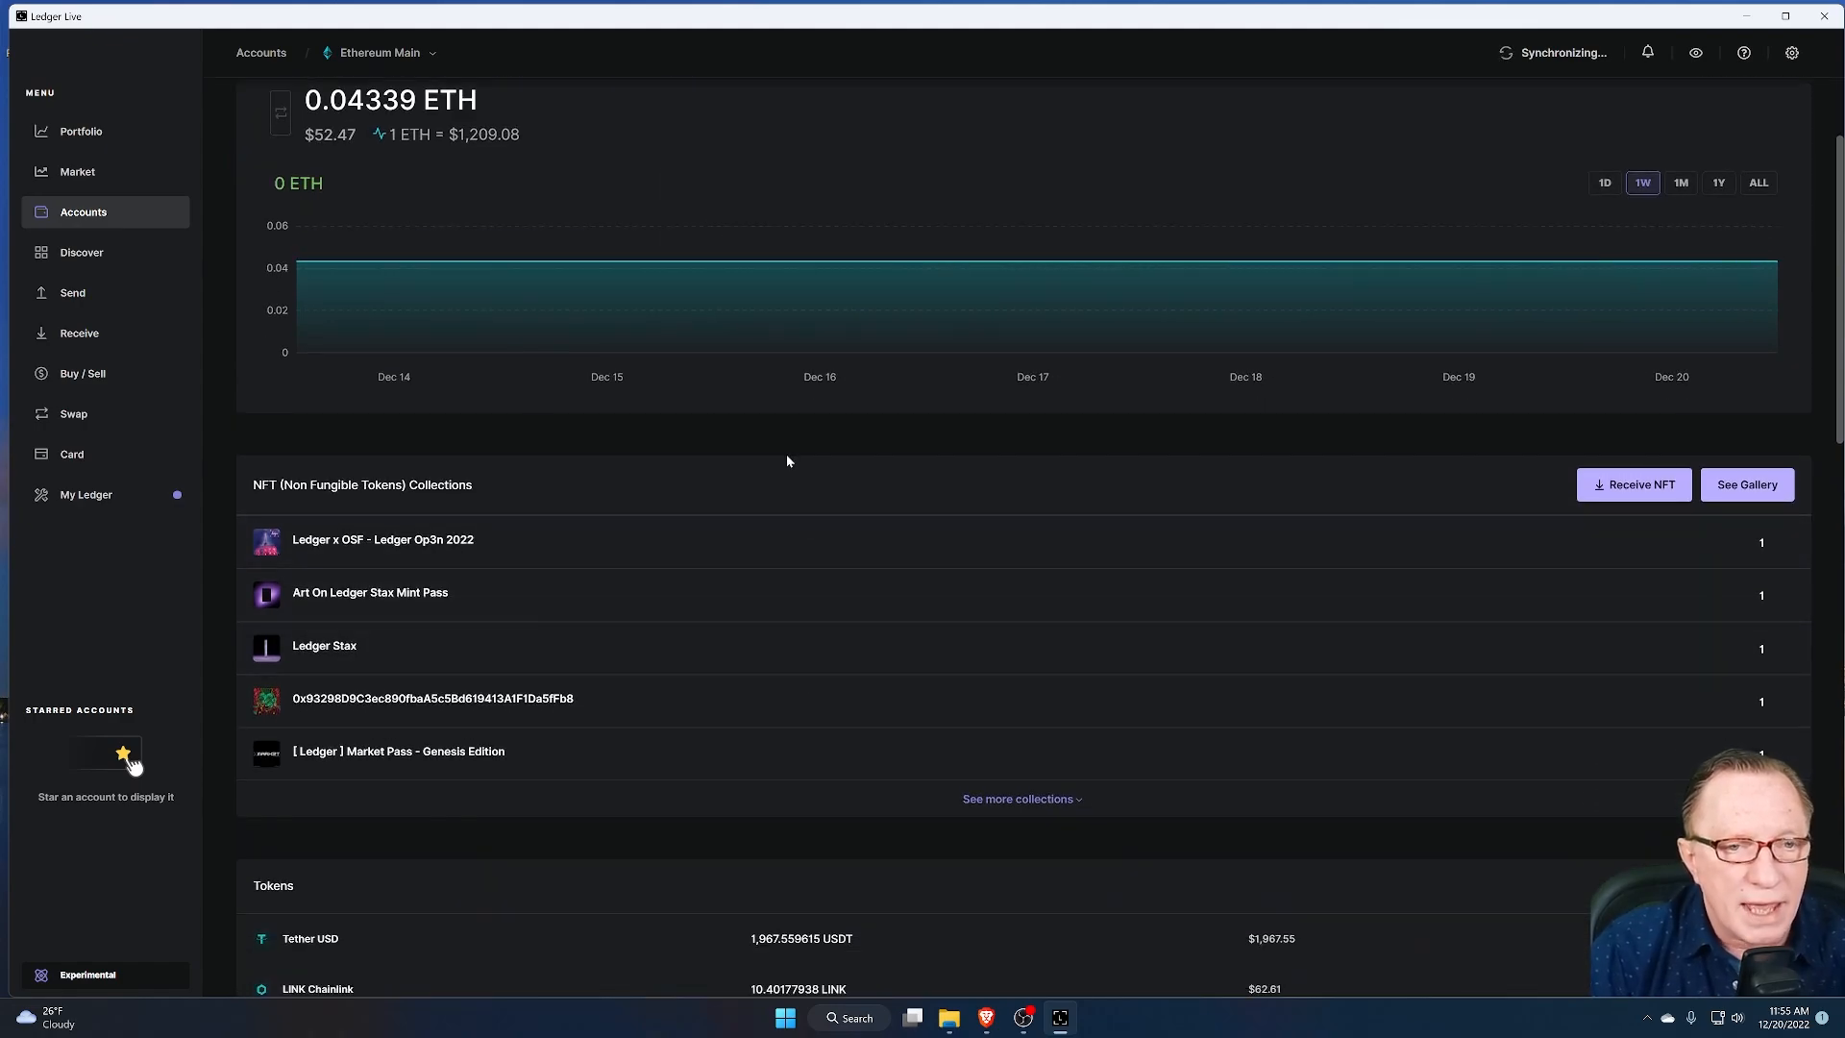
{"action": "mouse_move", "coordinate": [802, 545]}
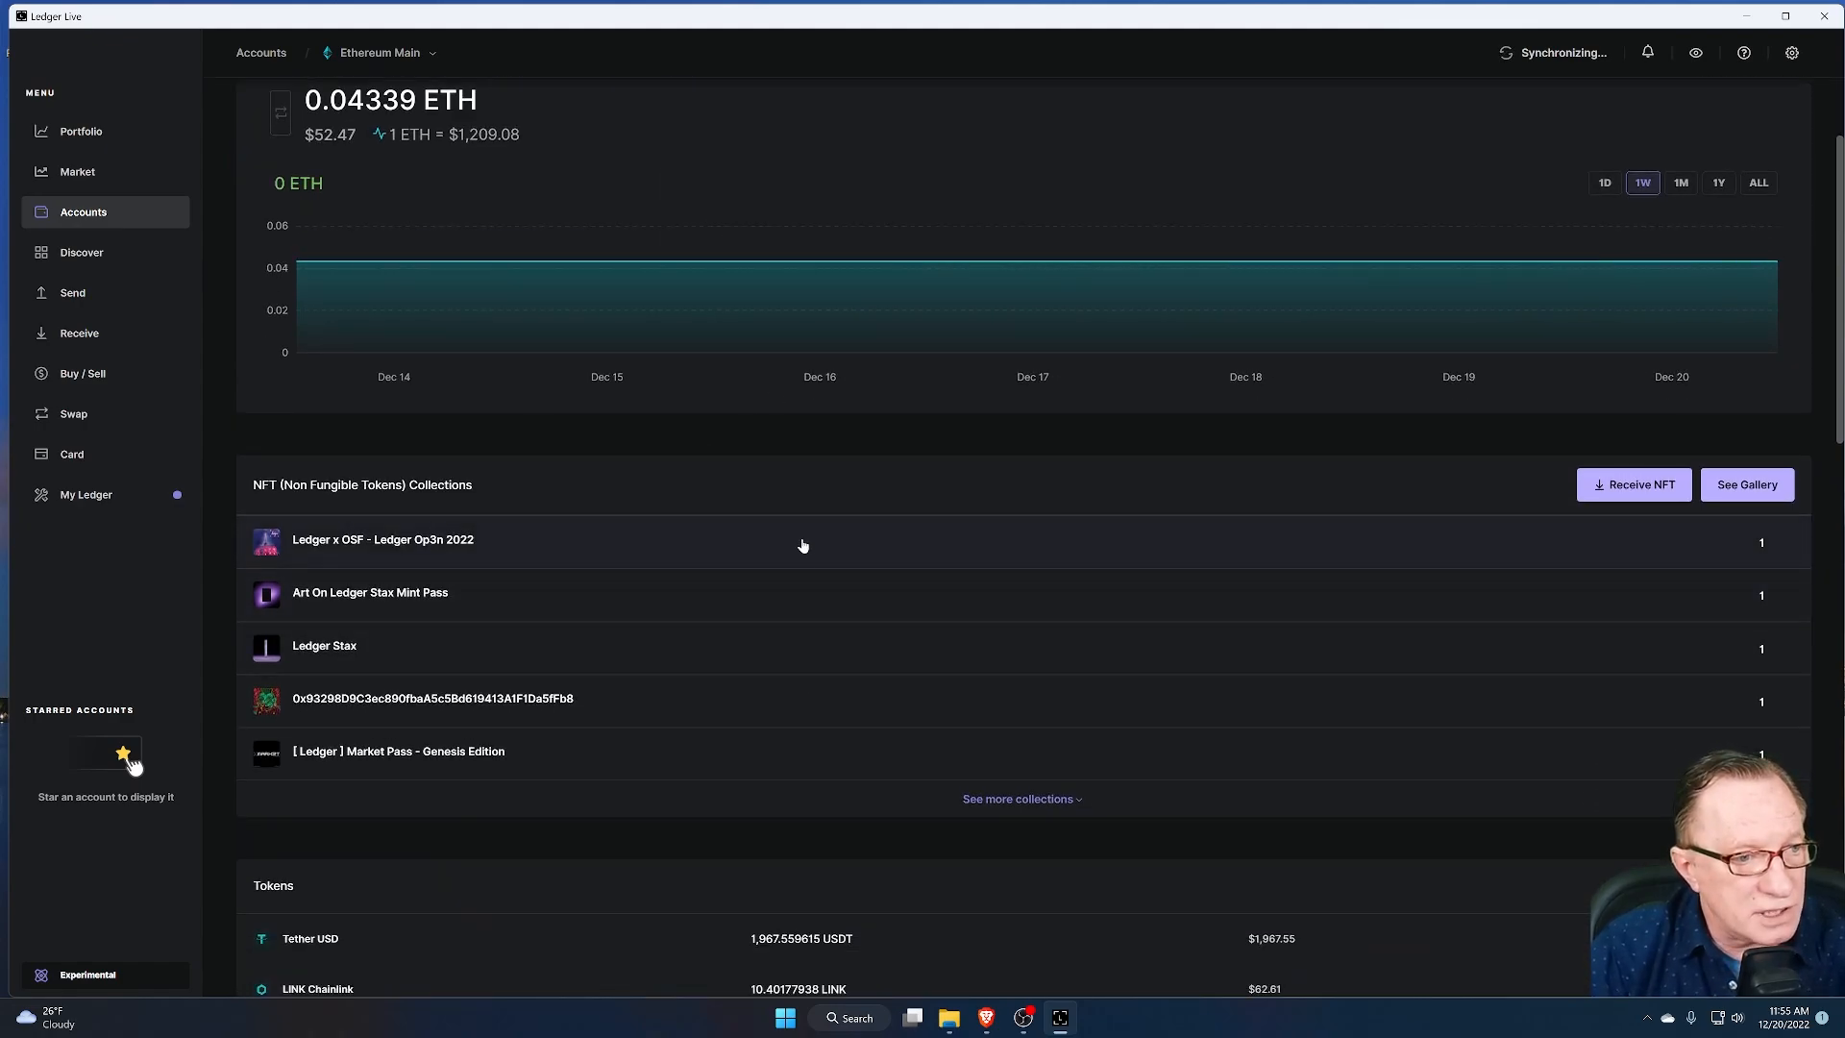
{"action": "scroll", "scroll_direction": "down", "scroll_amount": 3}
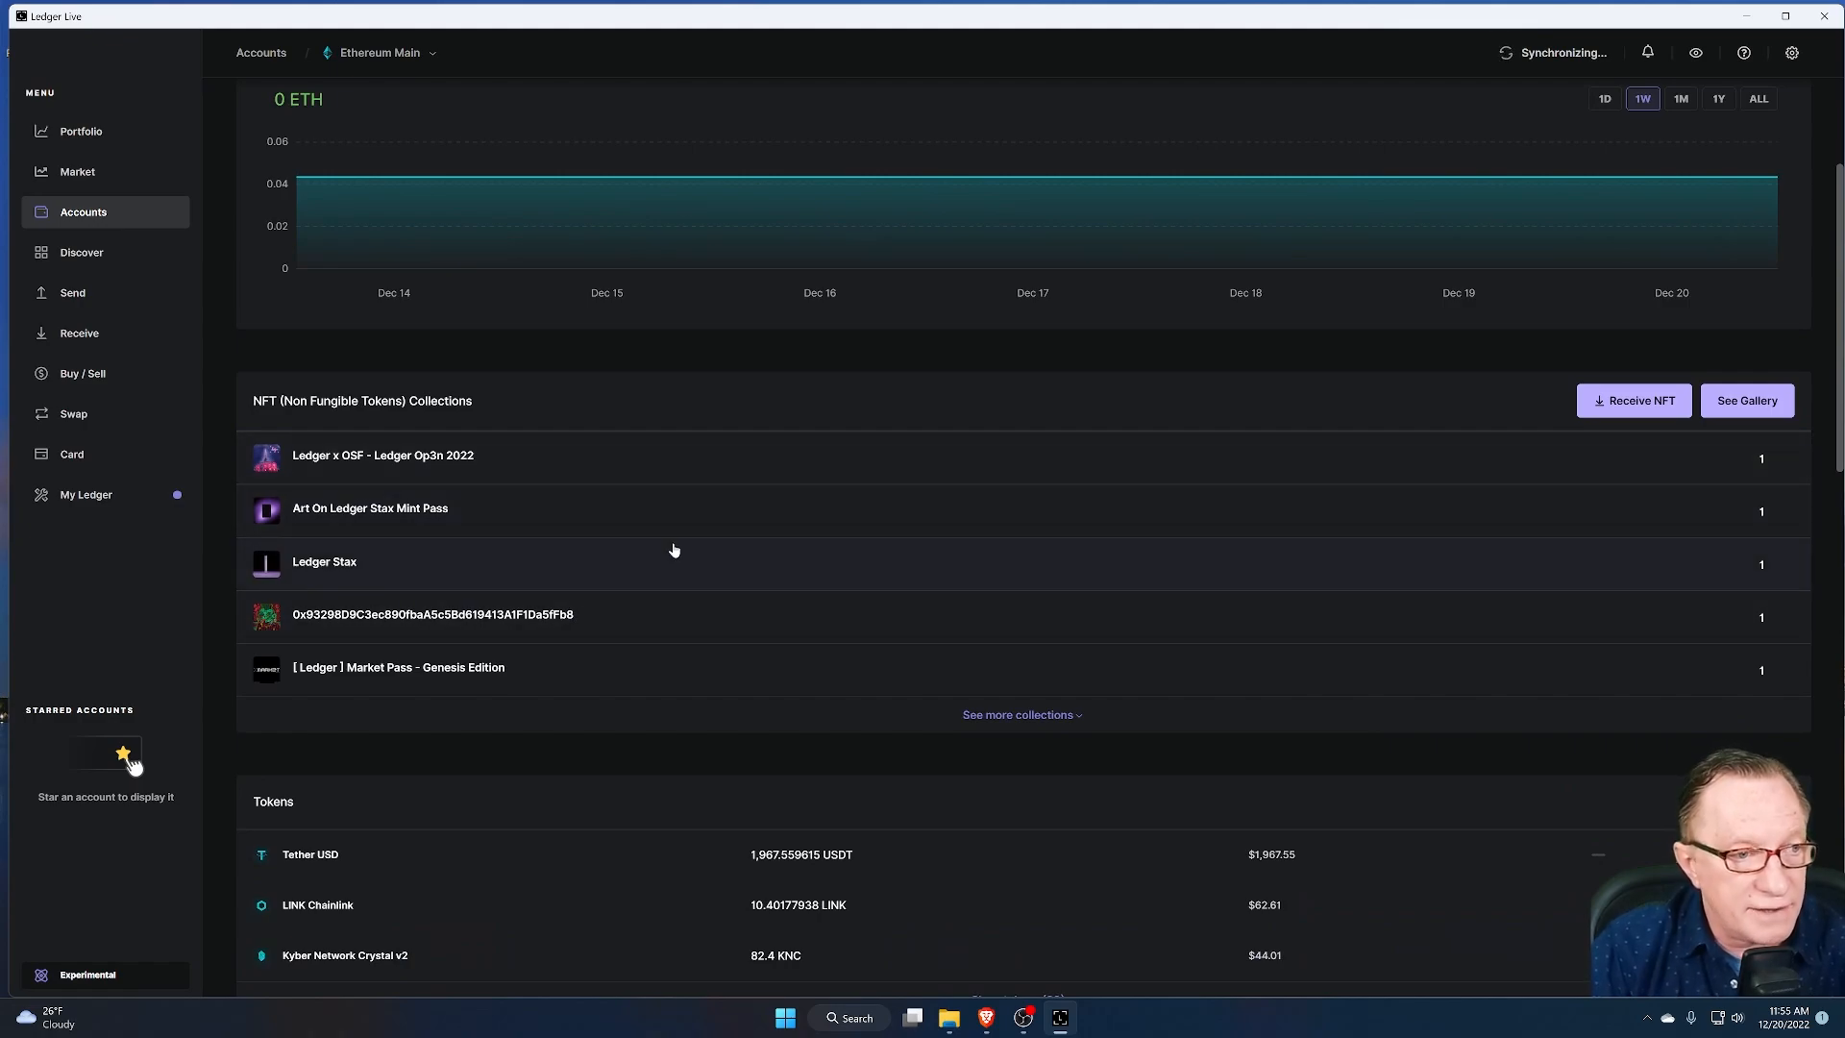
{"action": "mouse_move", "coordinate": [747, 517]}
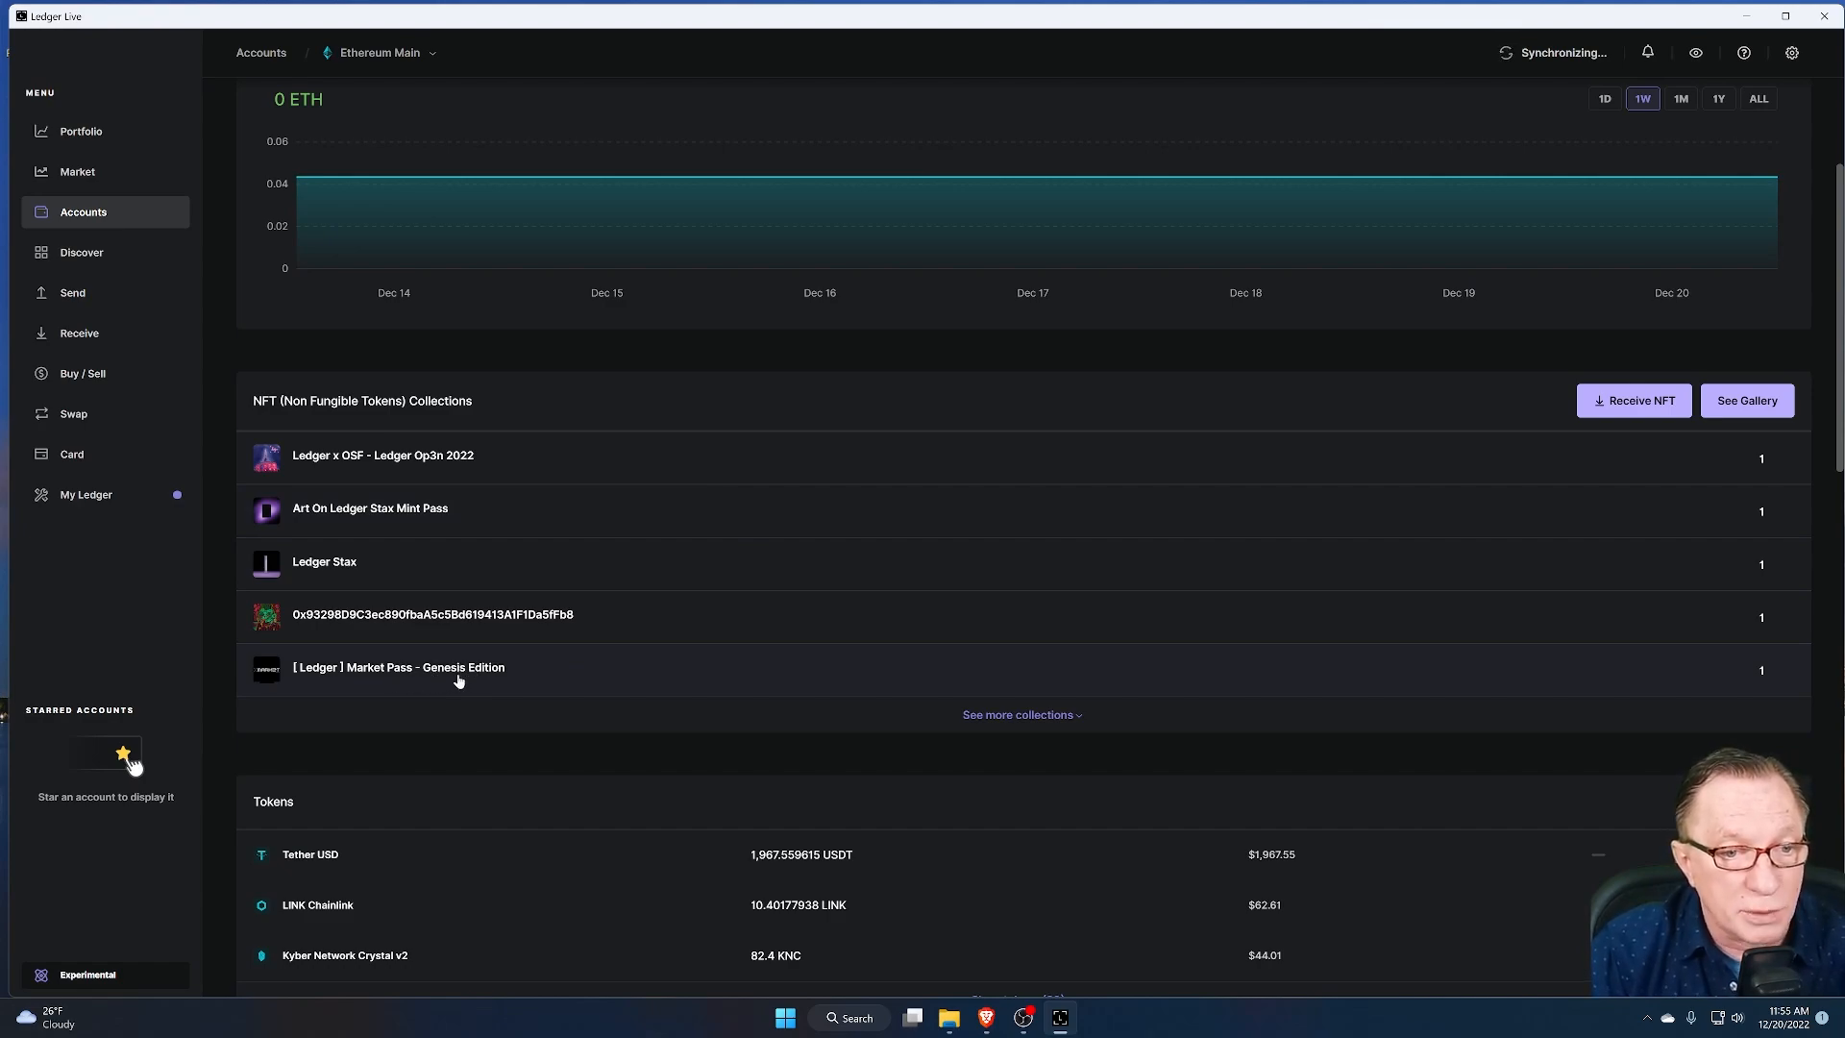
{"action": "mouse_move", "coordinate": [507, 683]}
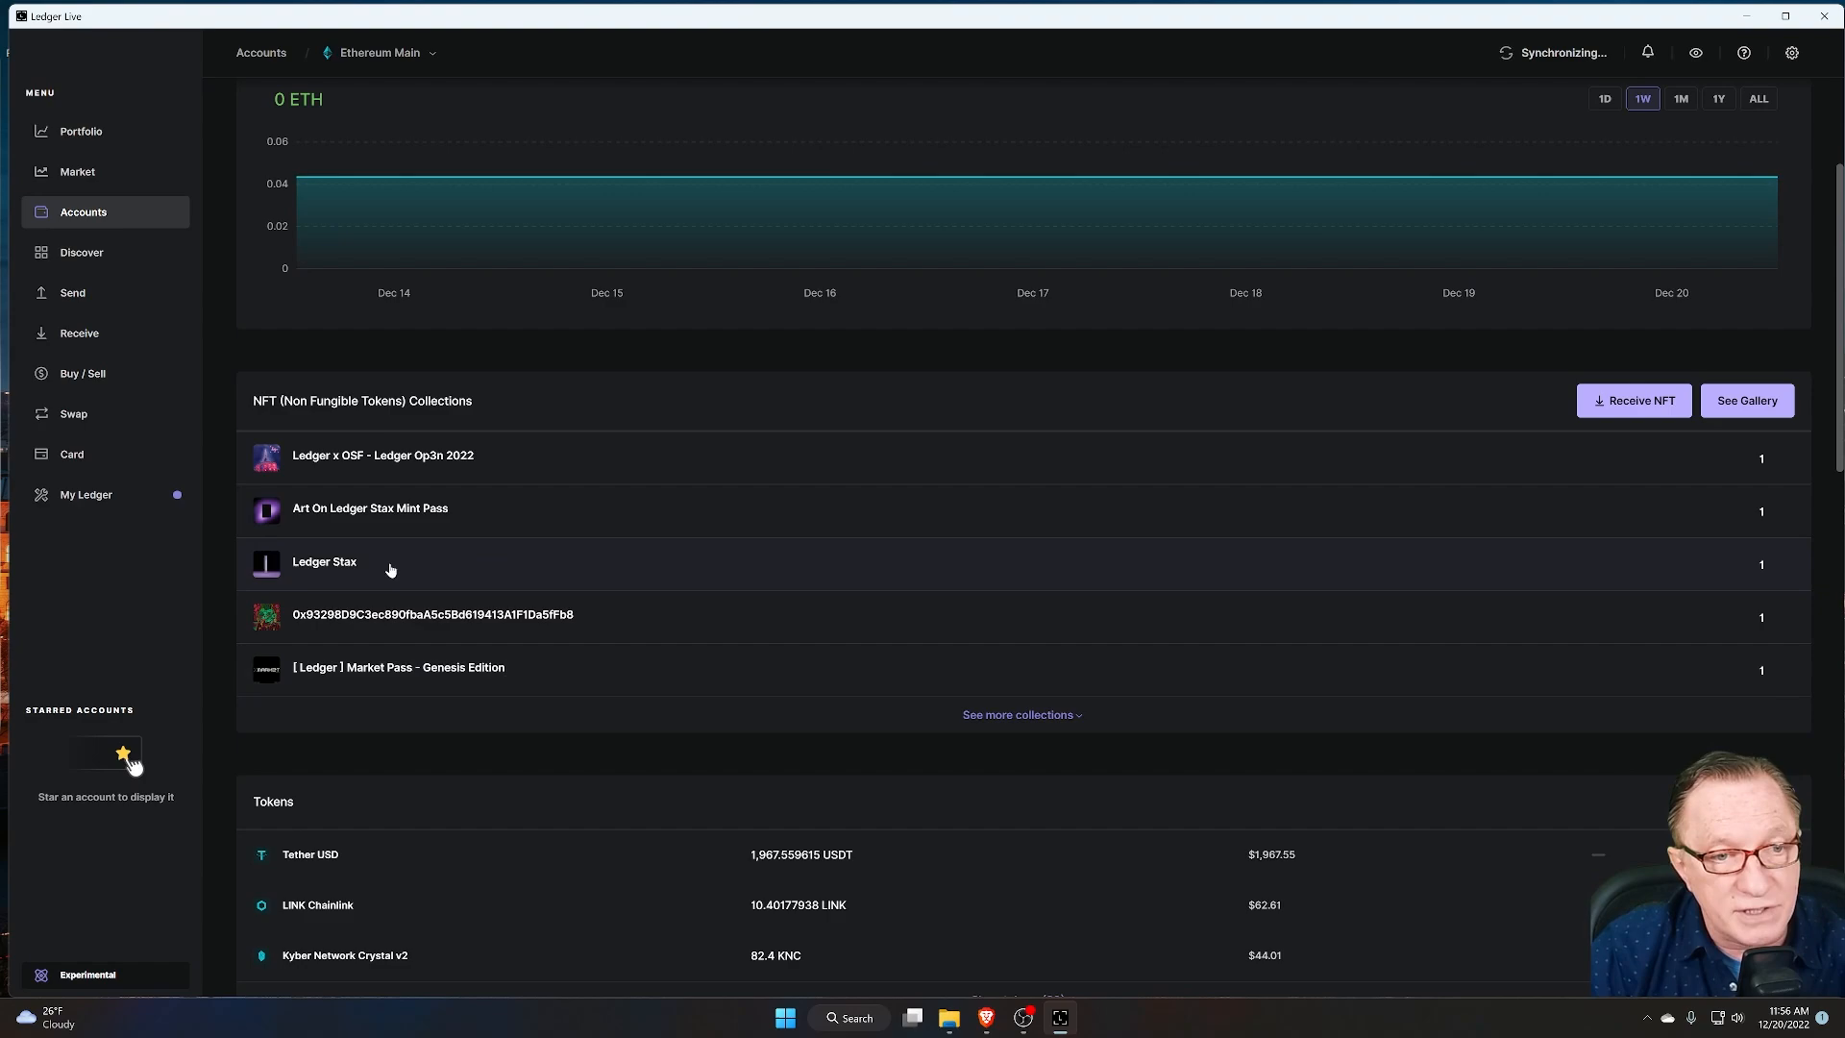
{"action": "mouse_move", "coordinate": [541, 678]}
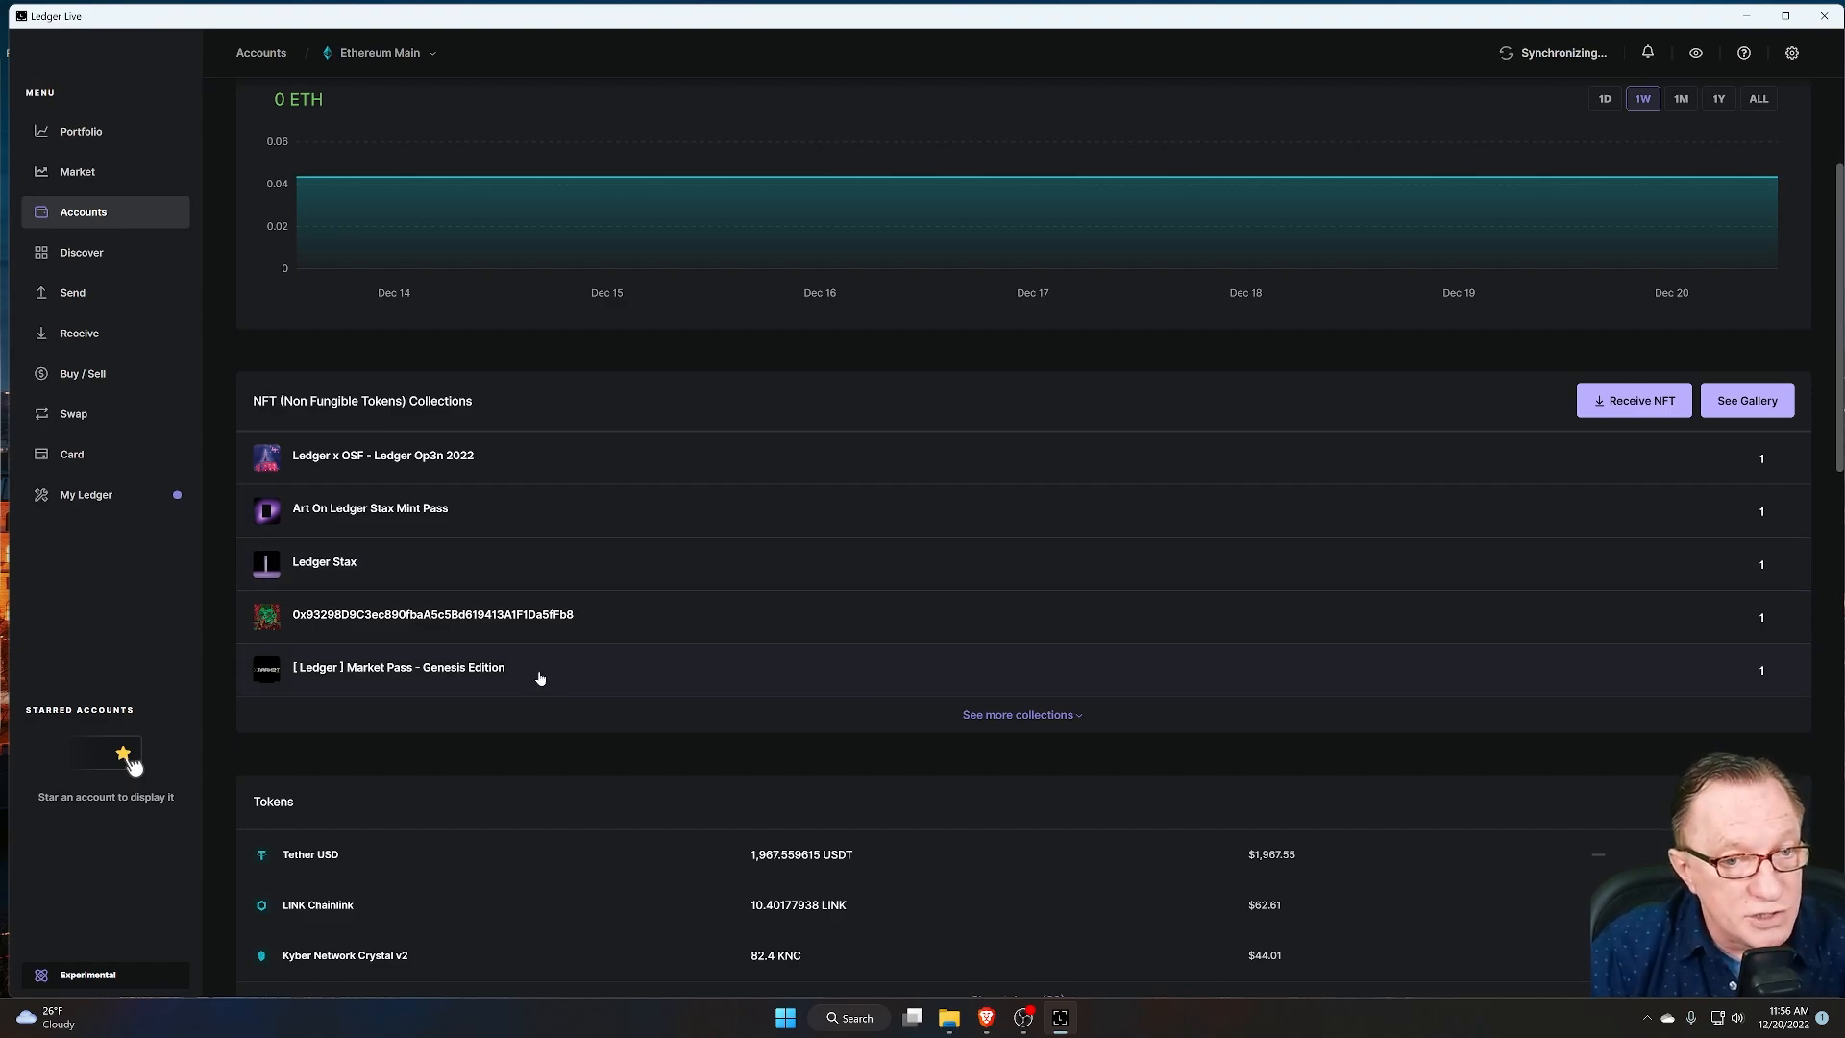
{"action": "mouse_move", "coordinate": [530, 677]}
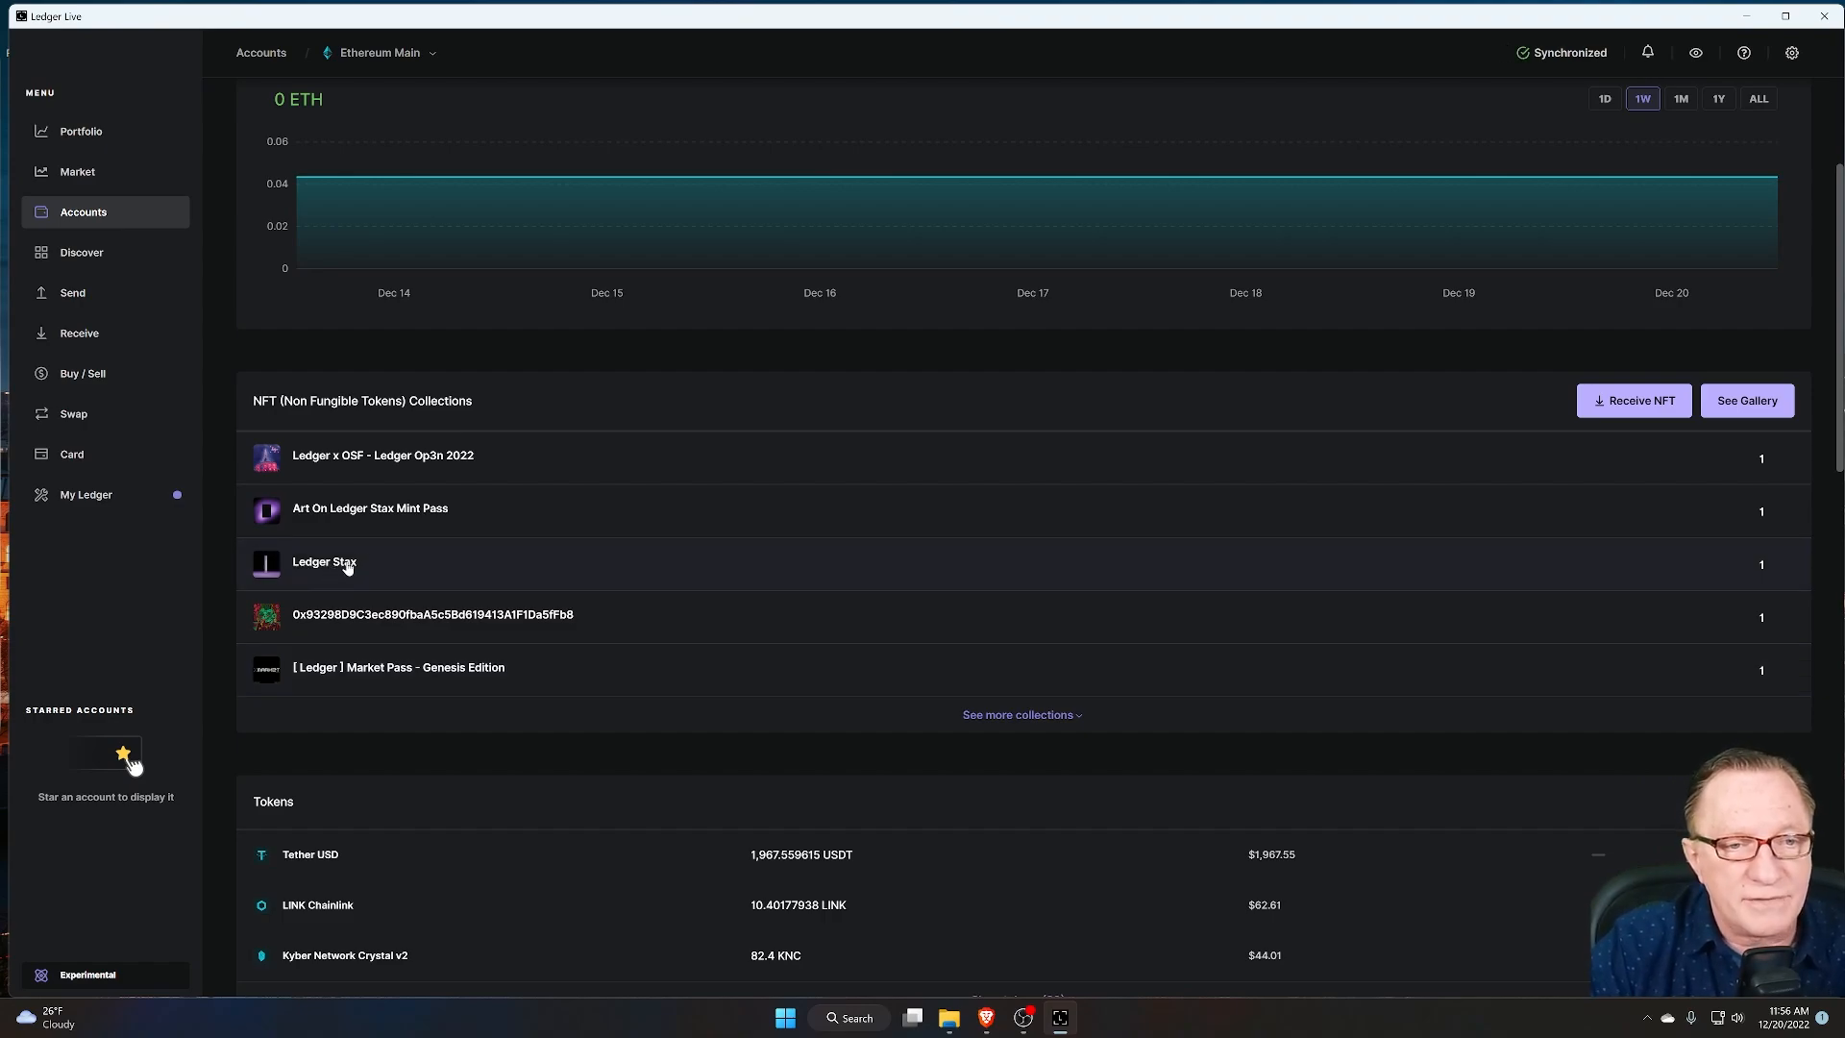
Step: Open the Ledger Stax collection and view Redemption Token #168's details
{"action": "left_click", "coordinate": [324, 563]}
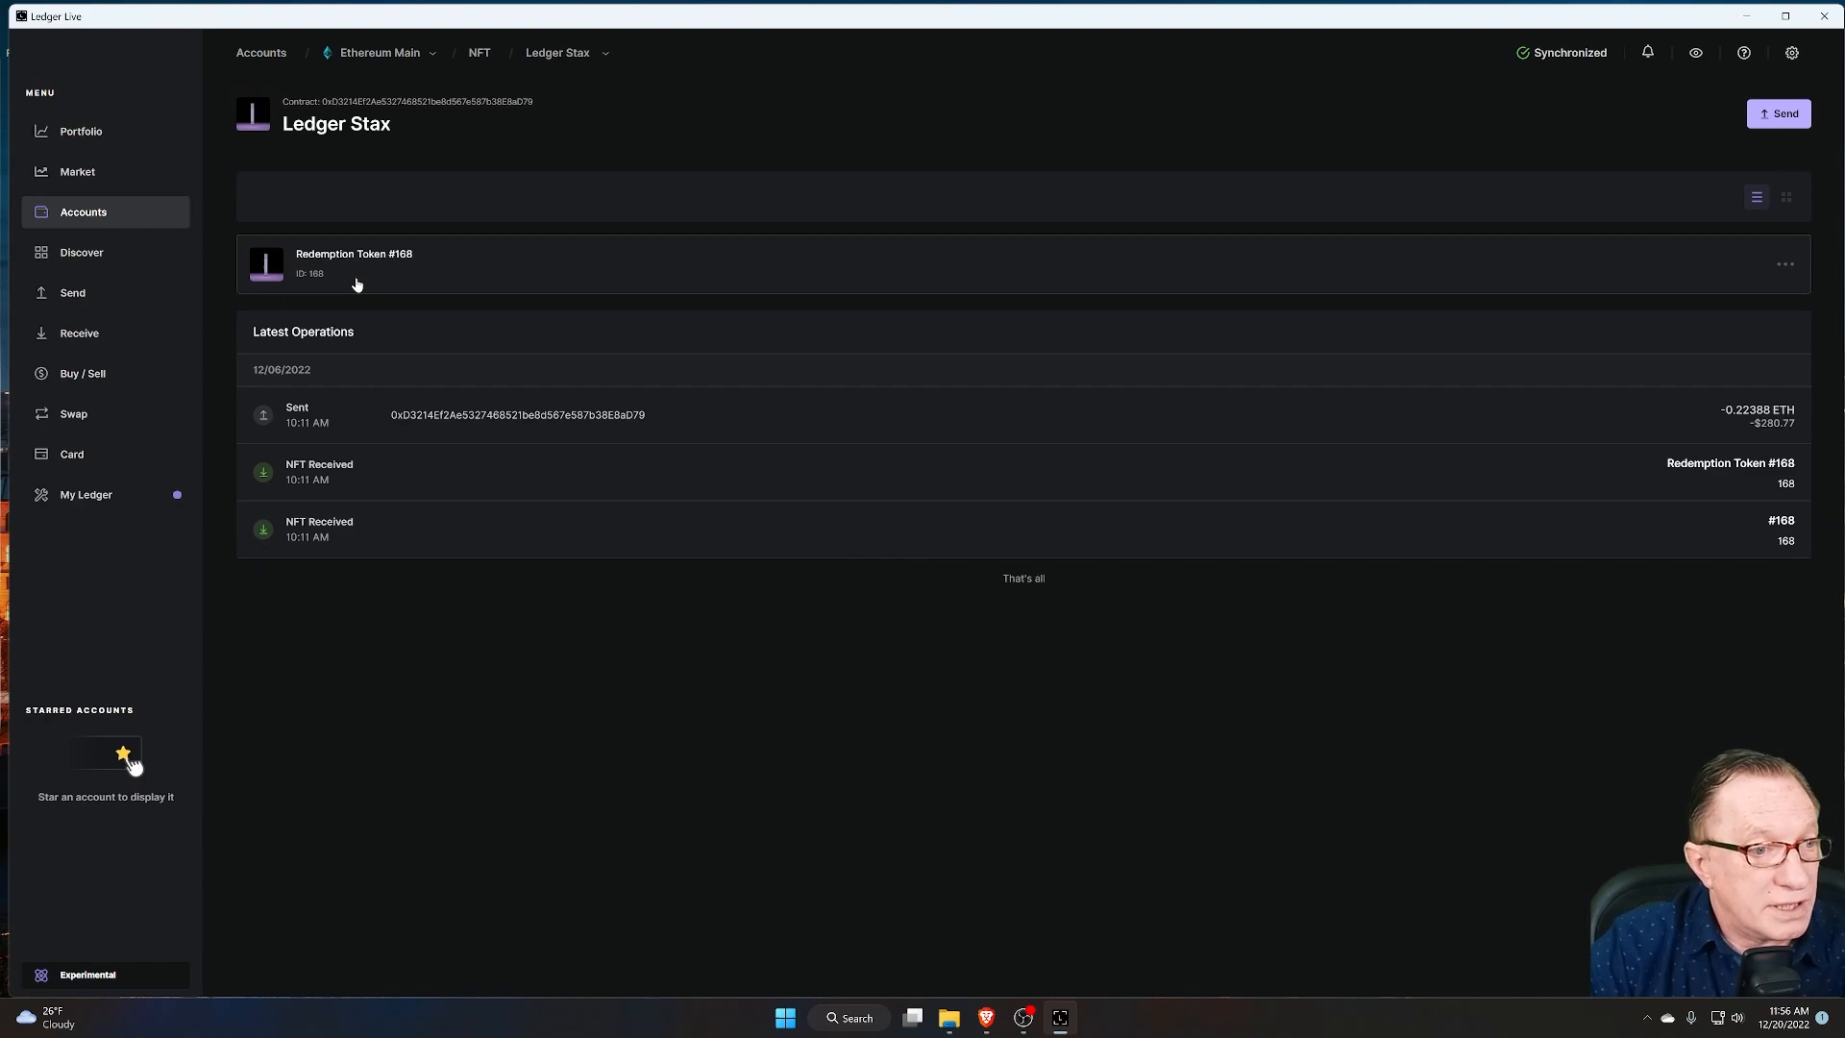
{"action": "mouse_move", "coordinate": [381, 266]}
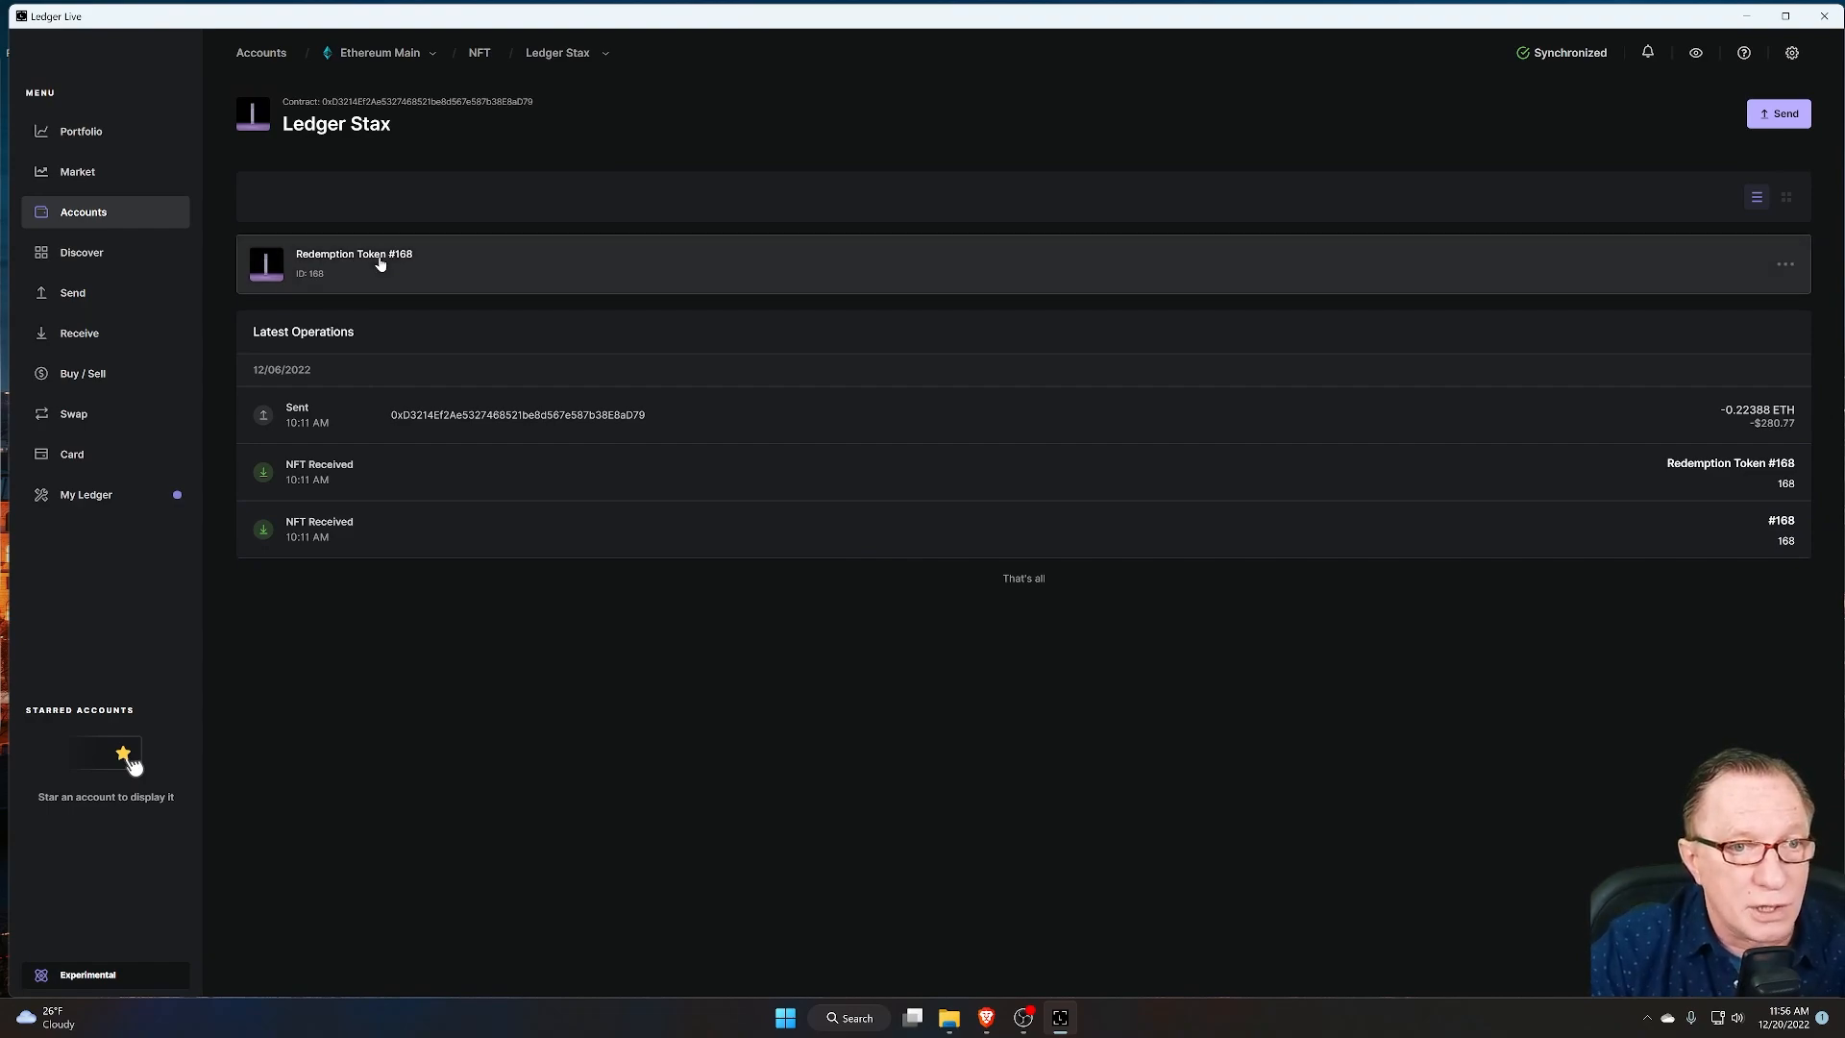
{"action": "left_click", "coordinate": [382, 264]}
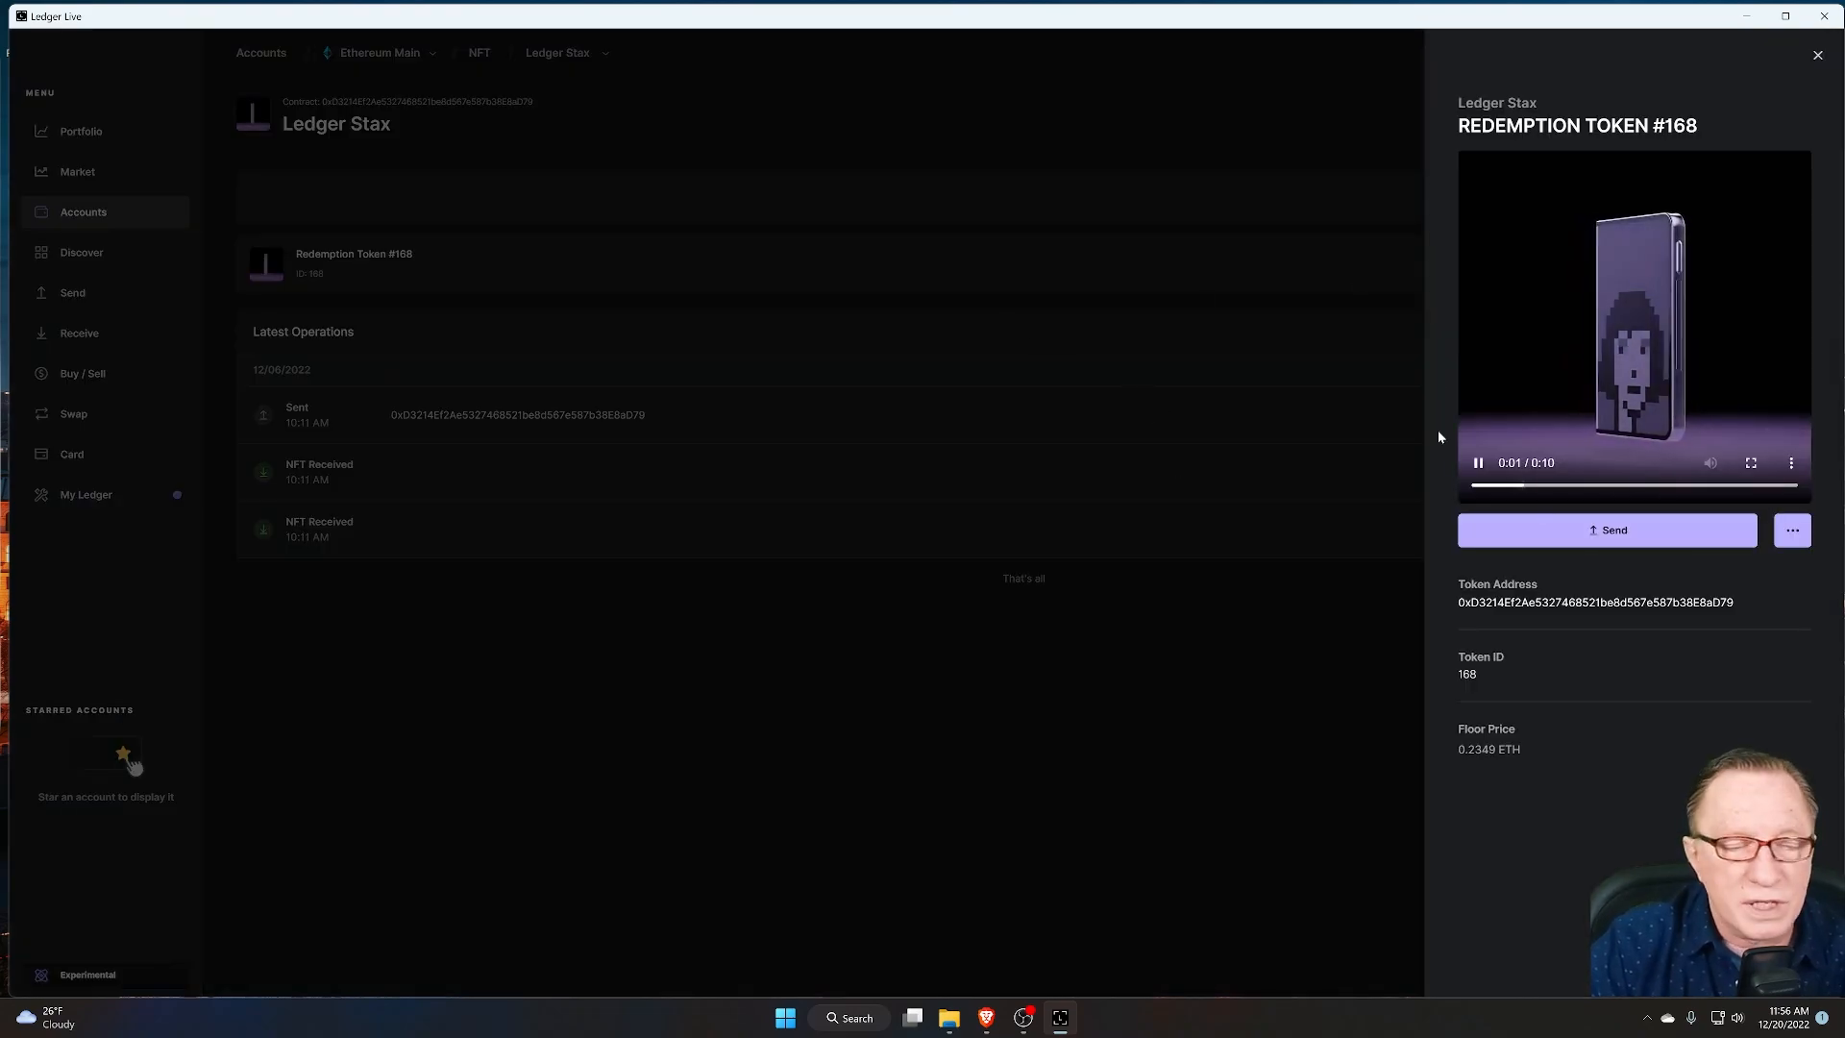
{"action": "mouse_move", "coordinate": [1415, 372]}
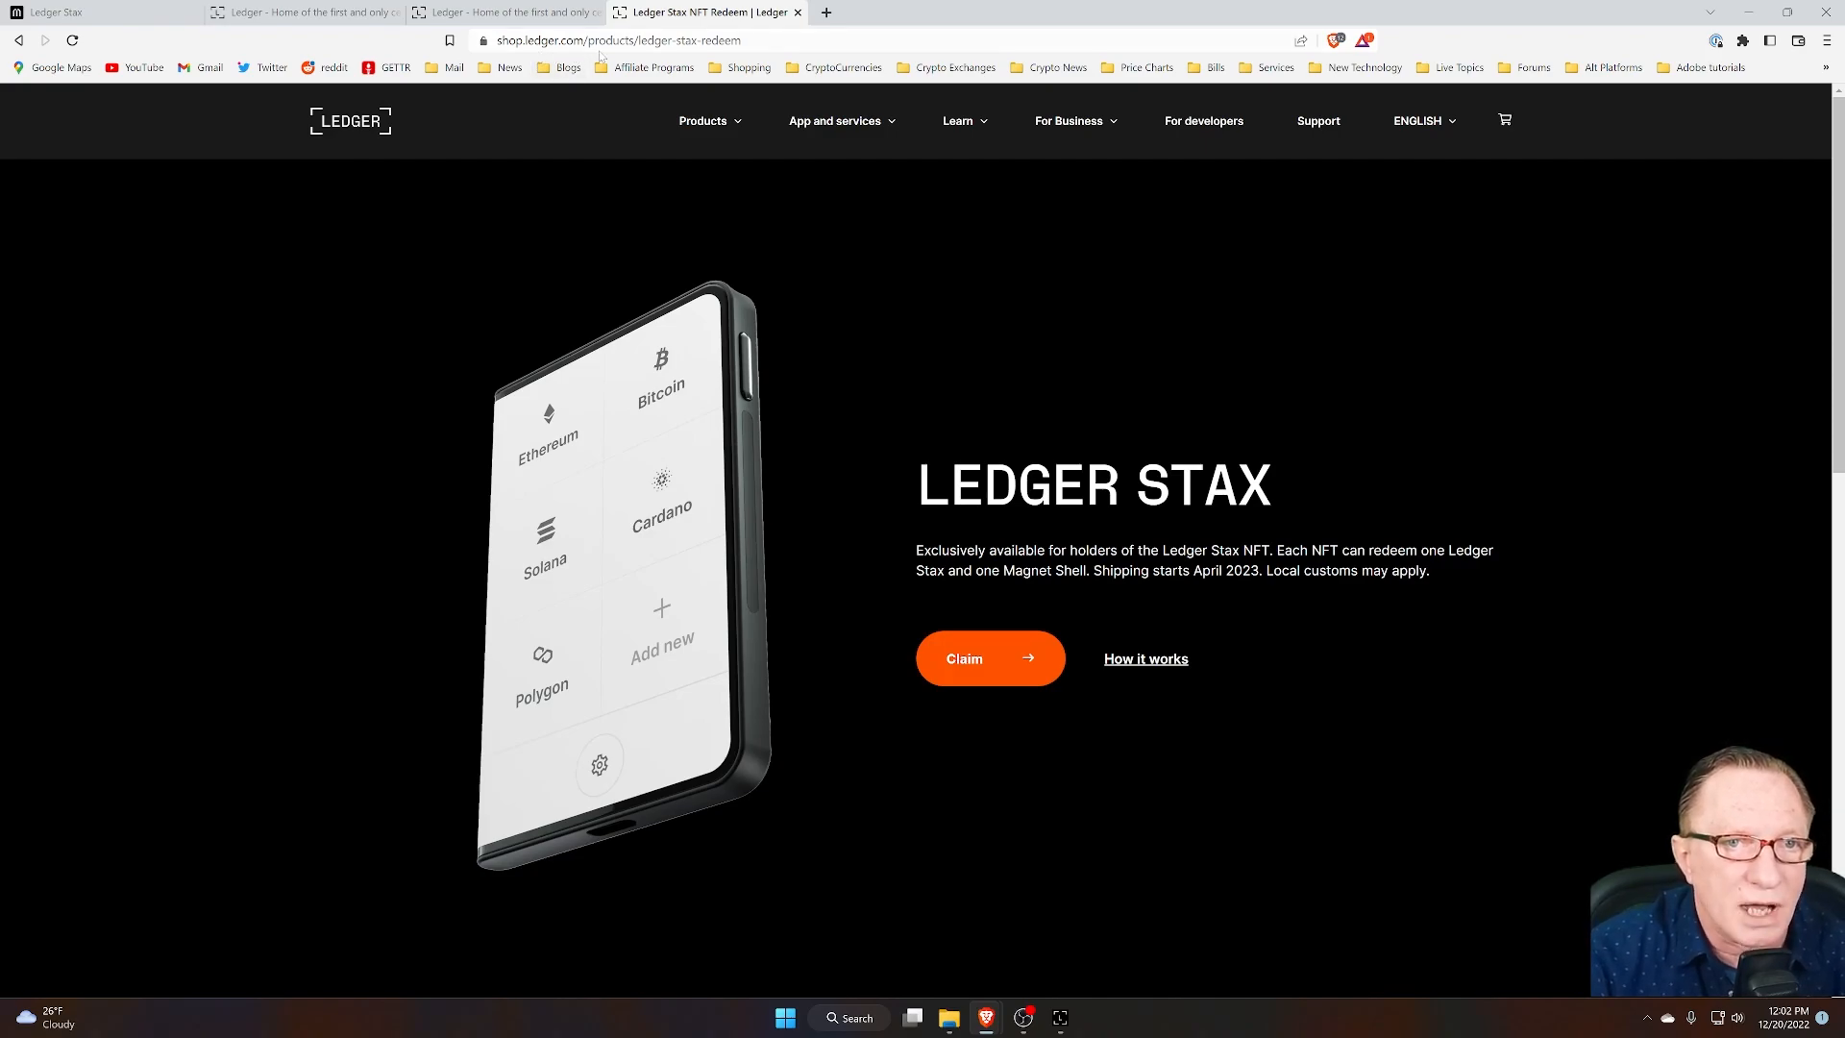
{"action": "mouse_move", "coordinate": [607, 53]}
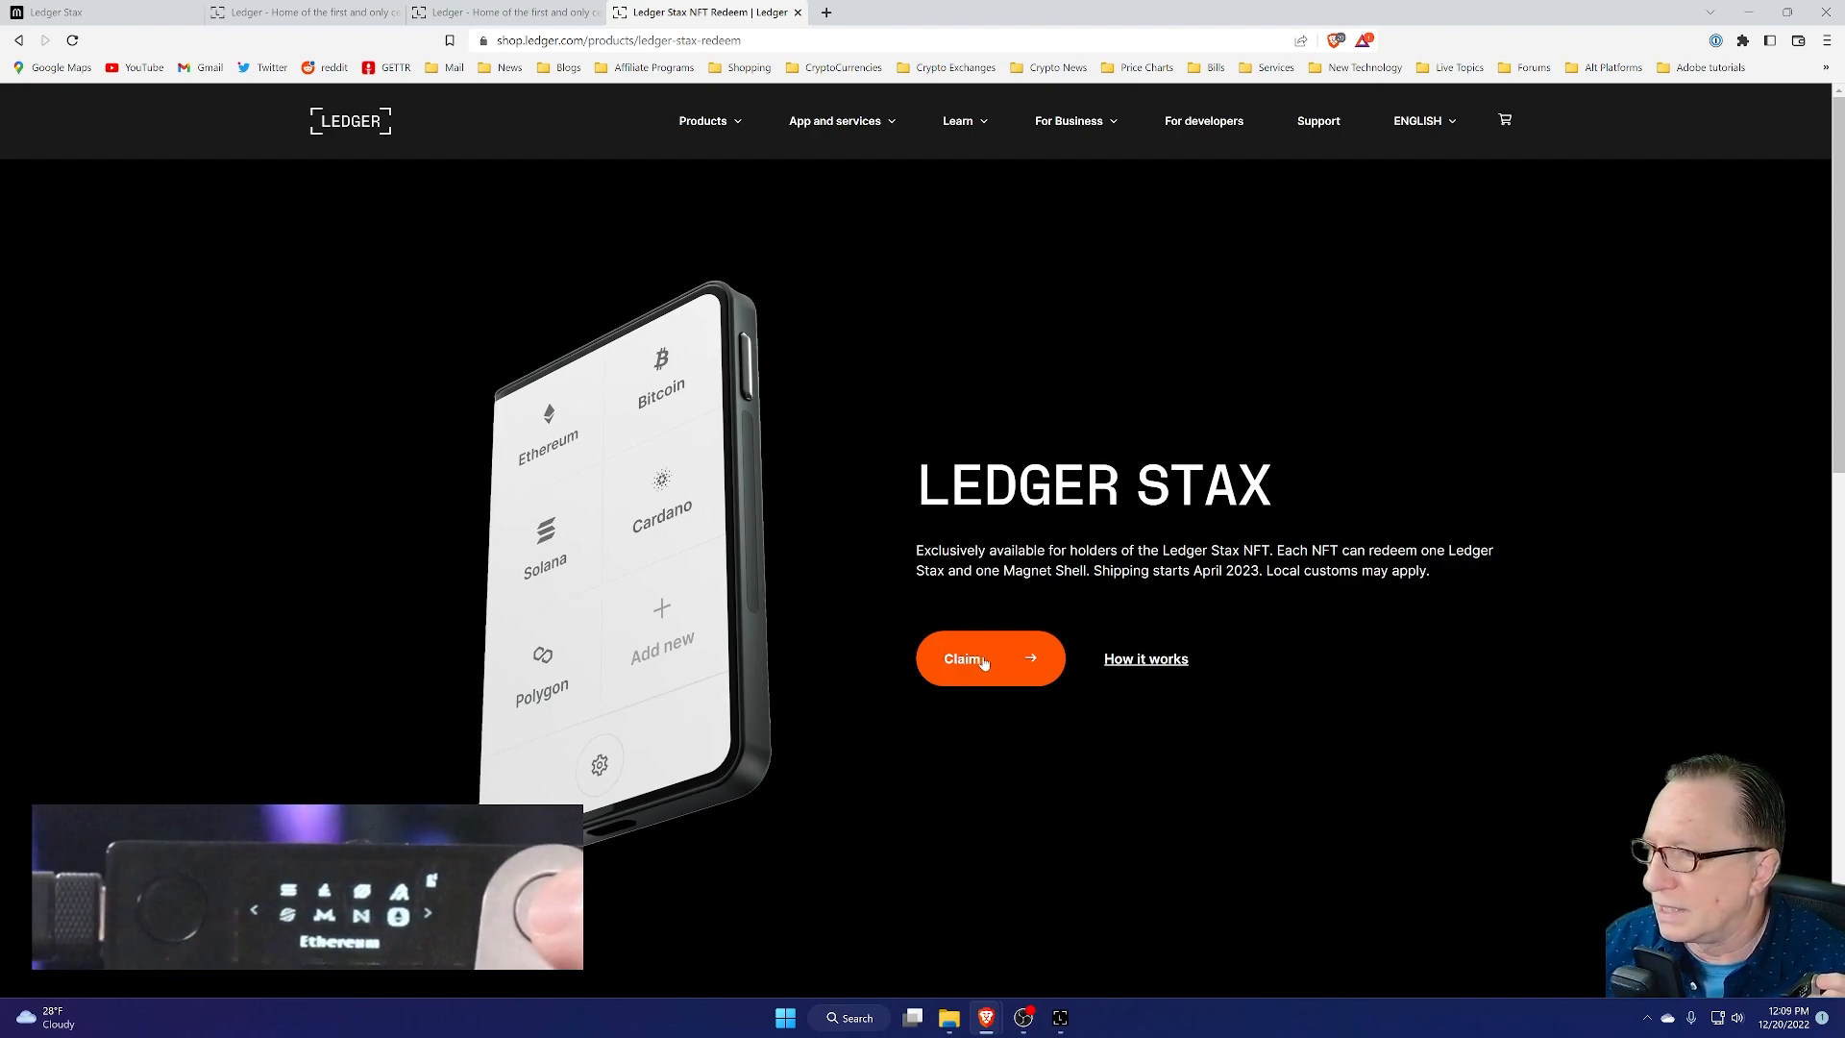
Step: Claim the Ledger Stax via Wallet Connect, showing the Desktop wallet list
{"action": "left_click", "coordinate": [979, 658]}
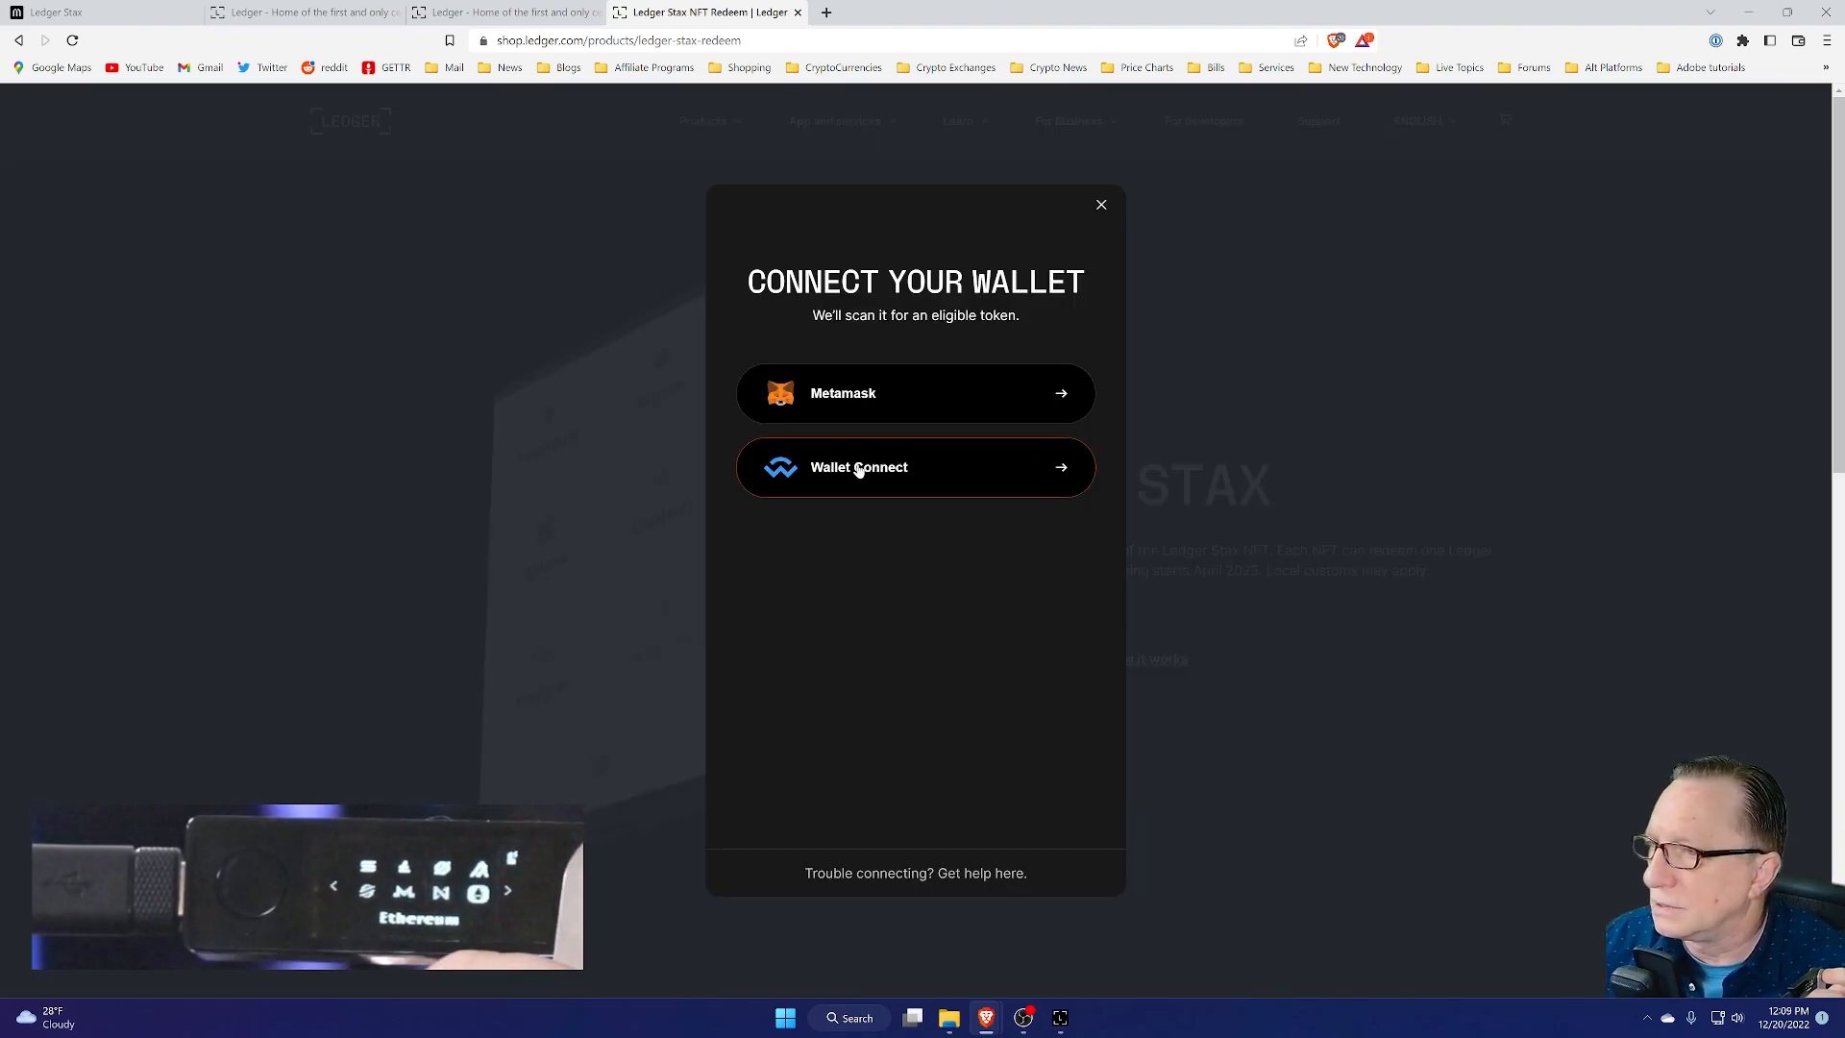
{"action": "left_click", "coordinate": [916, 467]}
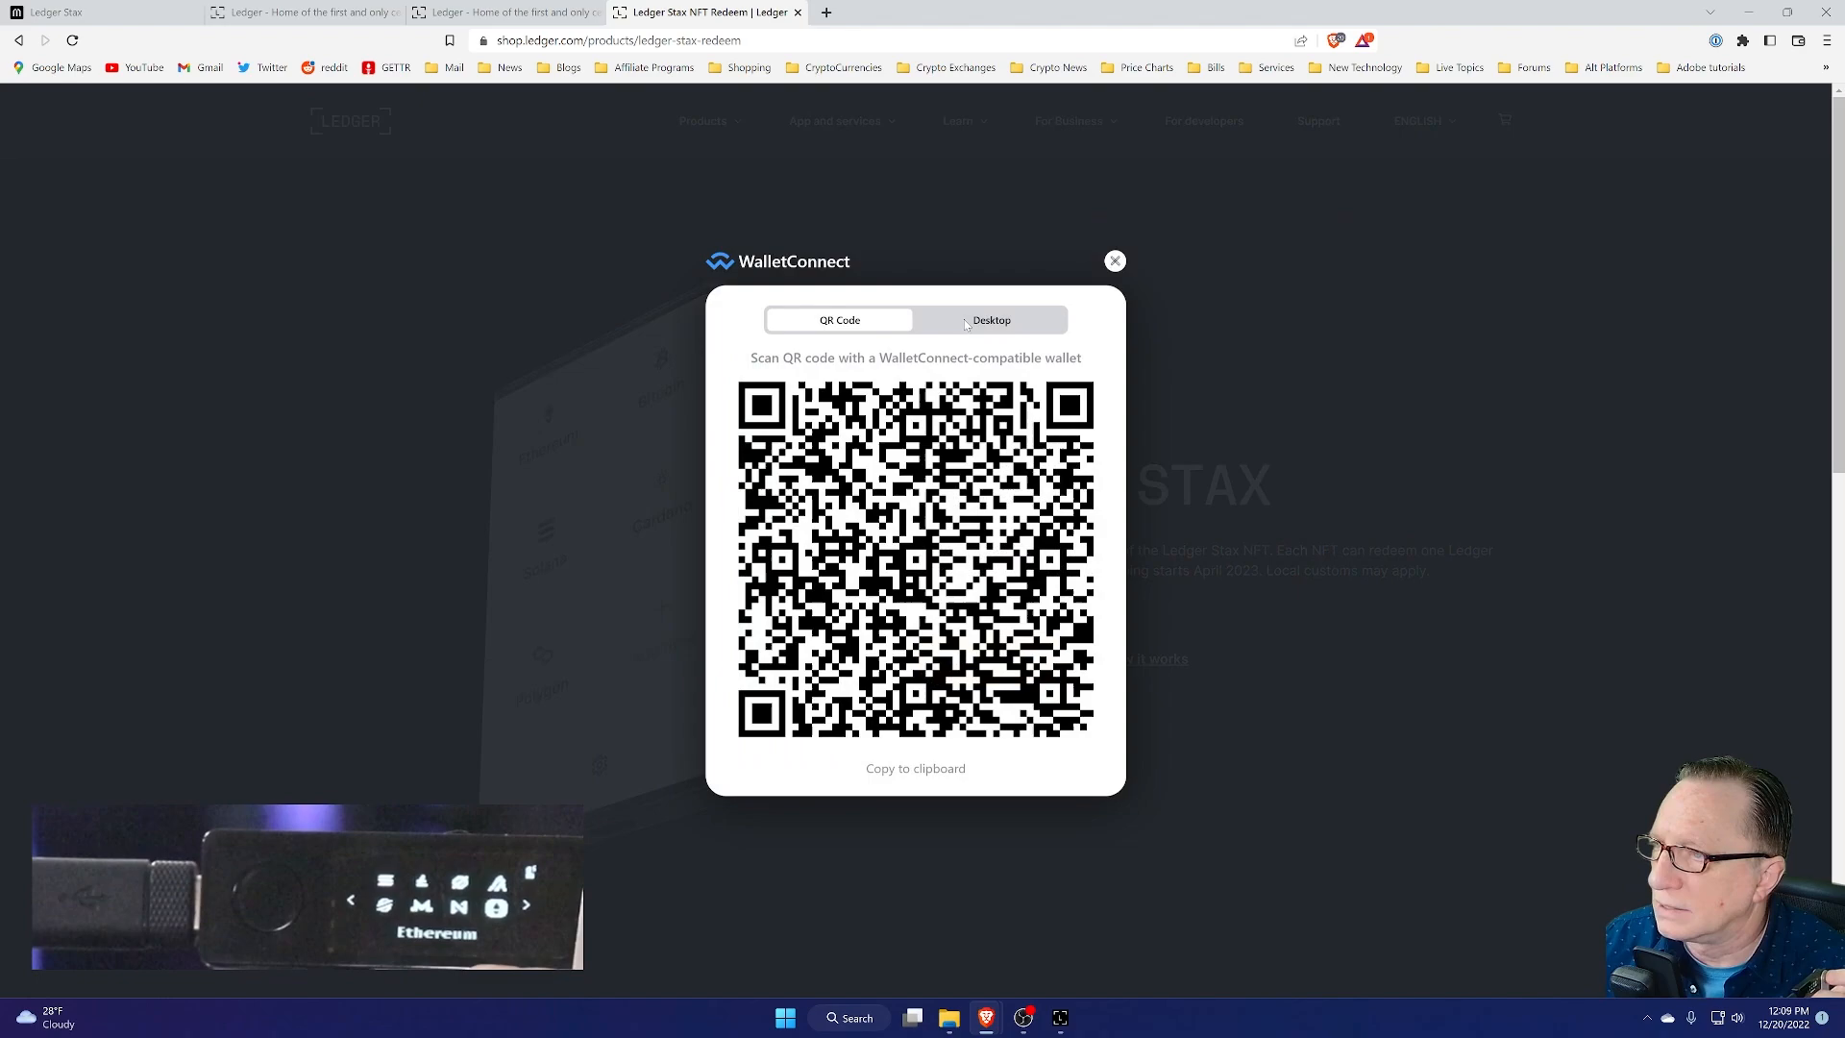
{"action": "left_click", "coordinate": [991, 320]}
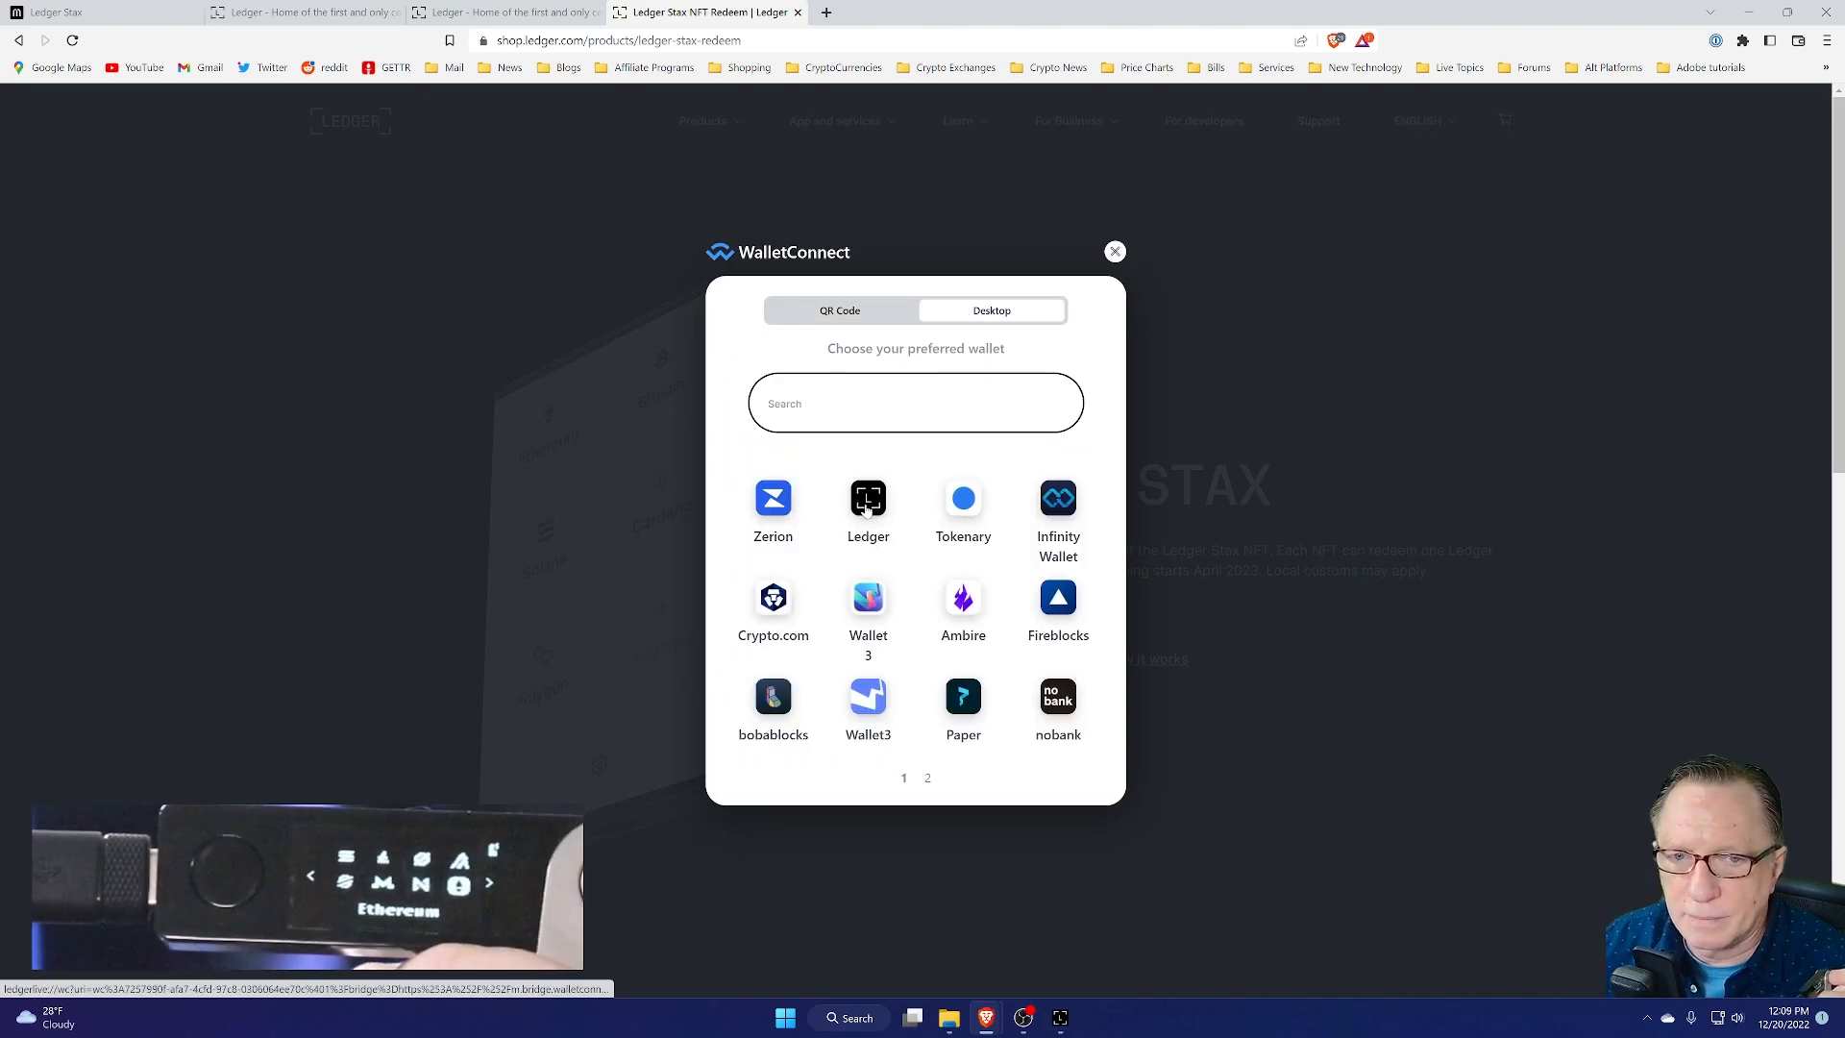
Step: Choose Ledger as the wallet and let the browser open Ledger Live
{"action": "left_click", "coordinate": [868, 499]}
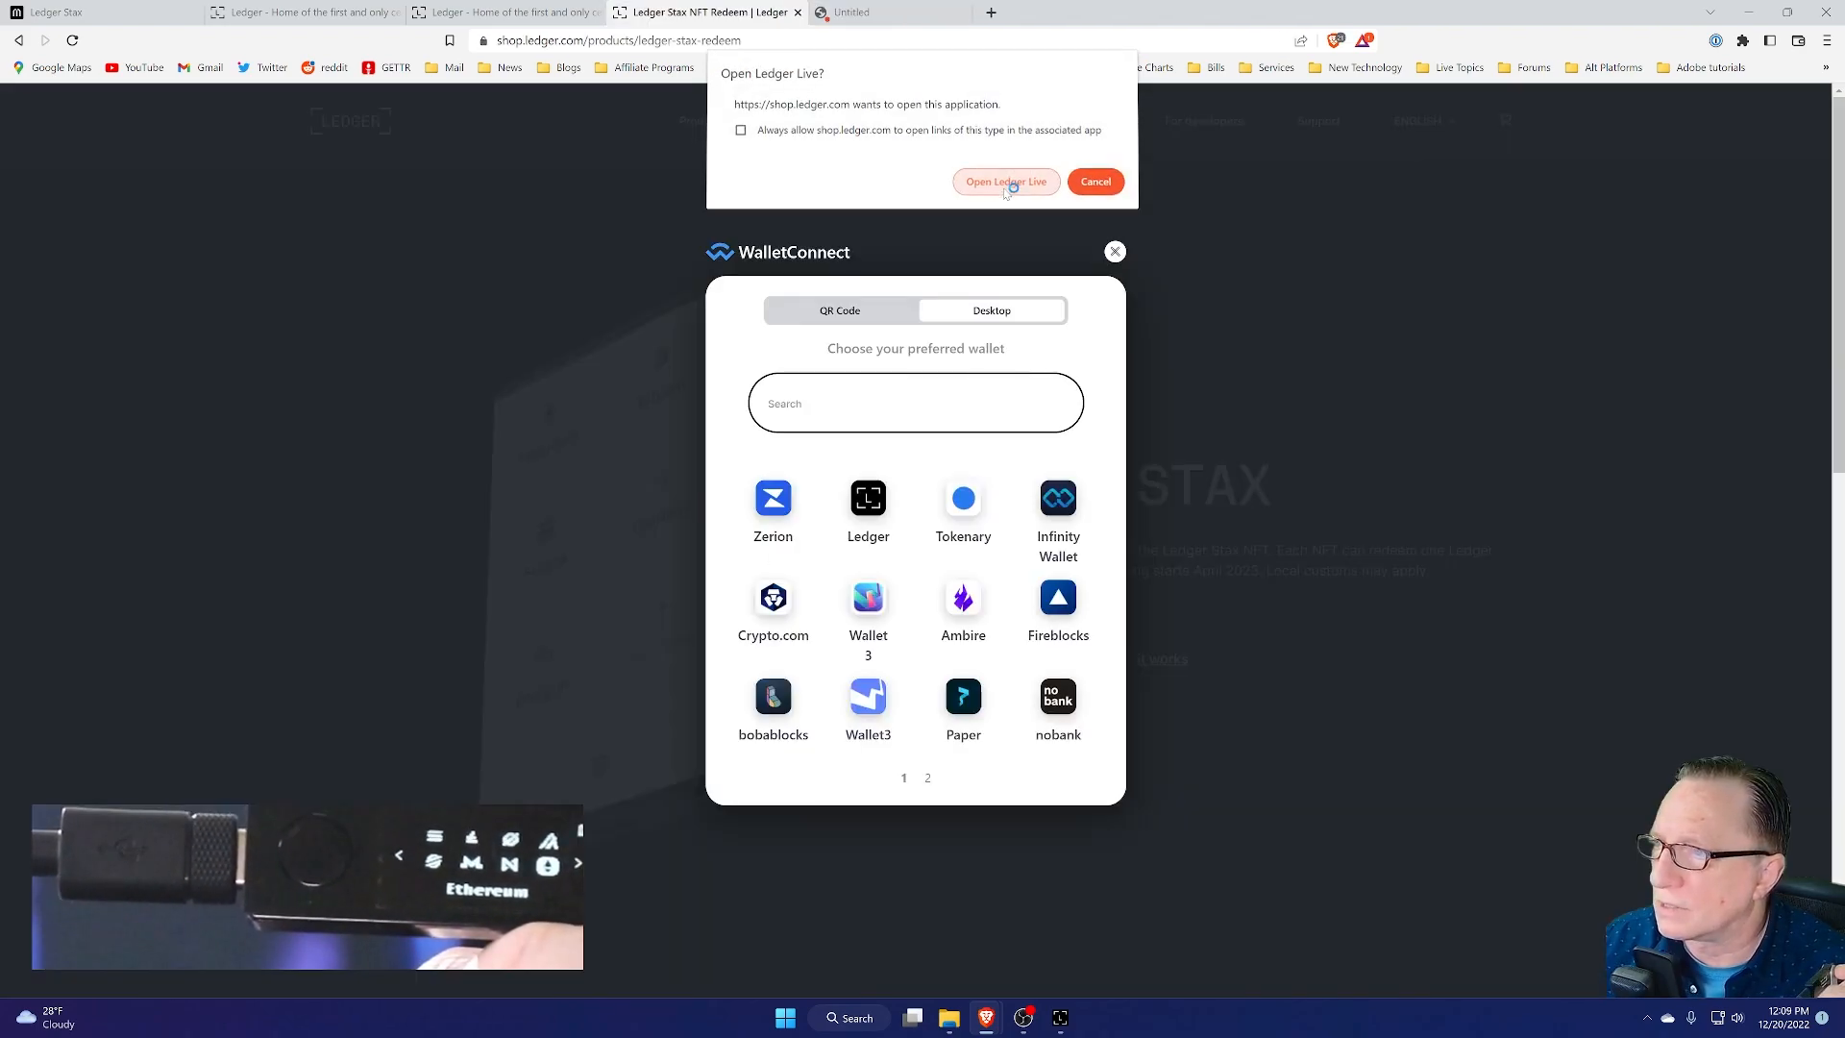
{"action": "left_click", "coordinate": [1006, 182]}
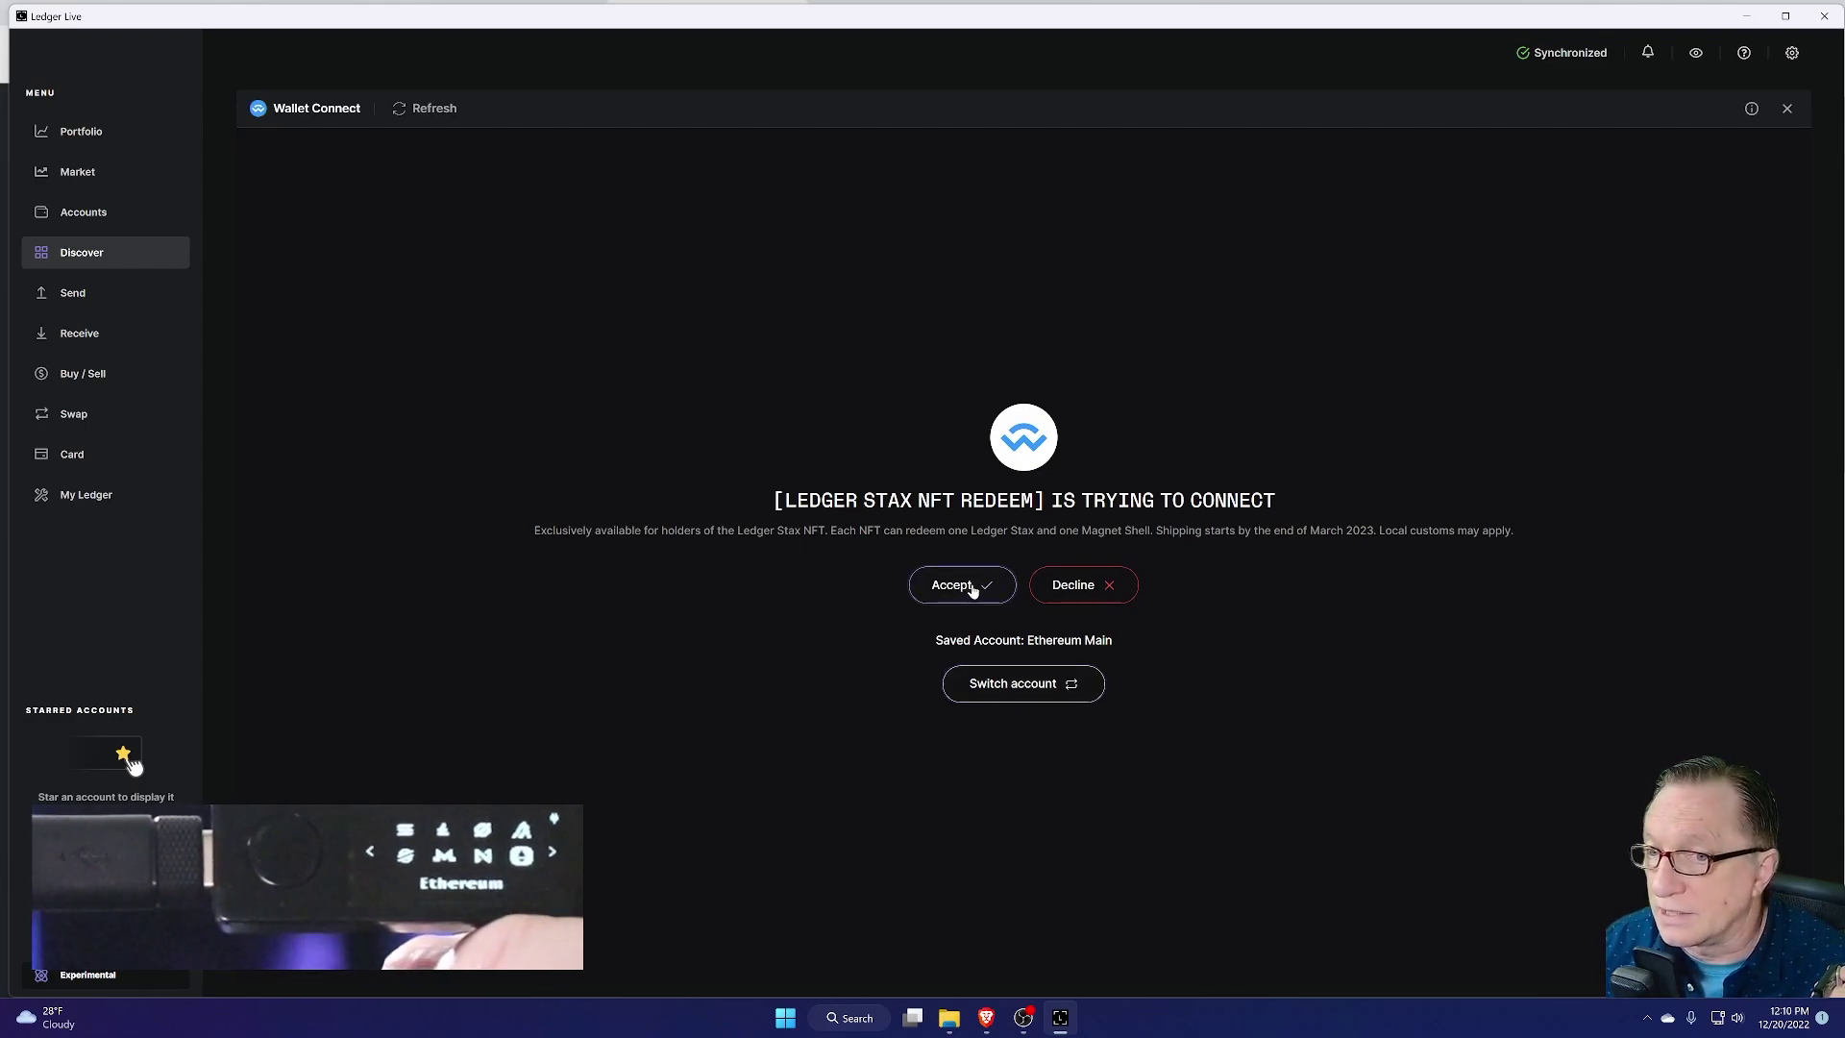
Step: Accept the Ethereum Main connection and sign the Ledger Shop login message
{"action": "left_click", "coordinate": [962, 585]}
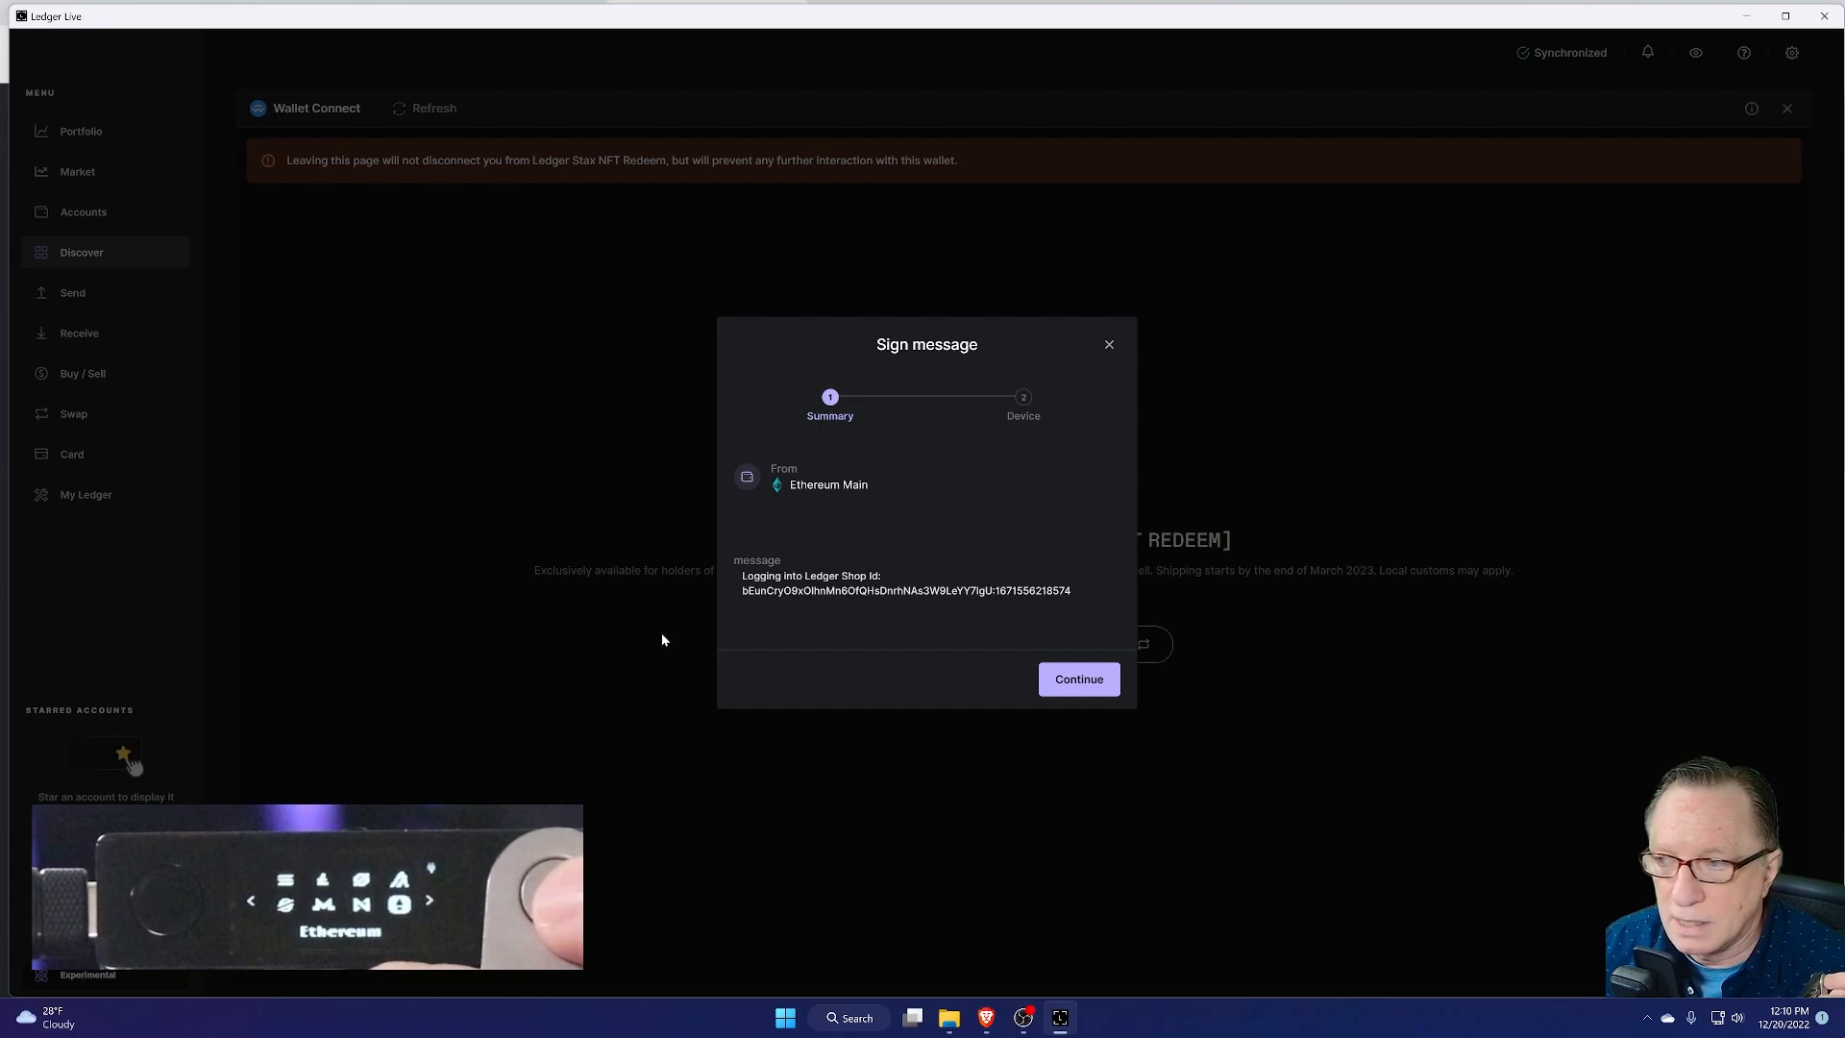
{"action": "mouse_move", "coordinate": [853, 633]}
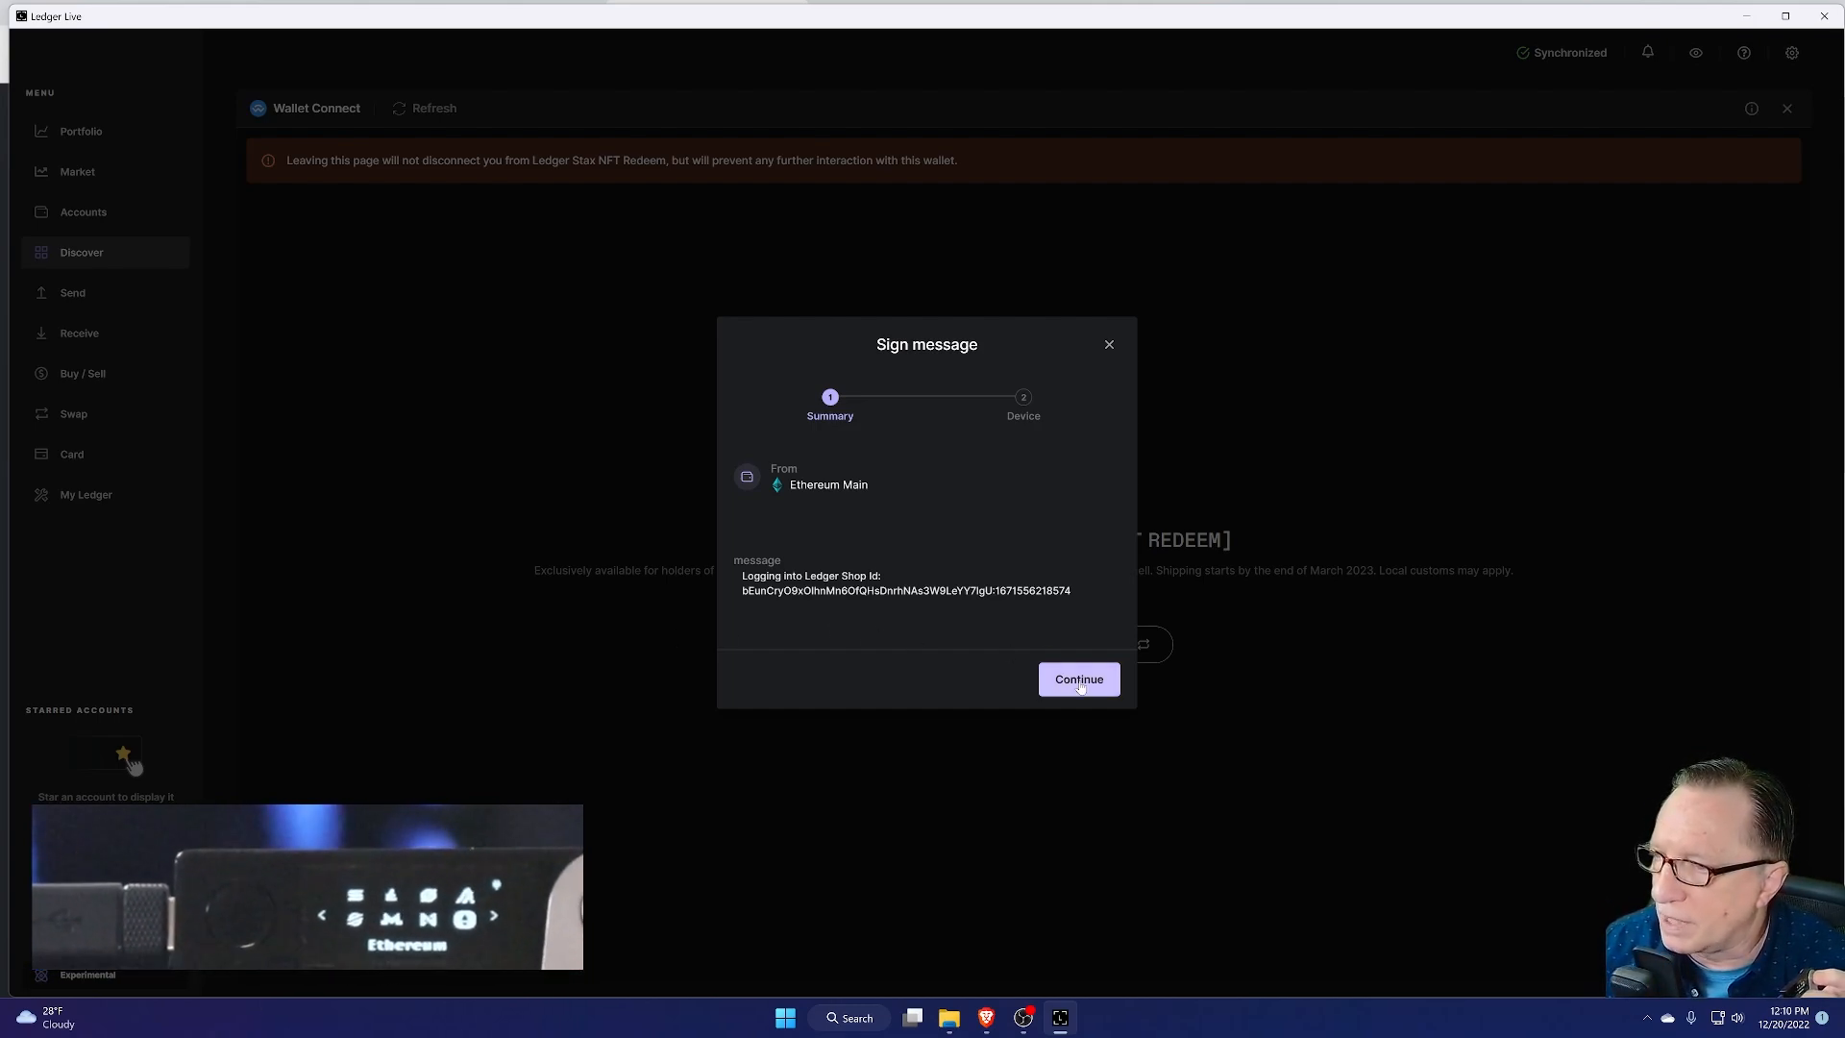
{"action": "left_click", "coordinate": [1078, 679]}
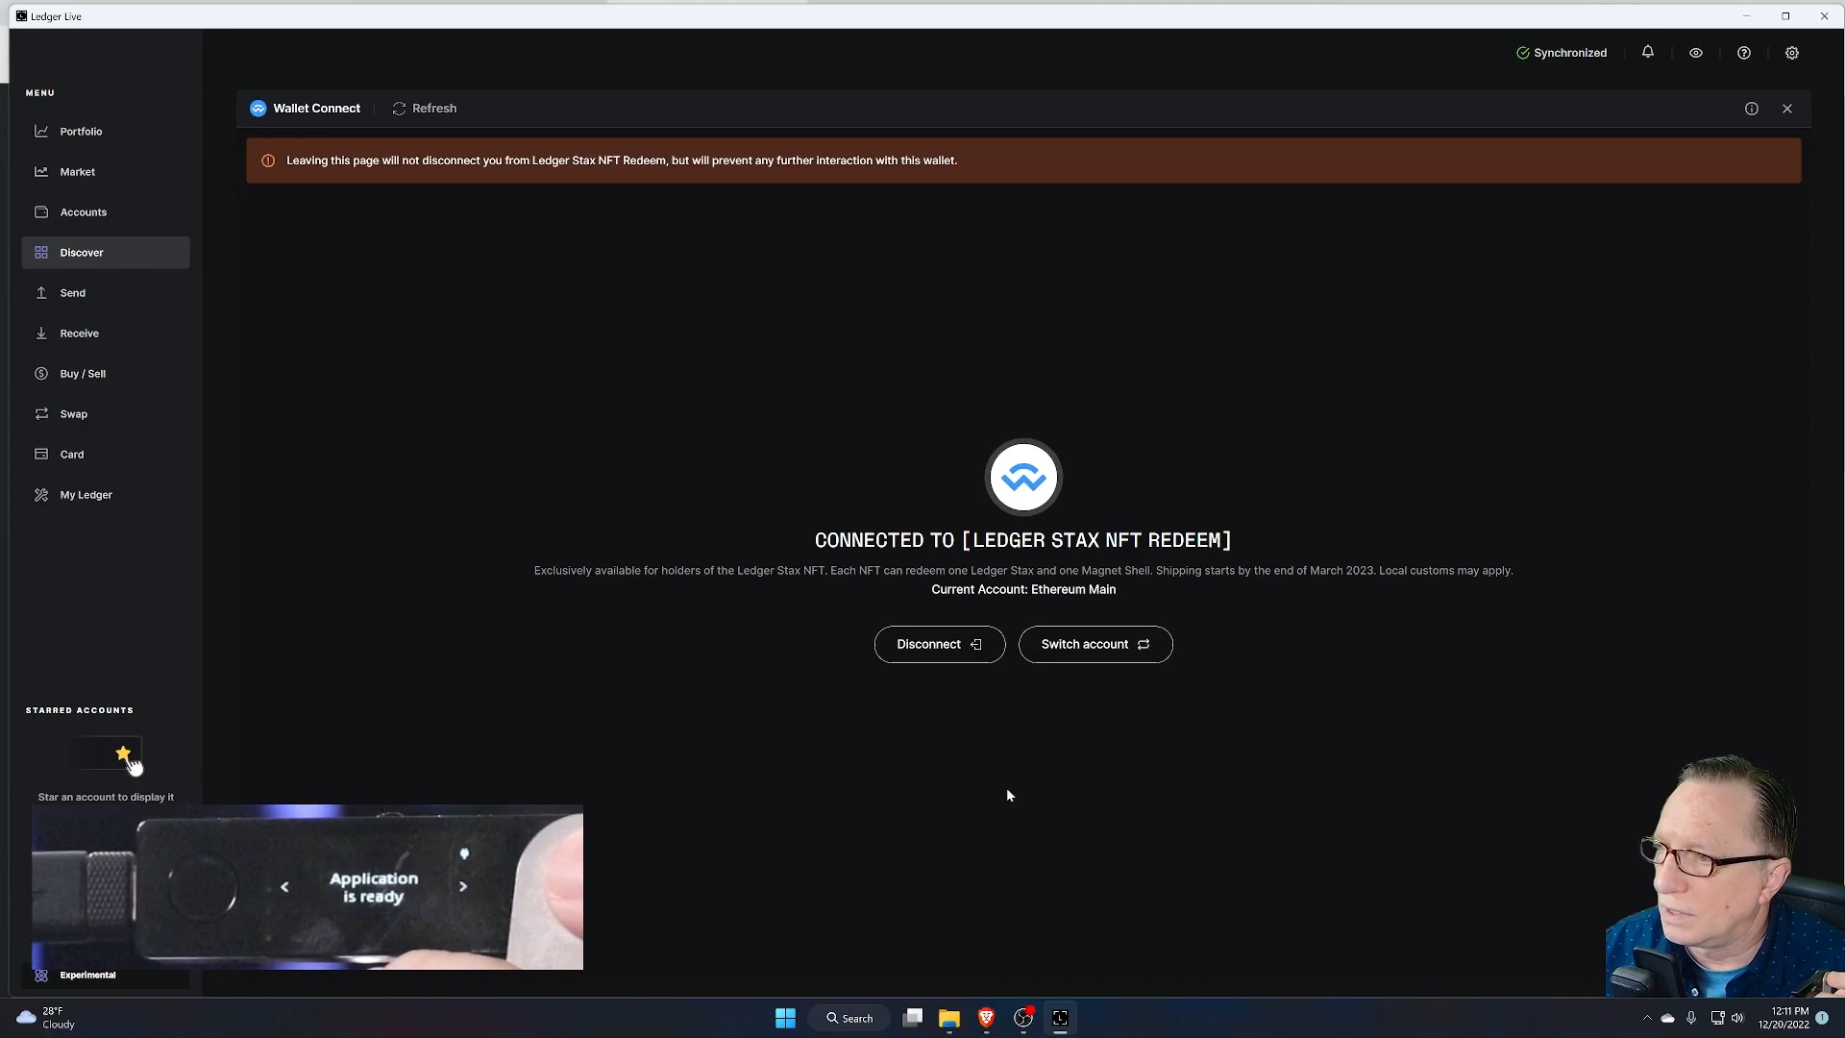
{"action": "mouse_move", "coordinate": [986, 1018]}
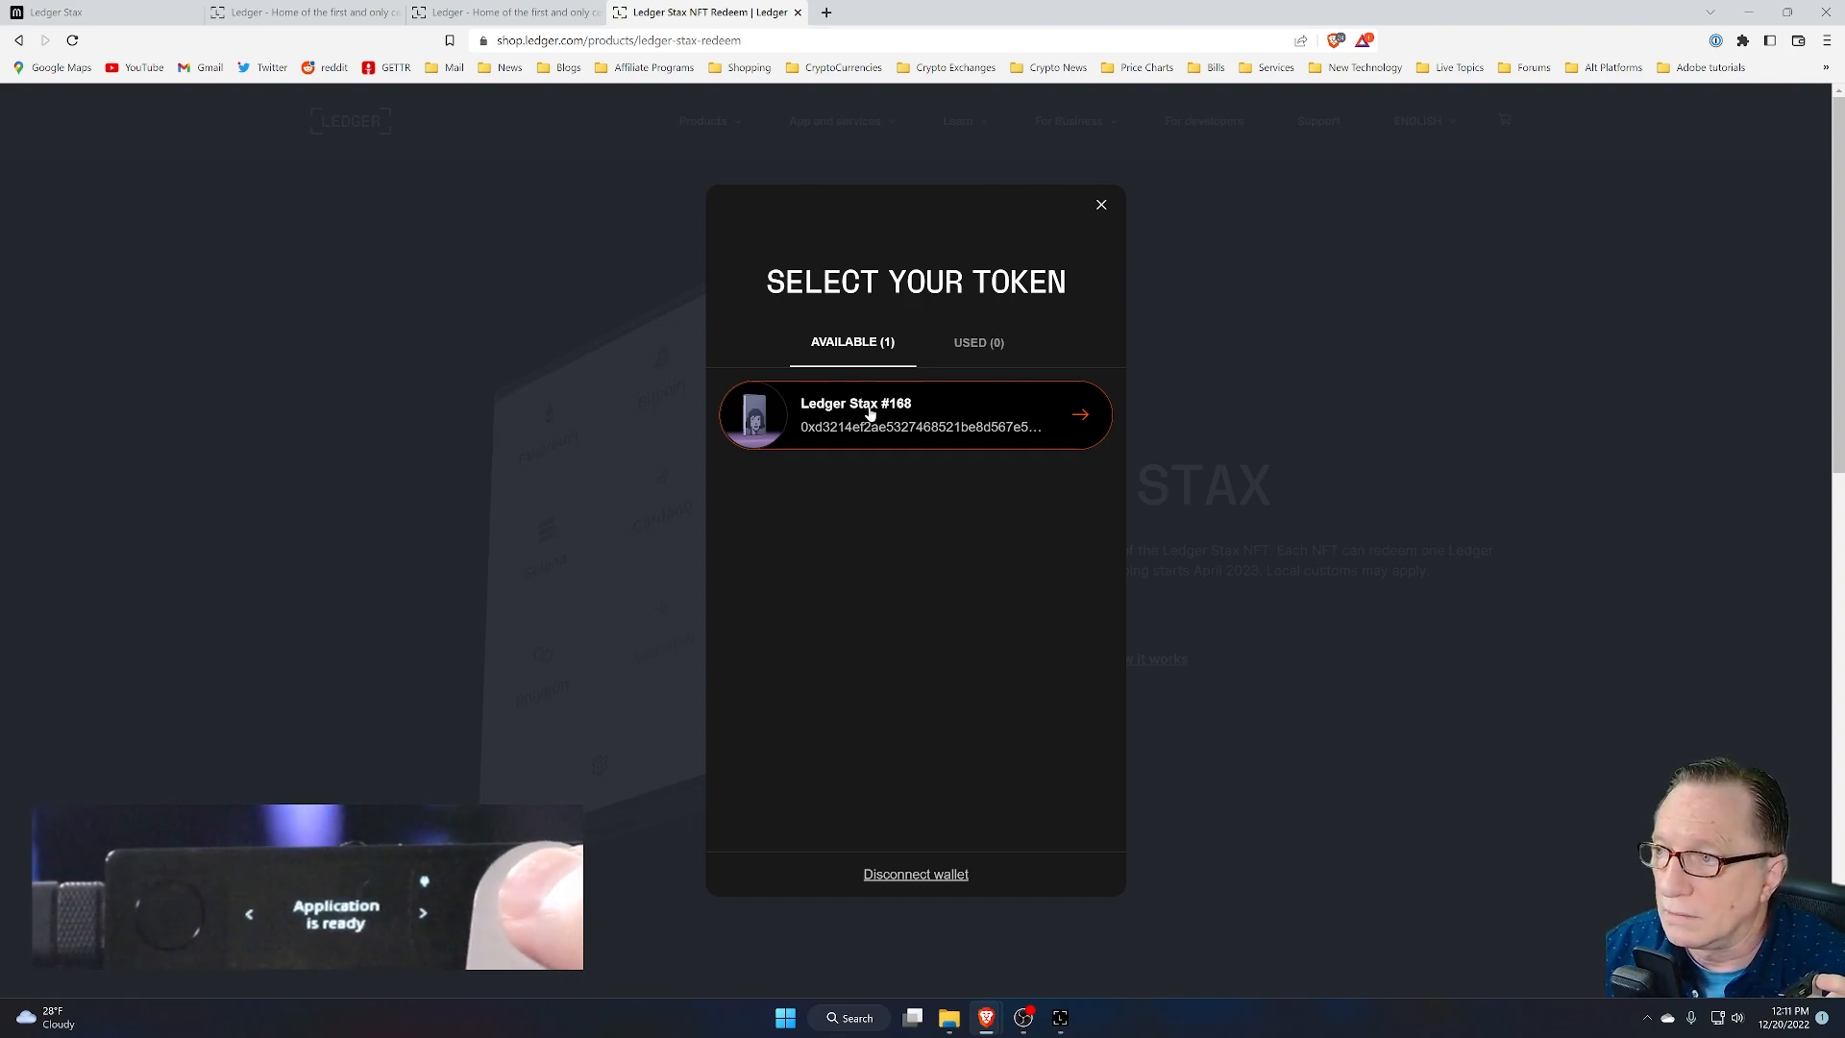
Step: Select the available Ledger Stax #168 token and check out
{"action": "left_click", "coordinate": [915, 415]}
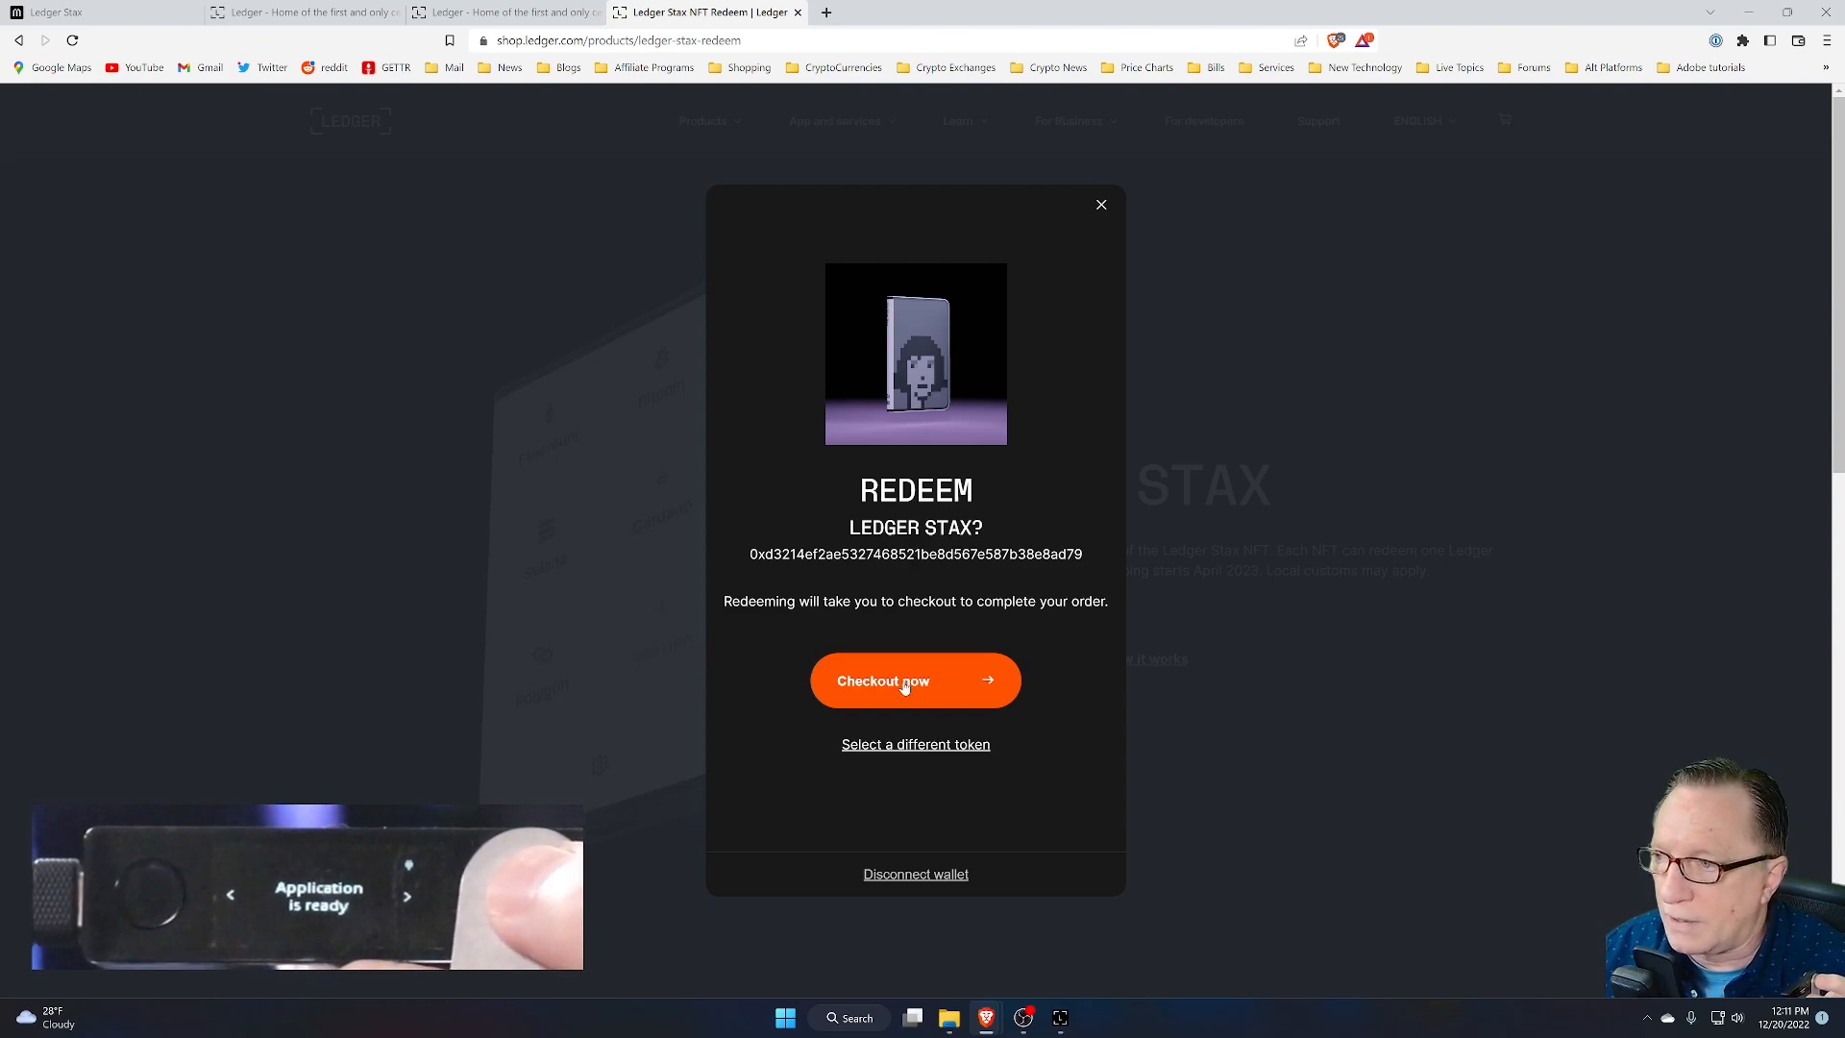
{"action": "left_click", "coordinate": [916, 680]}
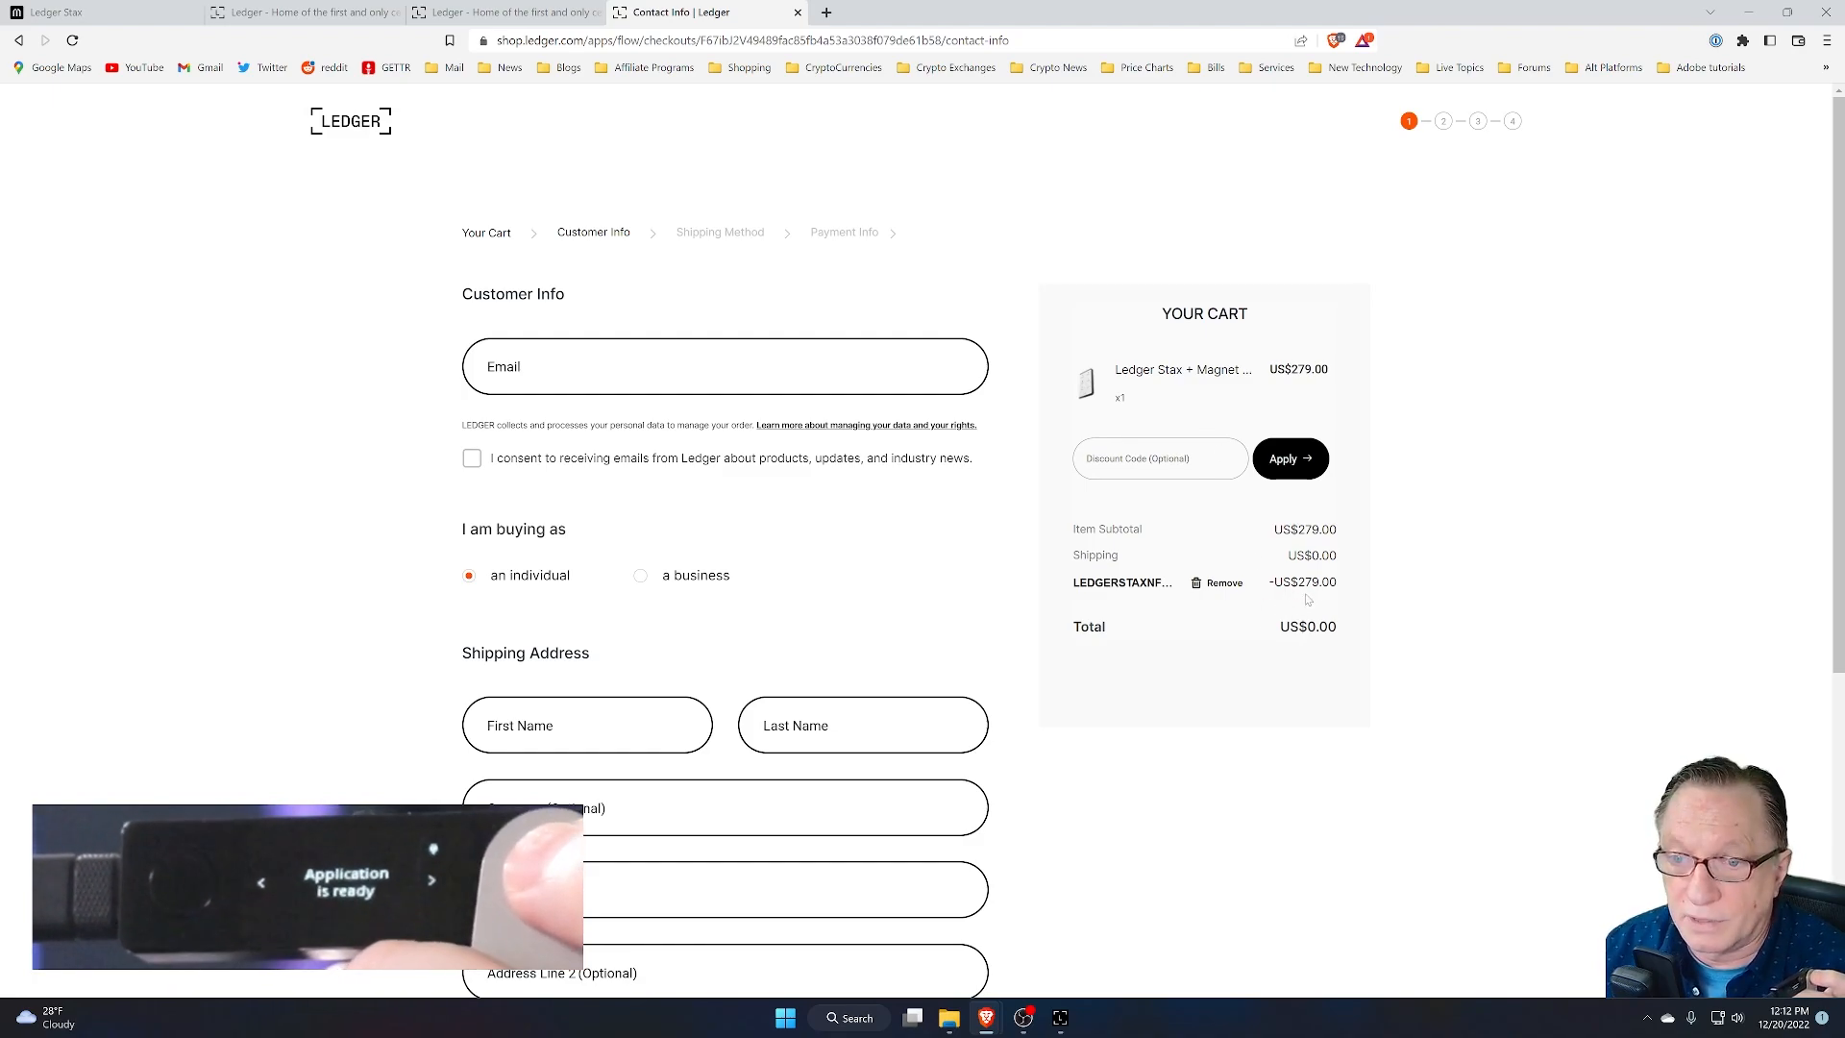
Step: Submit the customer info and shipping address to continue checkout
{"action": "scroll", "scroll_direction": "down", "scroll_amount": 3}
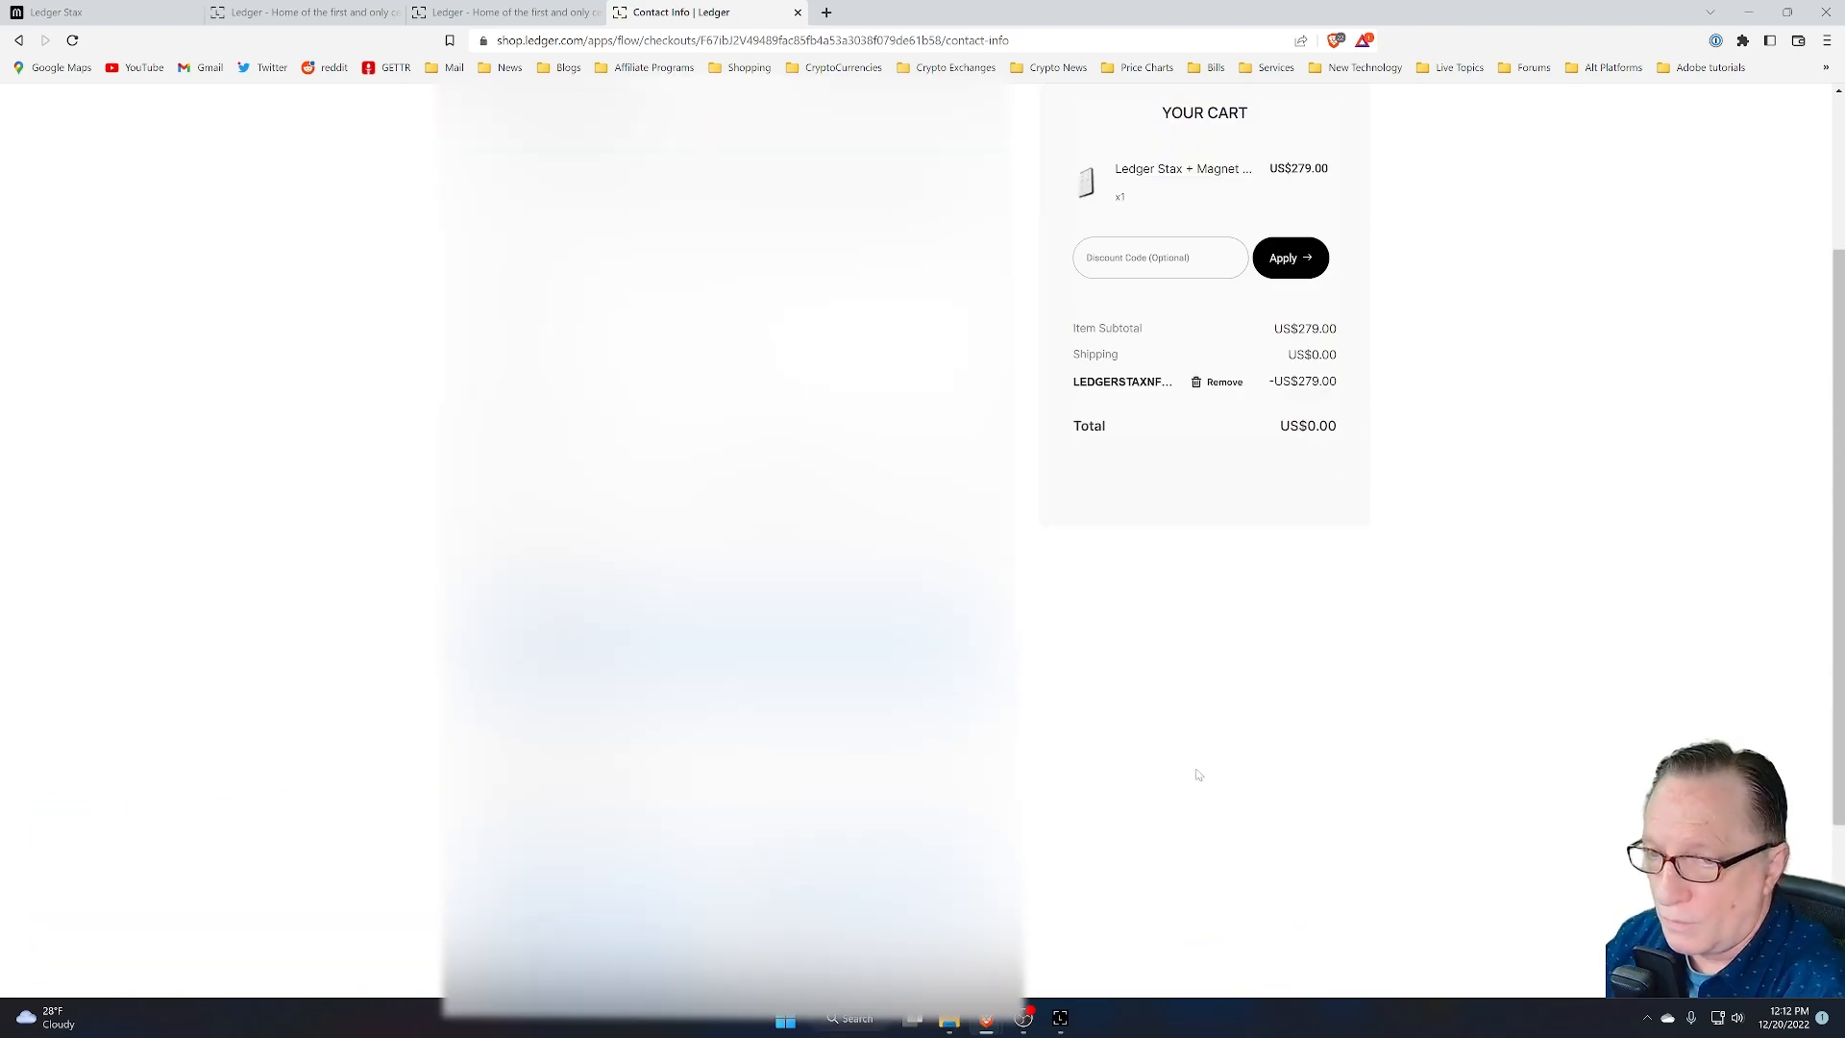
{"action": "mouse_move", "coordinate": [1202, 757]}
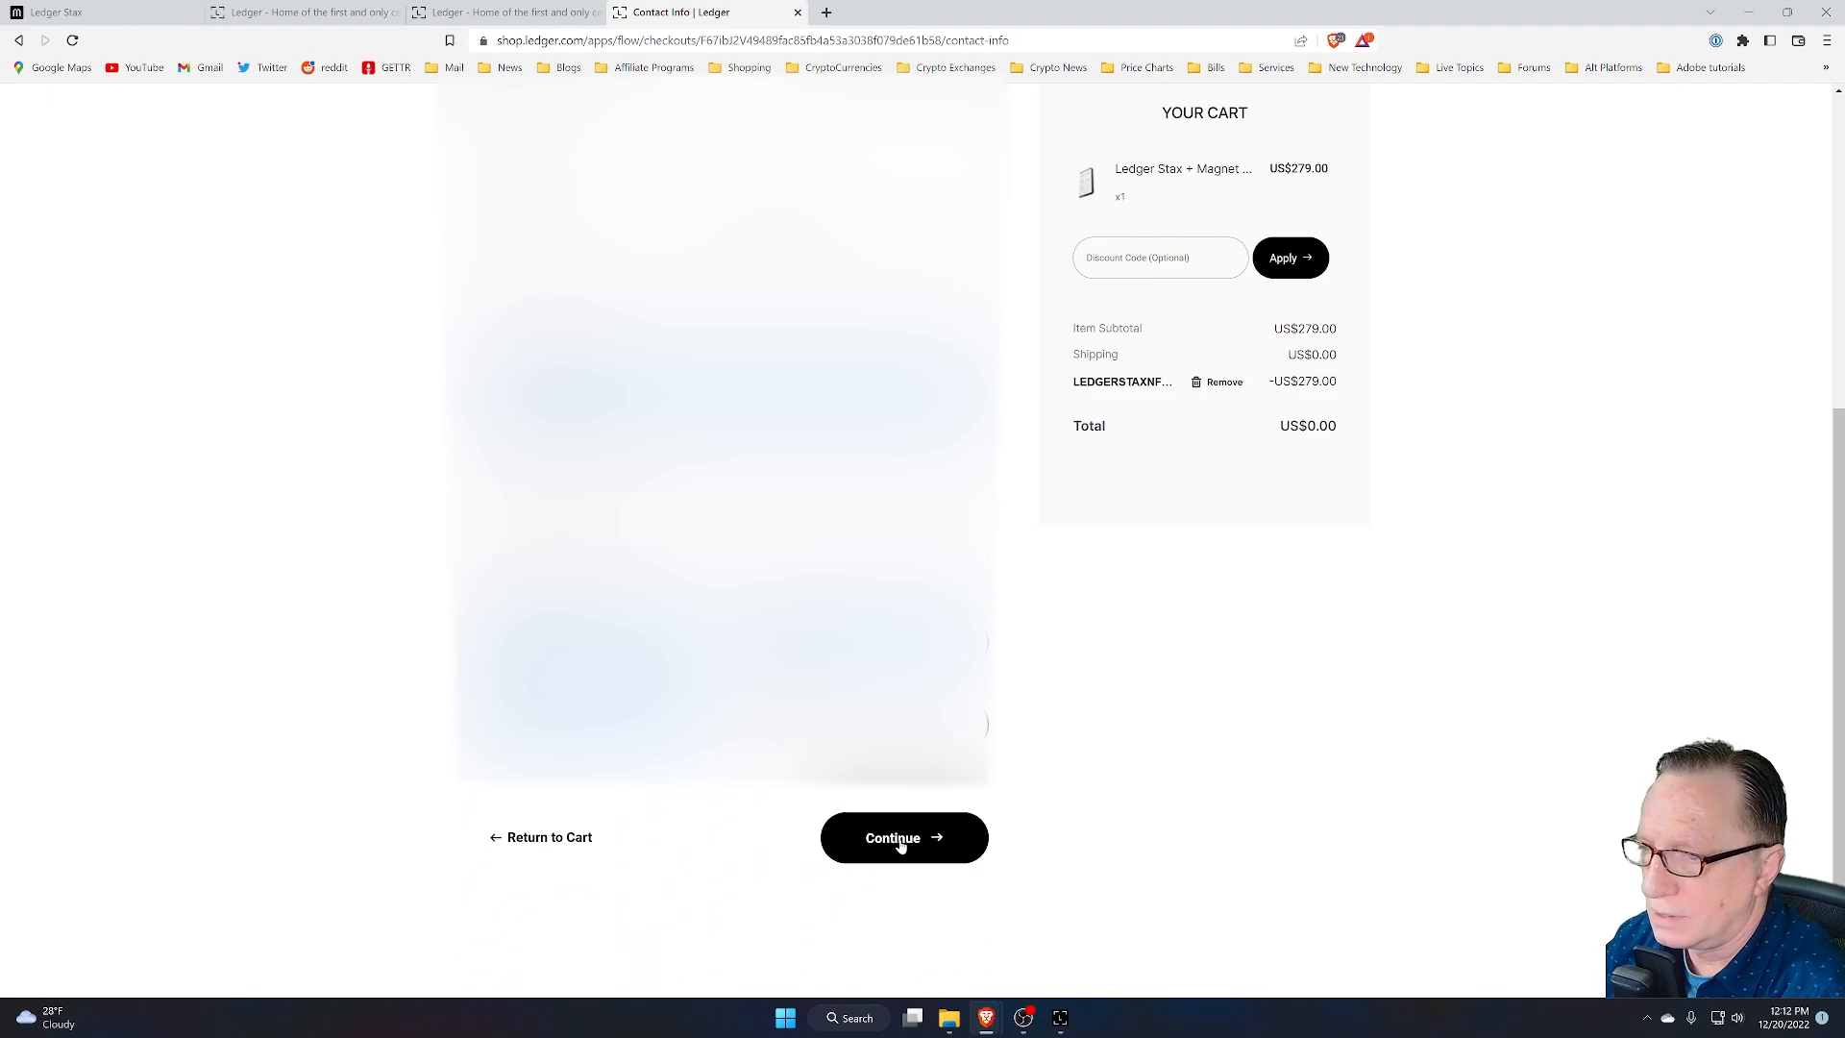
{"action": "left_click", "coordinate": [903, 838]}
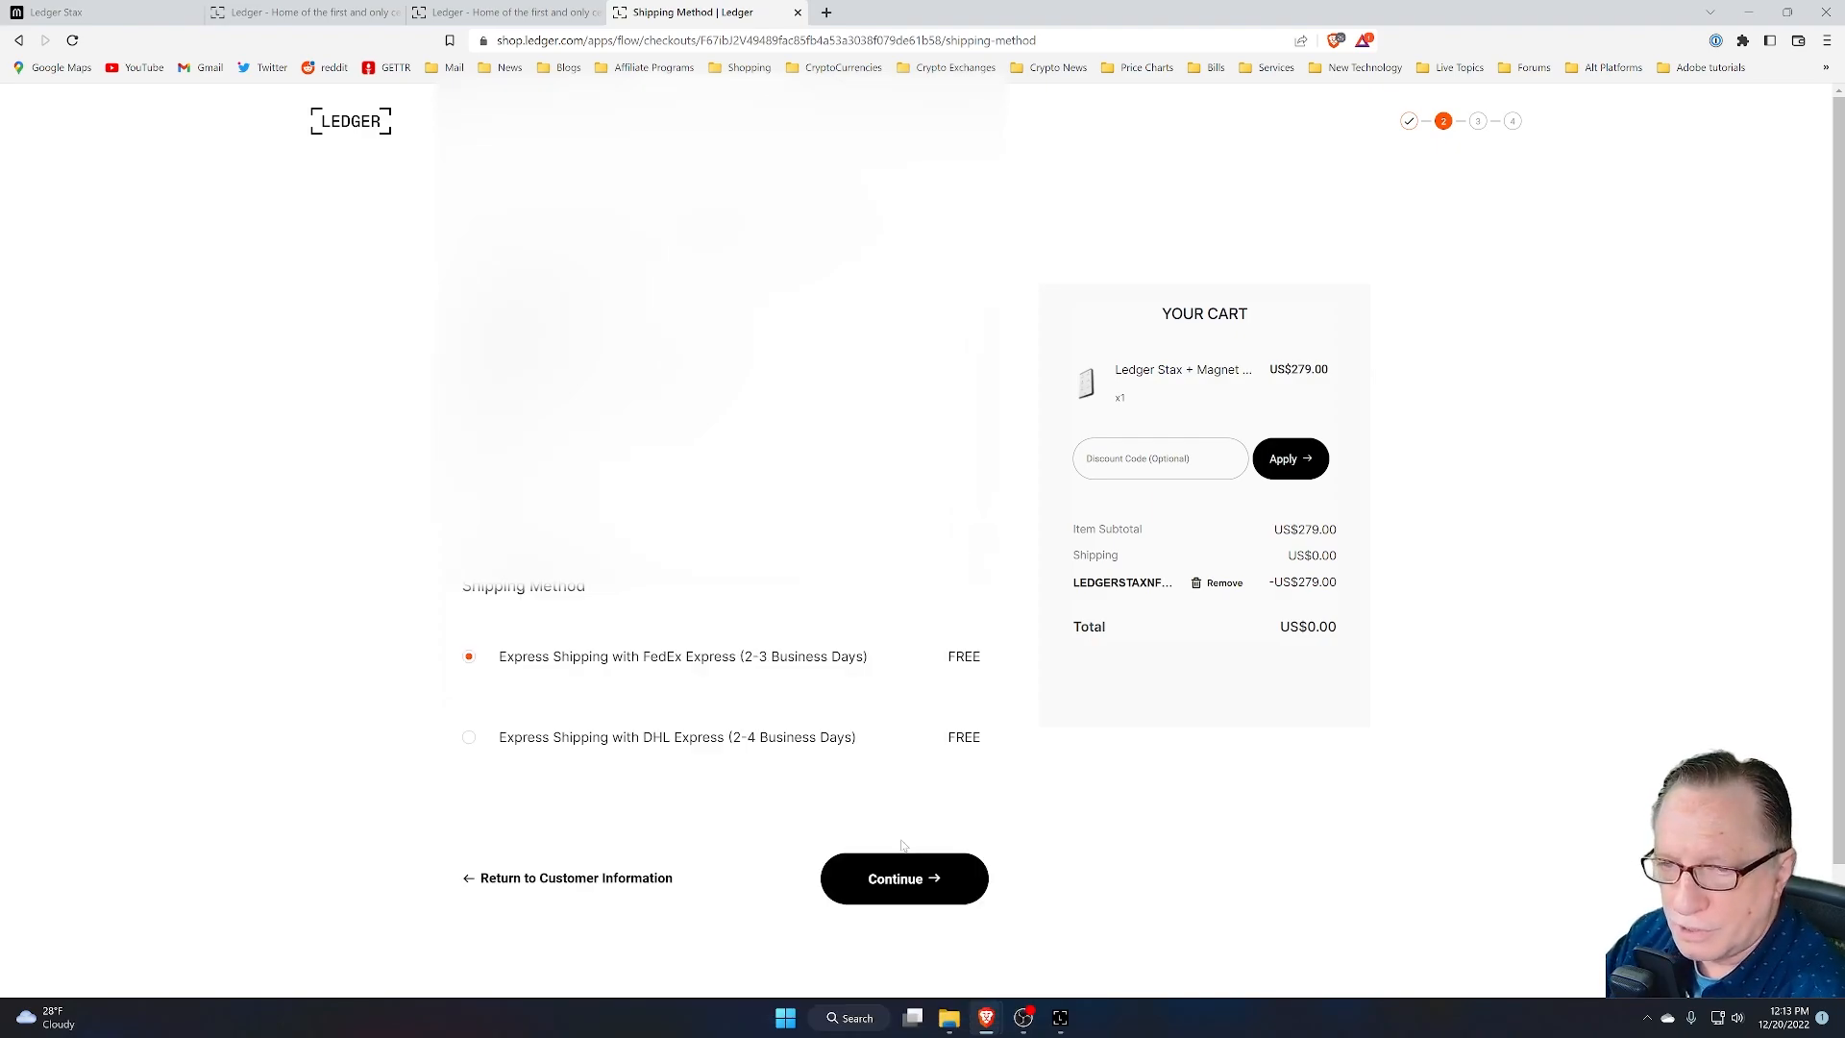
{"action": "mouse_move", "coordinate": [885, 749]}
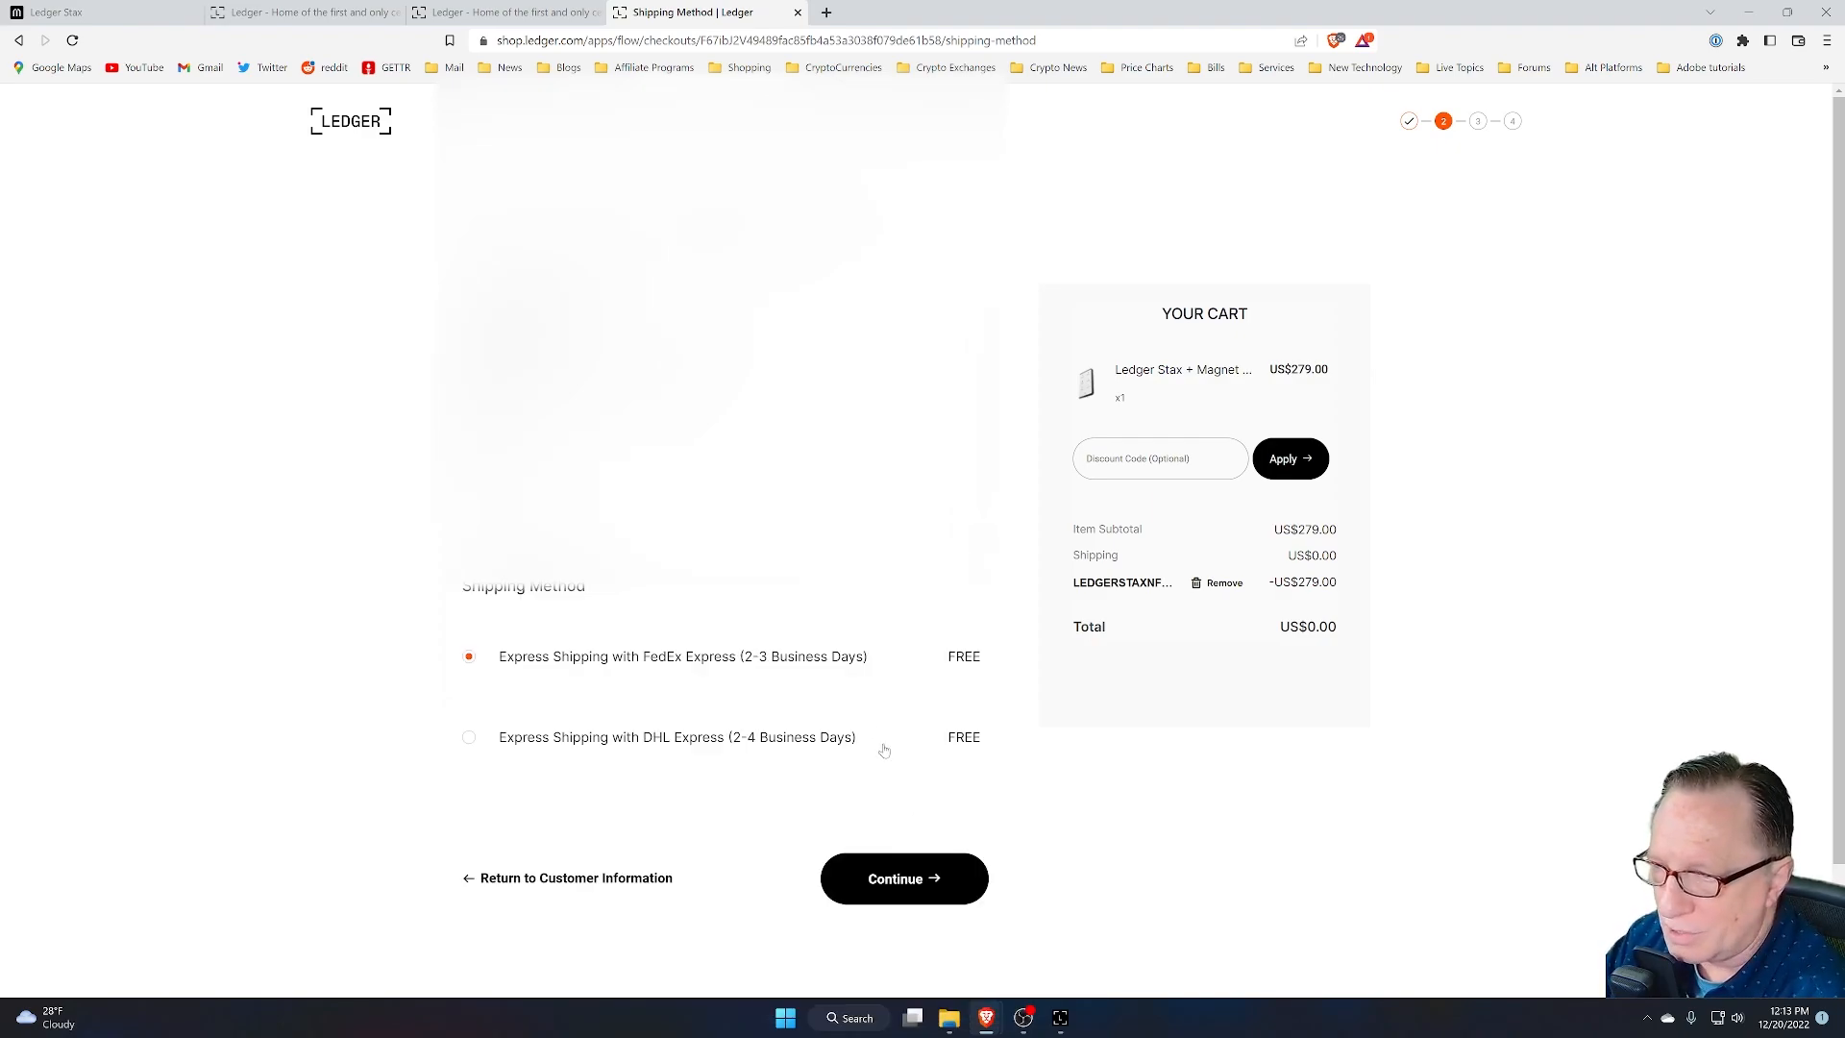
{"action": "mouse_move", "coordinate": [922, 904]}
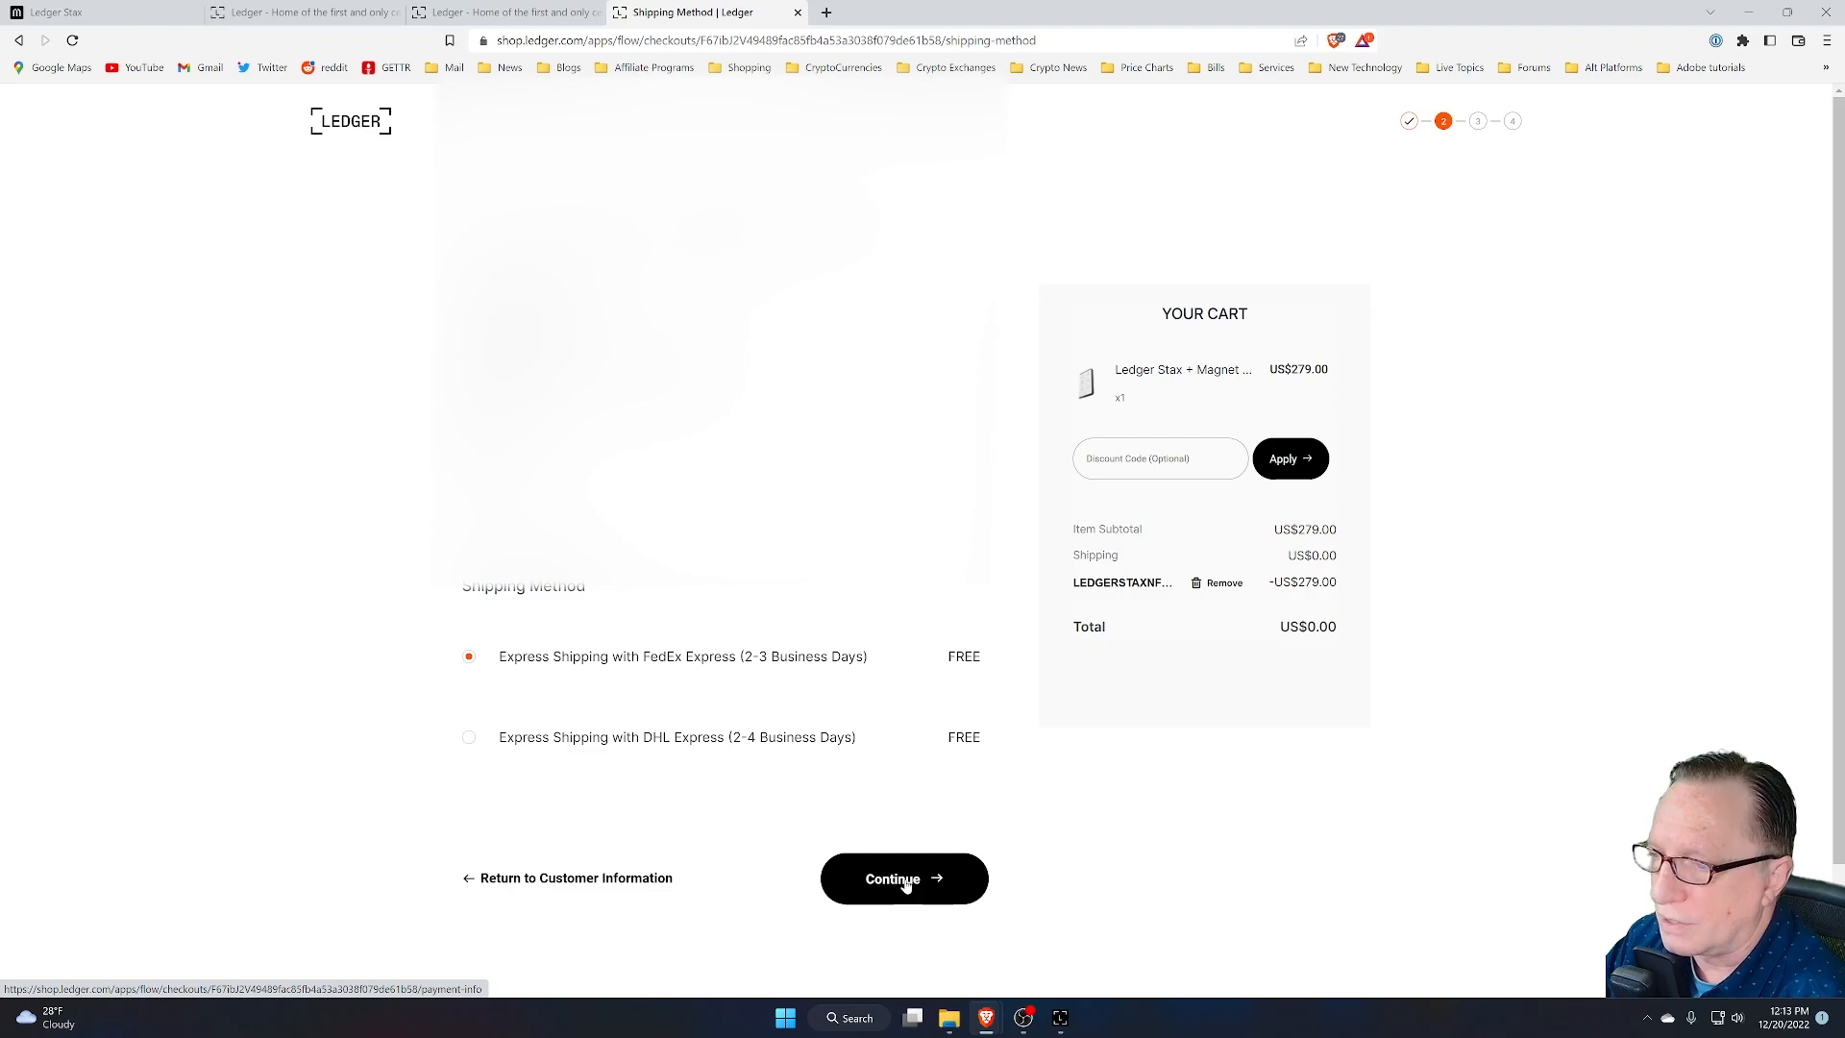
Step: Continue with free FedEx Express shipping to the payment step
{"action": "left_click", "coordinate": [904, 879]}
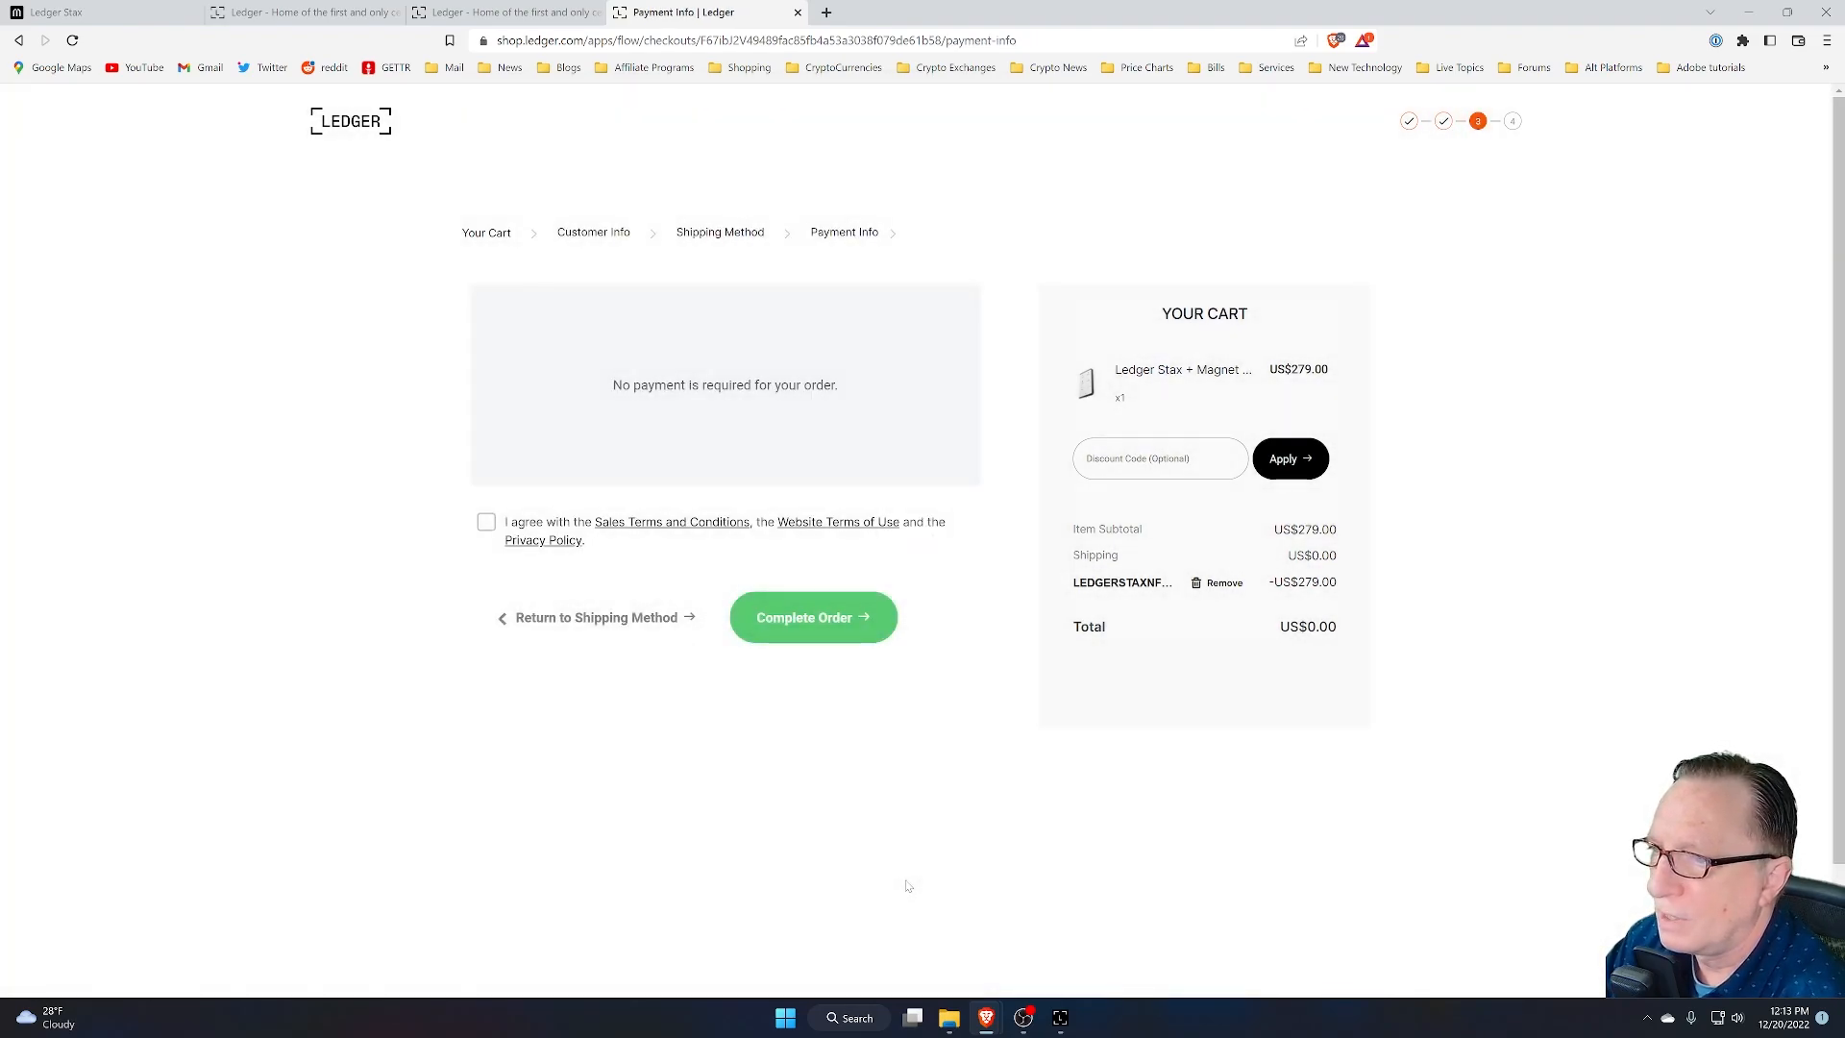
Step: Accept the Sales Terms and Conditions and complete the US$0.00 Ledger Stax order
{"action": "left_click", "coordinate": [485, 522]}
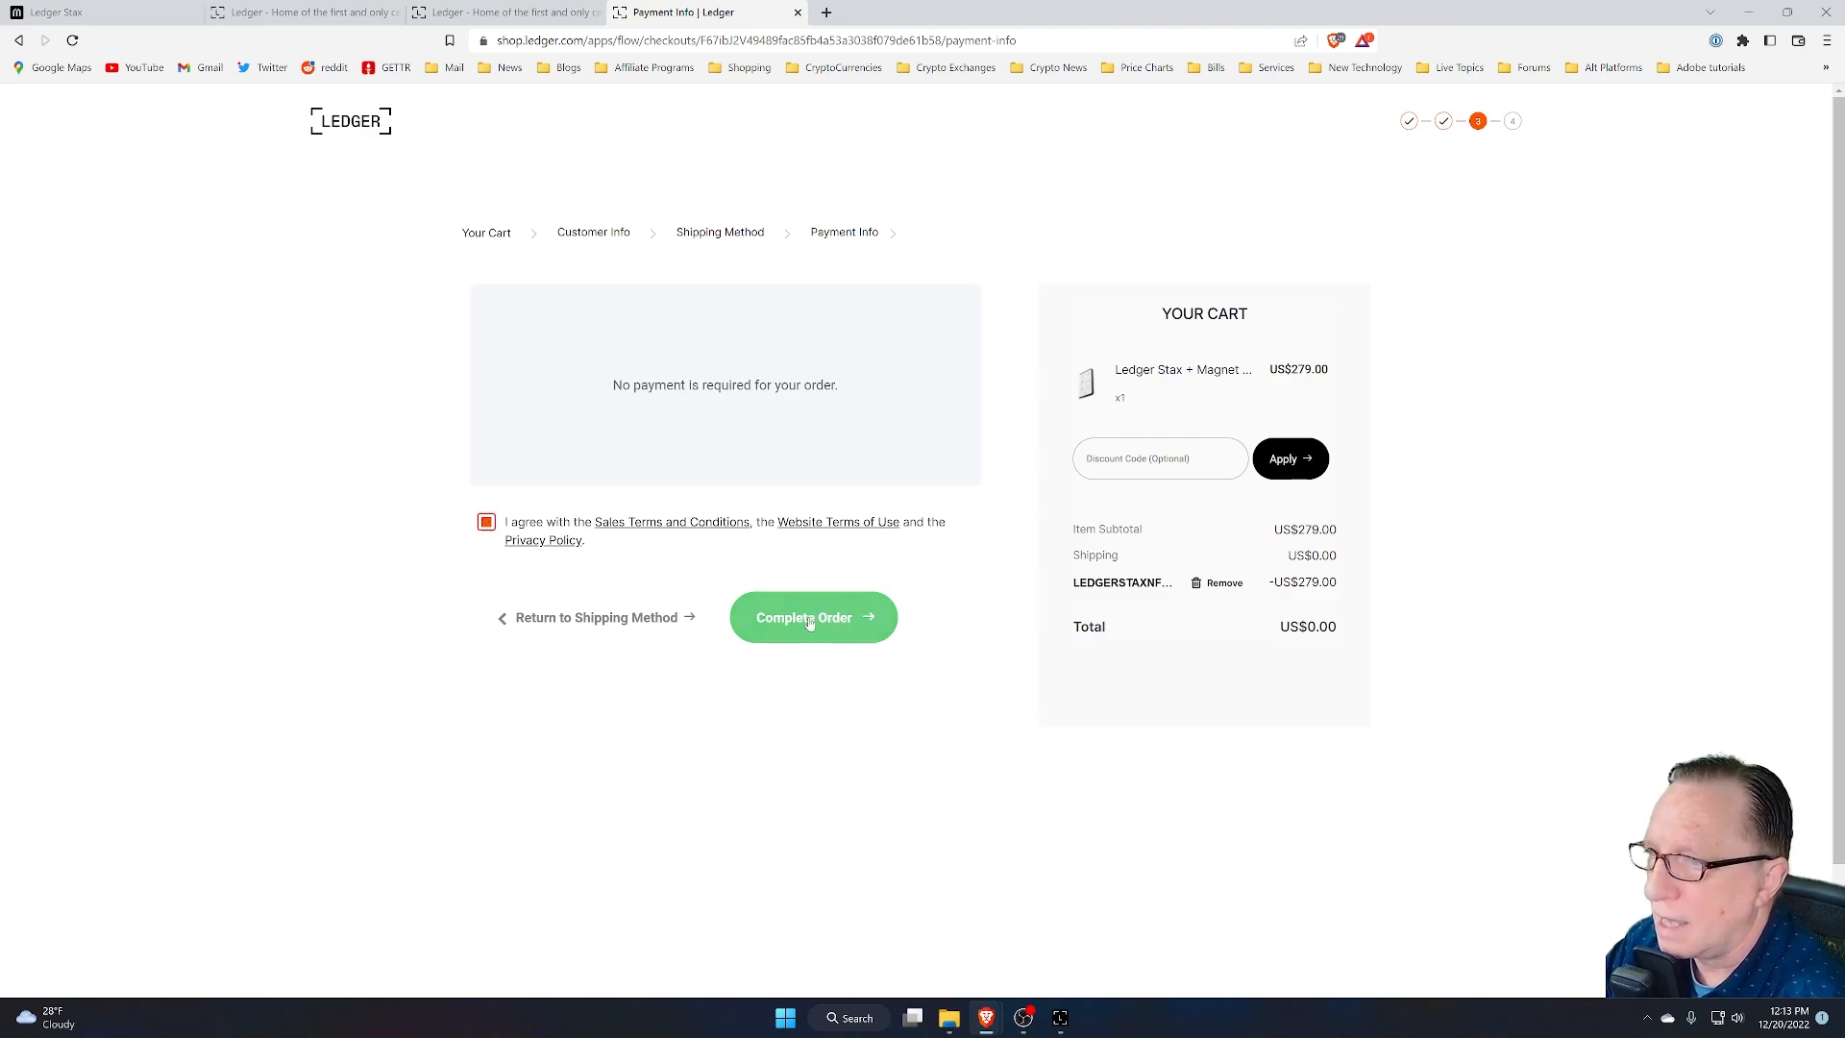
{"action": "left_click", "coordinate": [812, 617]}
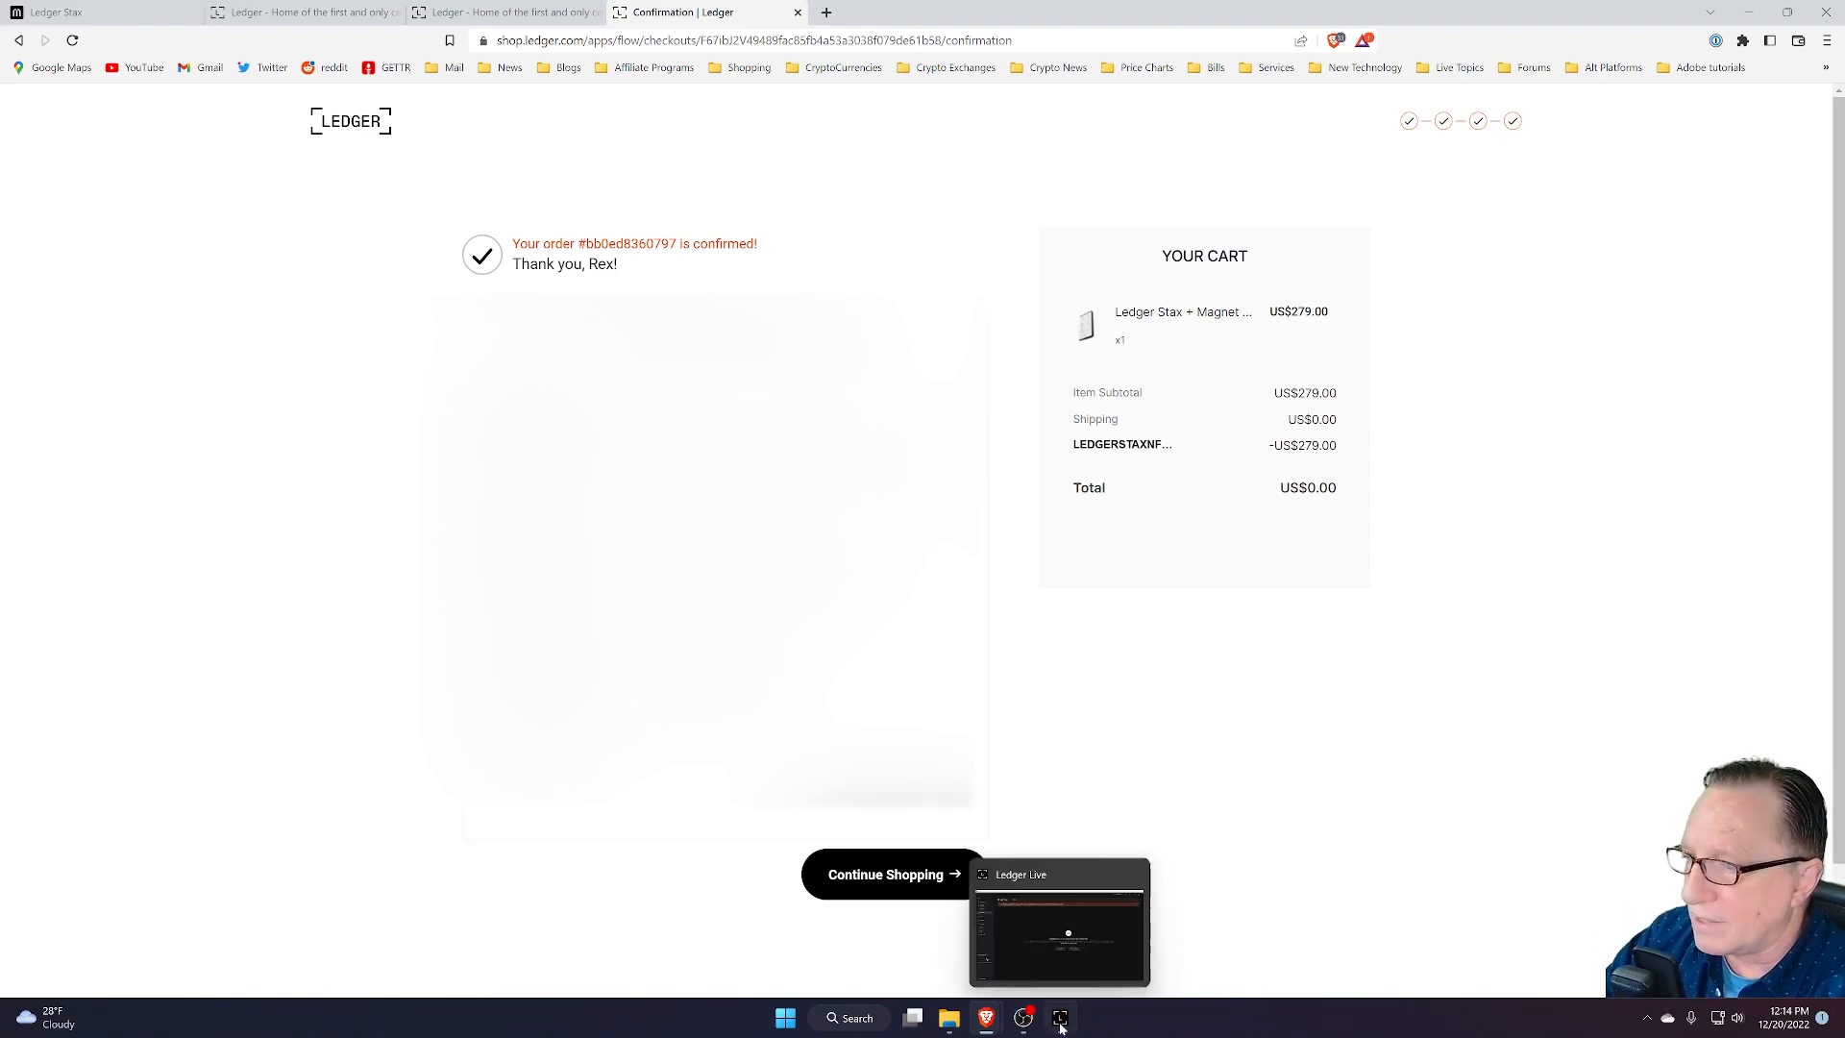
Step: In Ledger Live's Ethereum Main account, open the Ledger Stax collection, then return to the overview
{"action": "left_click", "coordinate": [1059, 1017]}
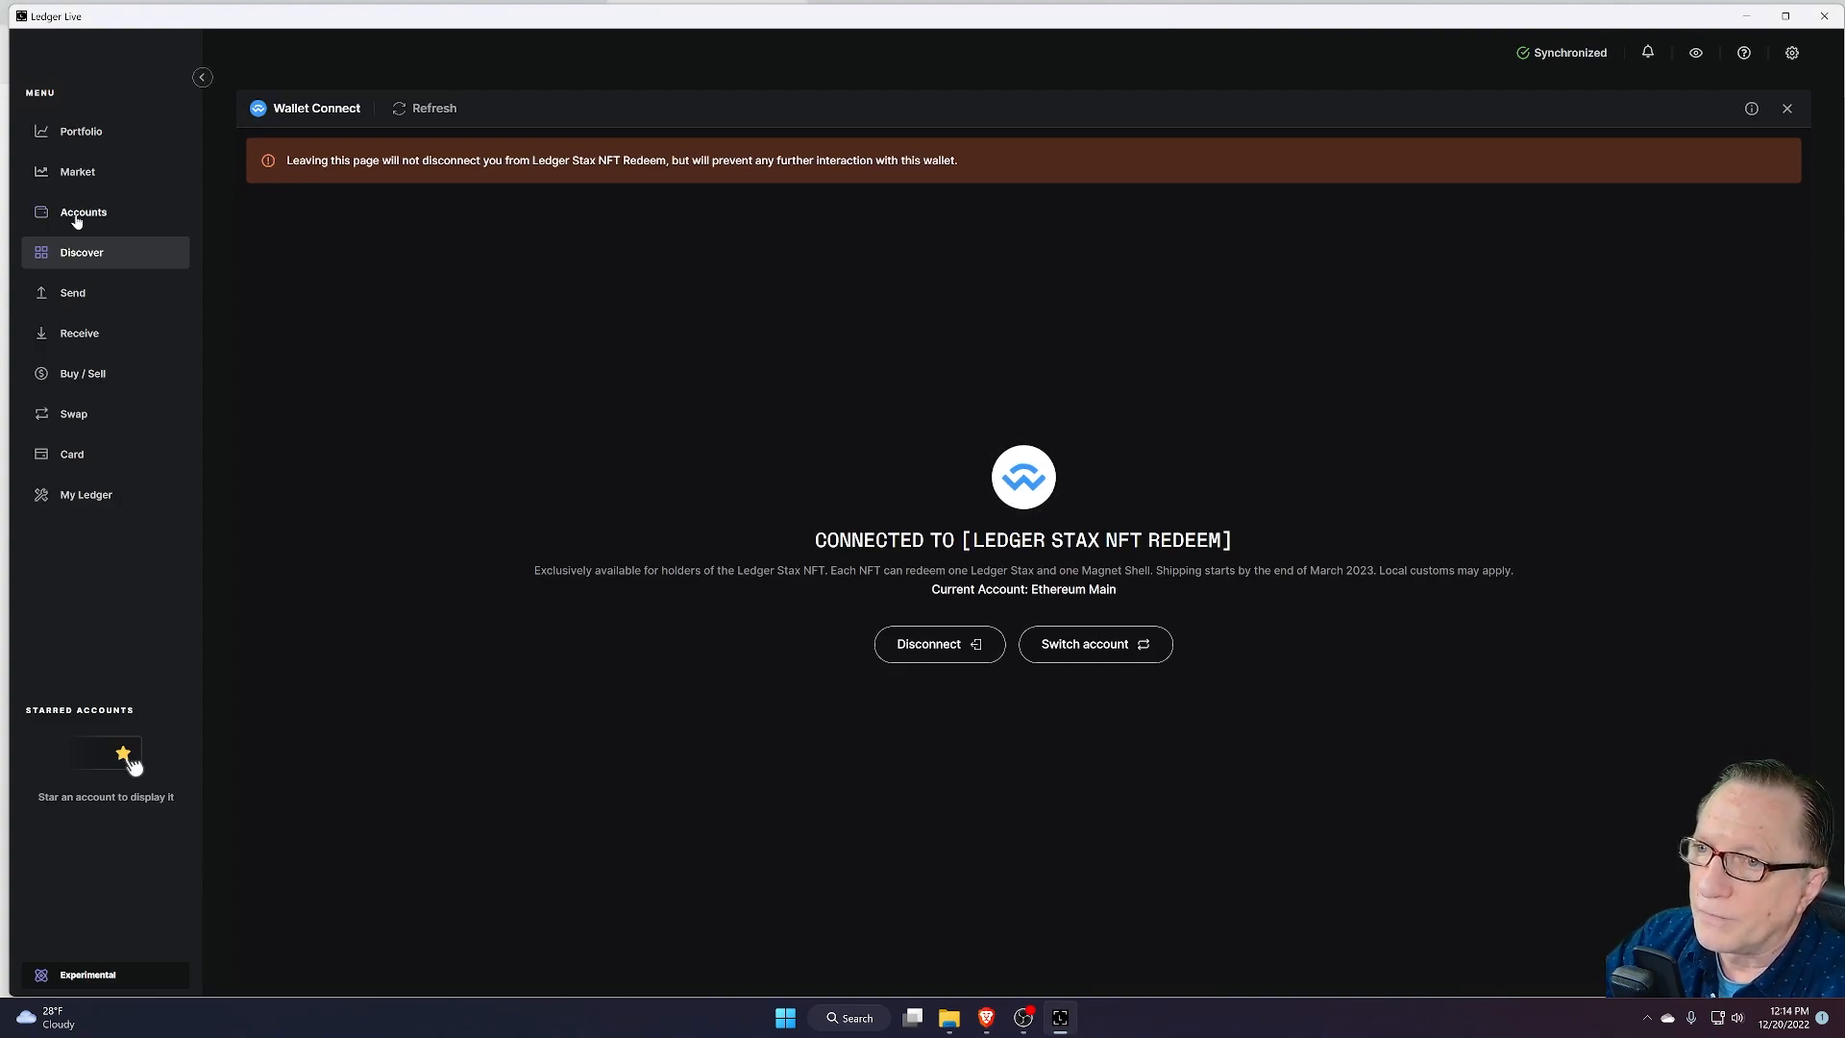
{"action": "left_click", "coordinate": [83, 211]}
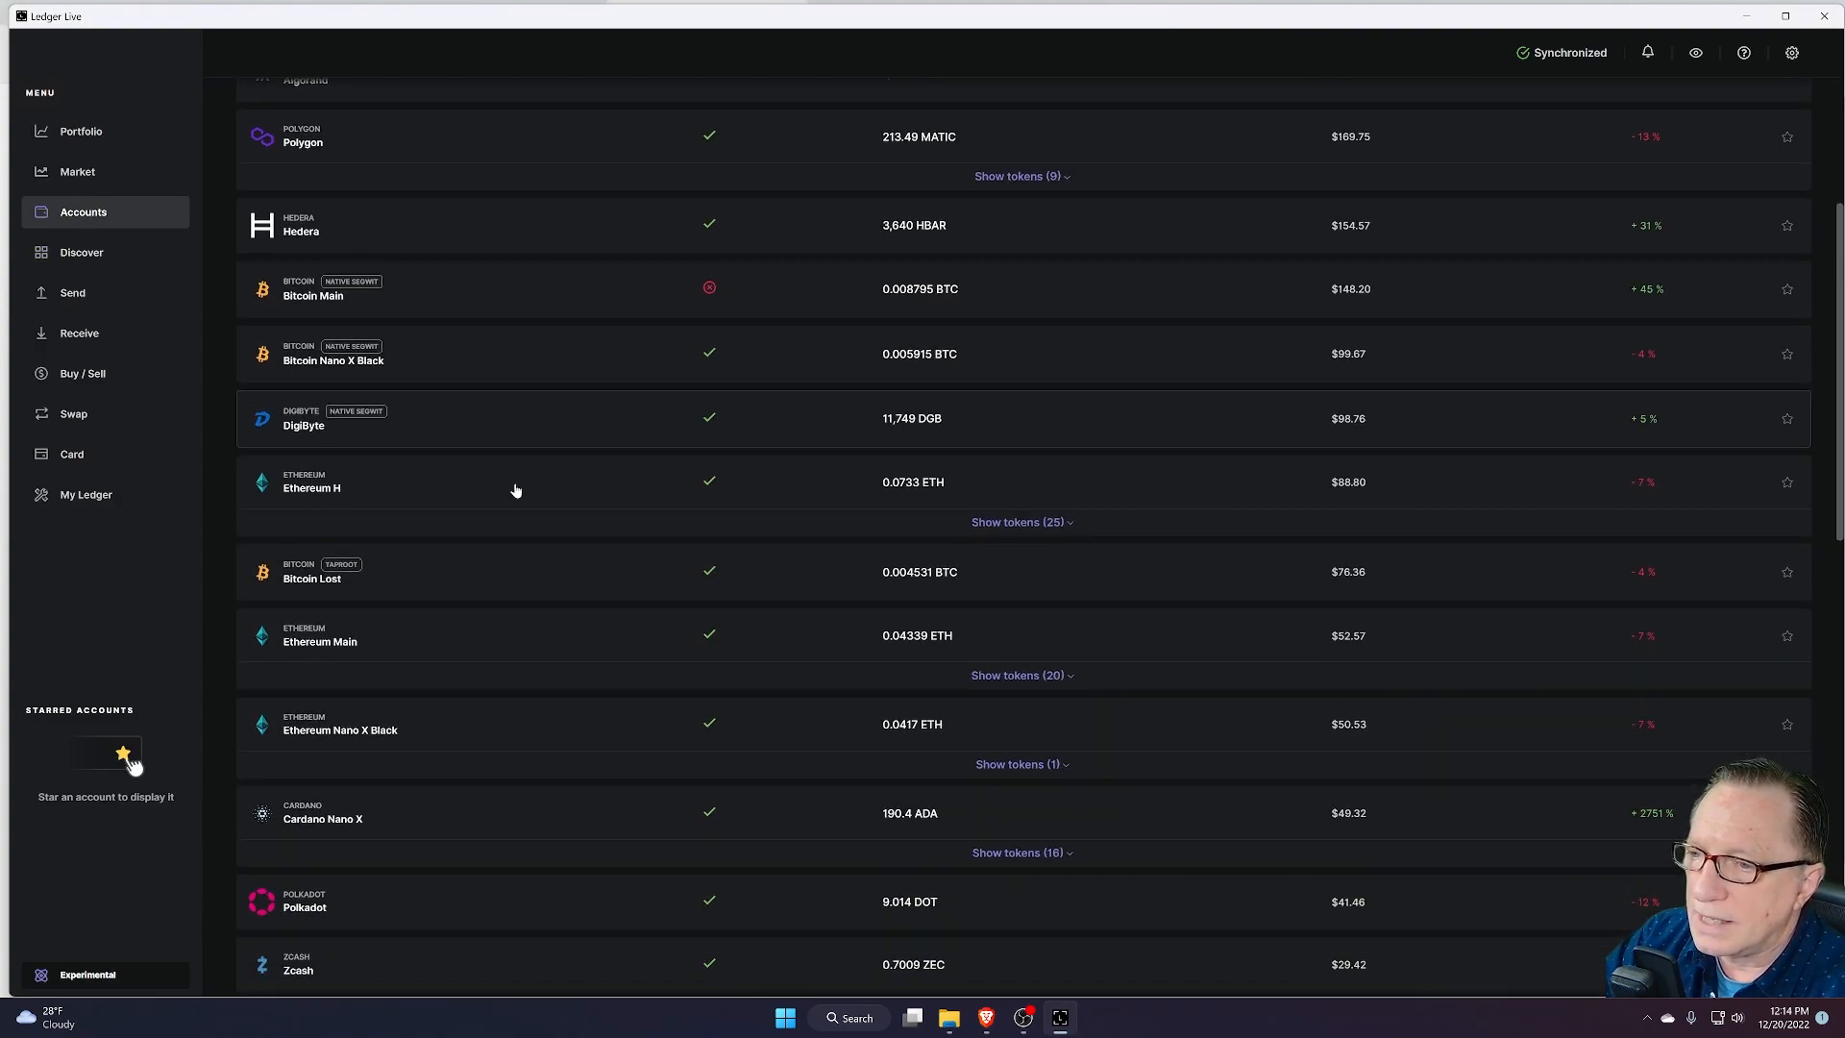
{"action": "left_click", "coordinate": [320, 636]}
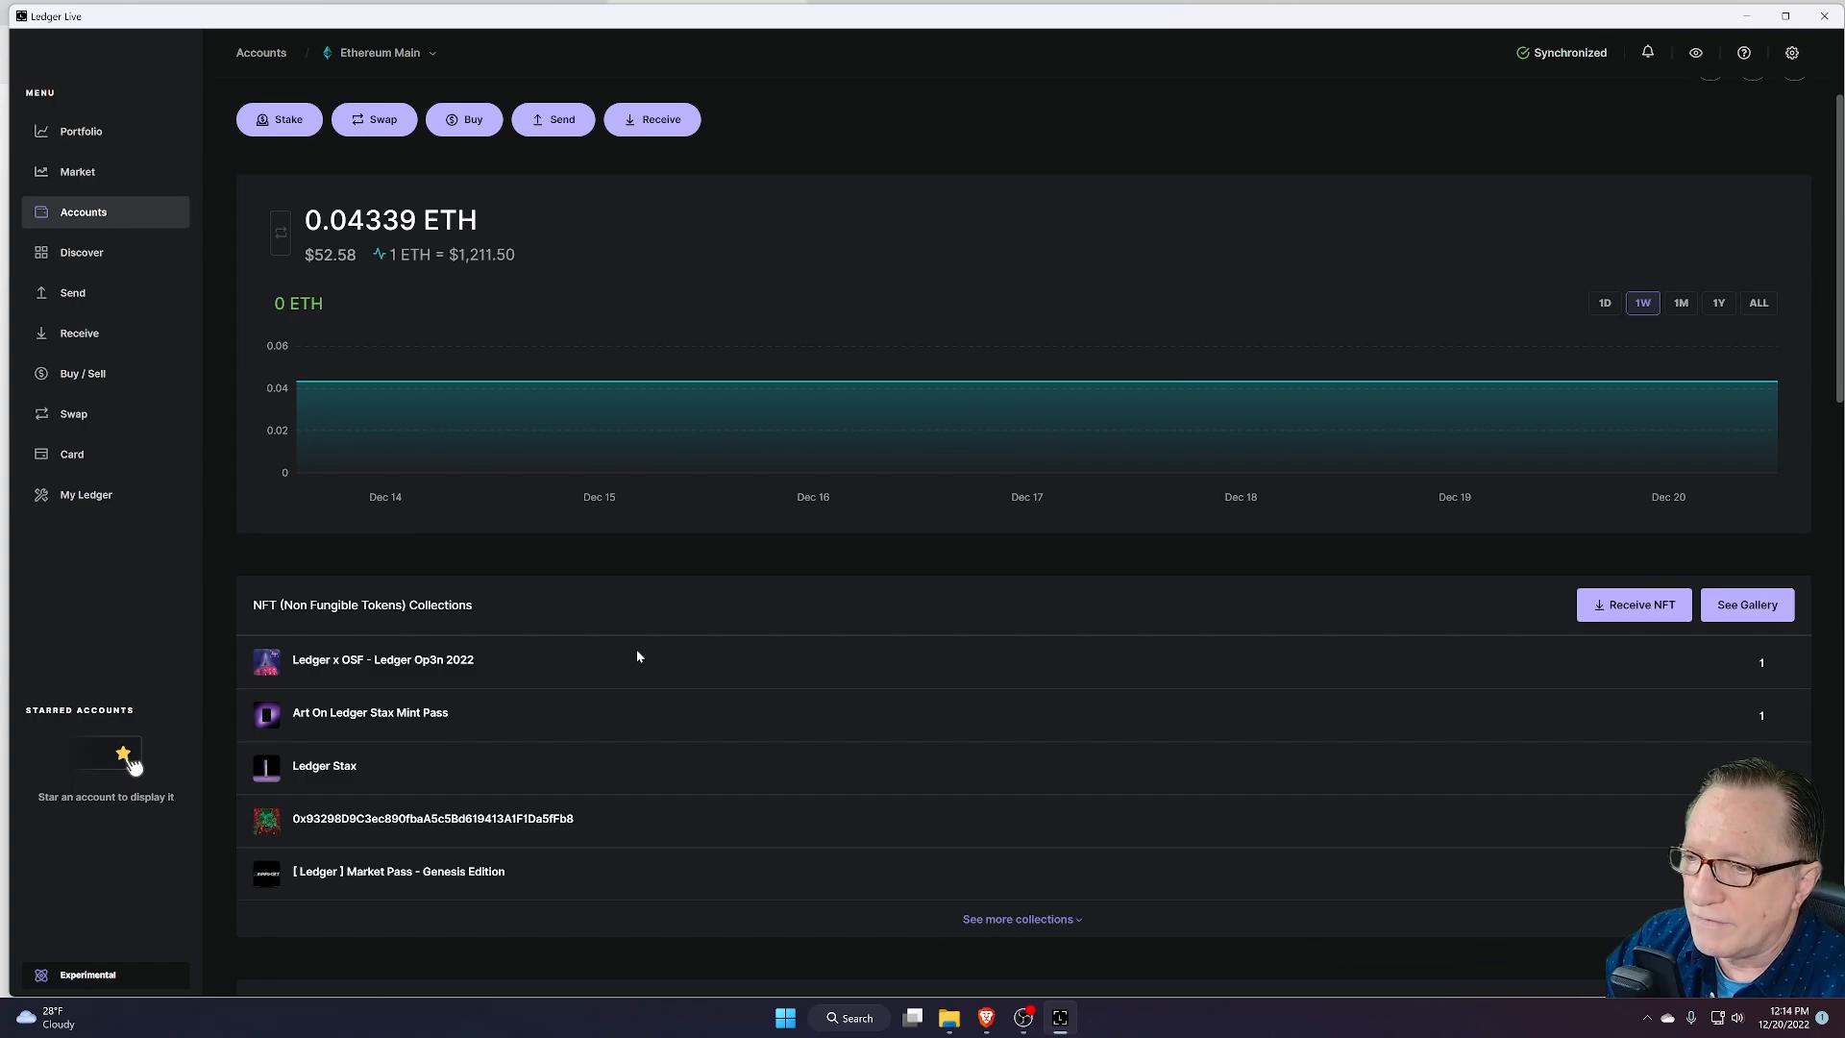
{"action": "scroll", "scroll_direction": "down", "scroll_amount": 3}
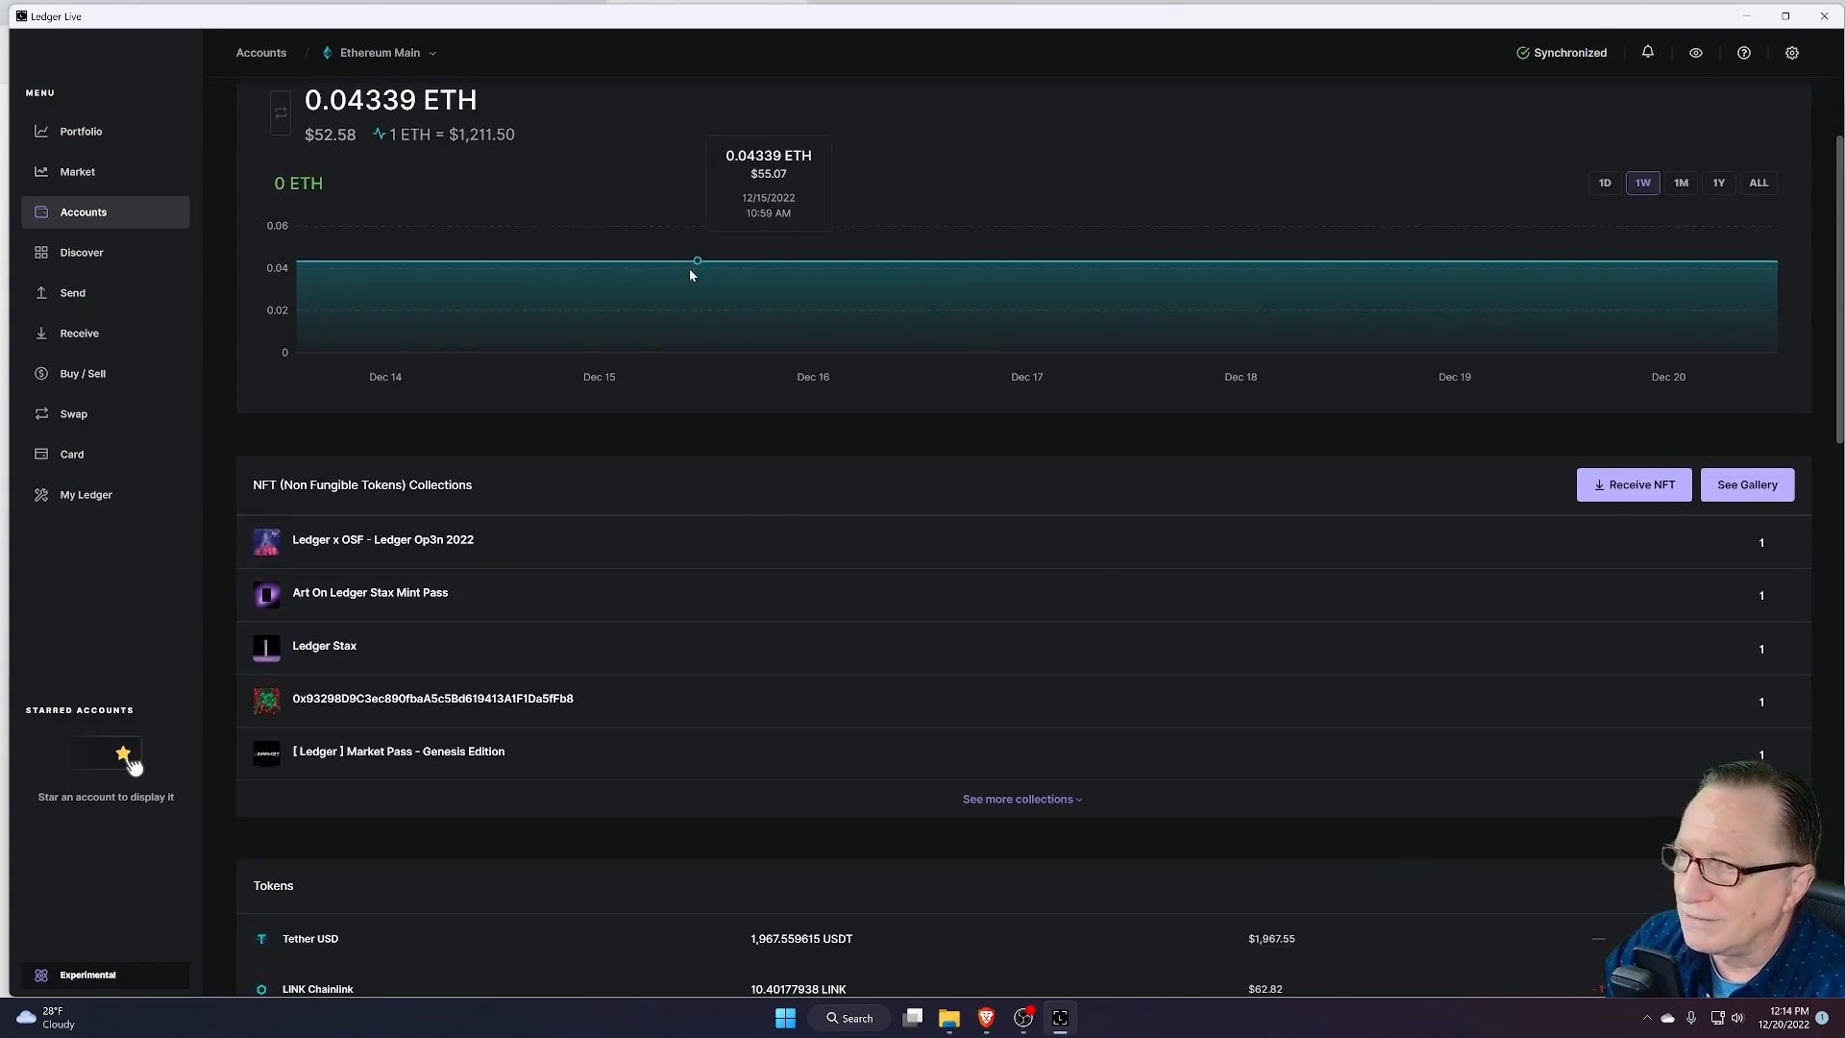
{"action": "left_click", "coordinate": [325, 646]}
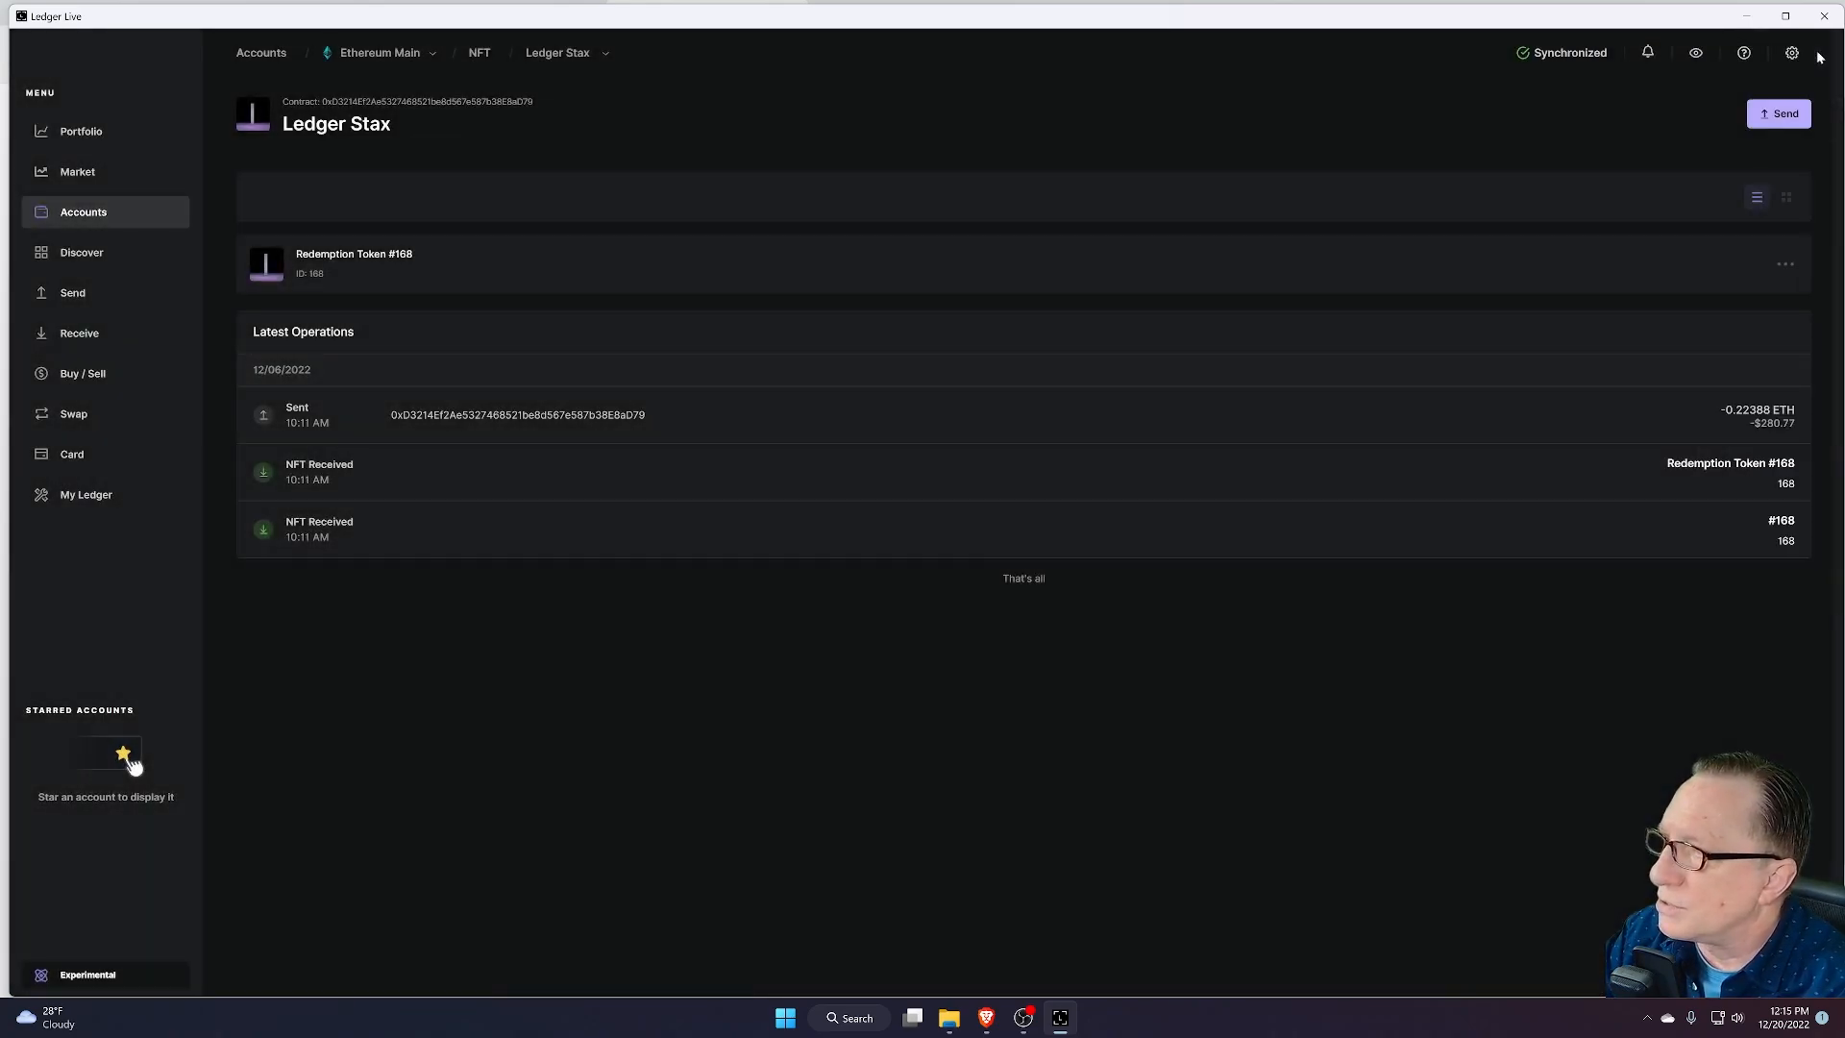
{"action": "mouse_move", "coordinate": [895, 324]}
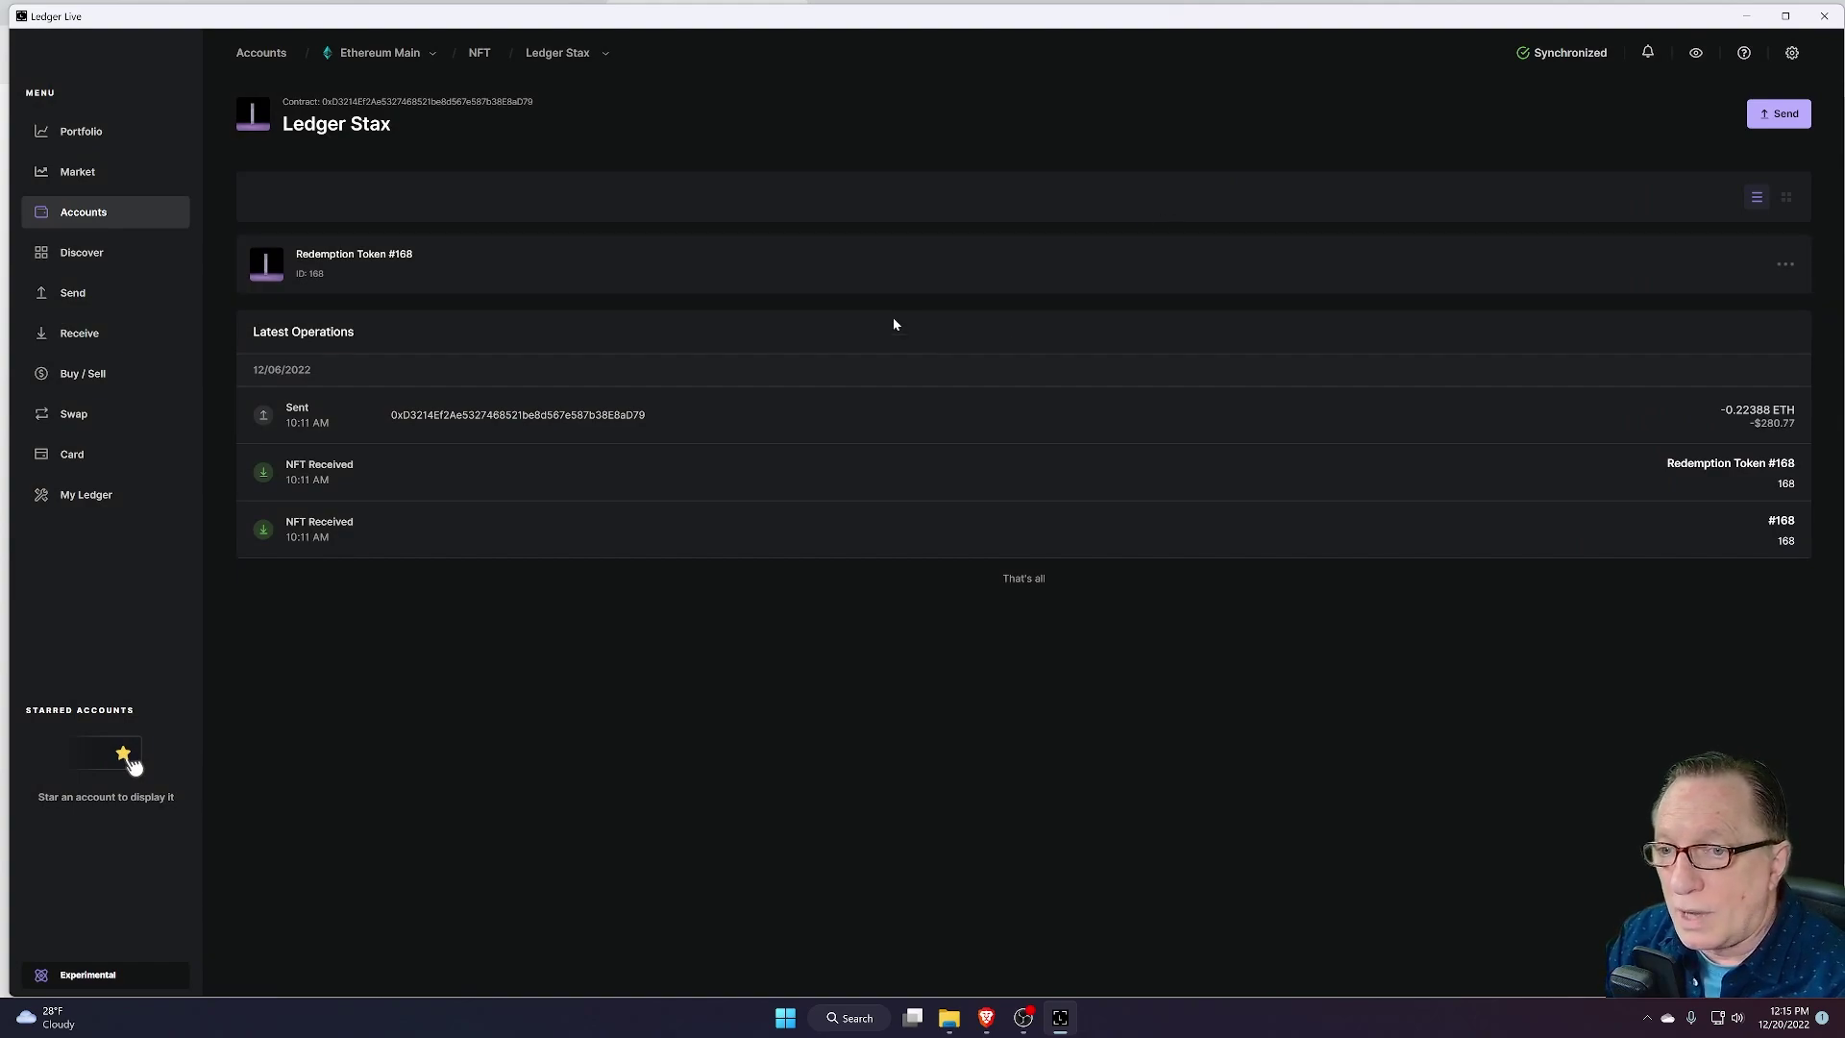
{"action": "left_click", "coordinate": [378, 53]}
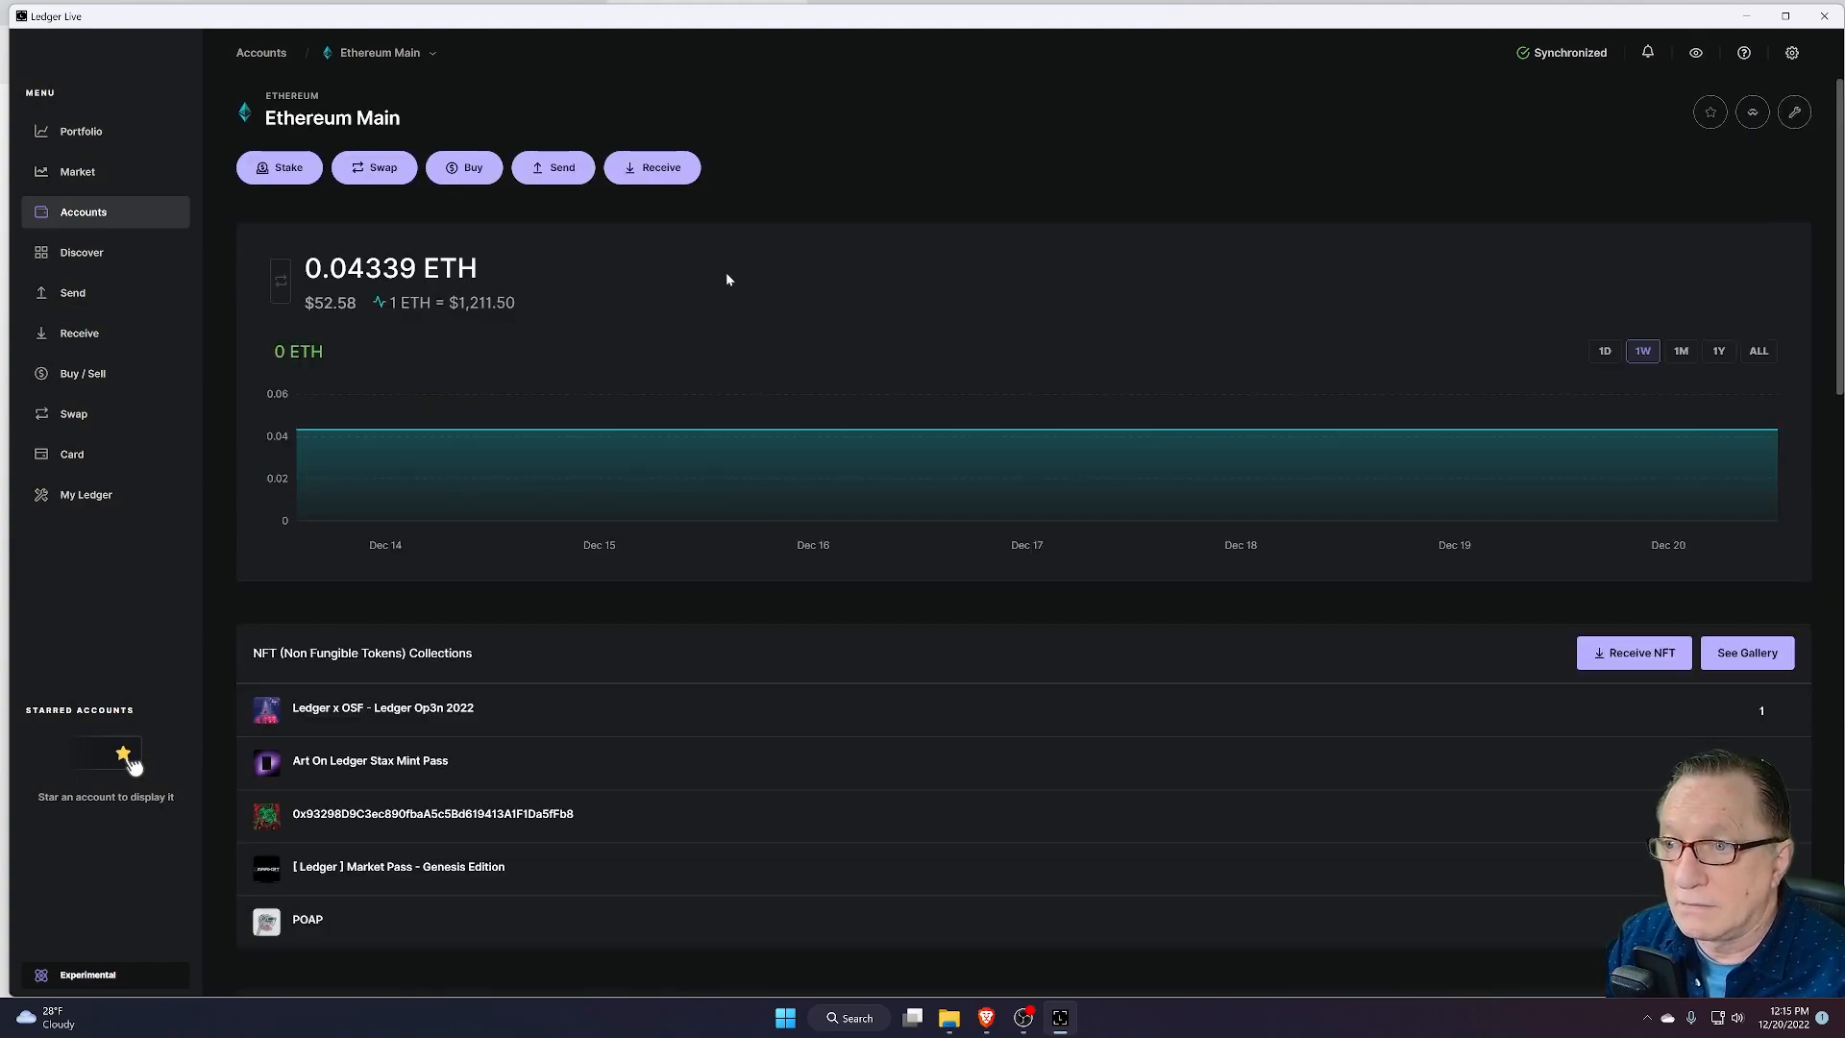
{"action": "mouse_move", "coordinate": [859, 384]}
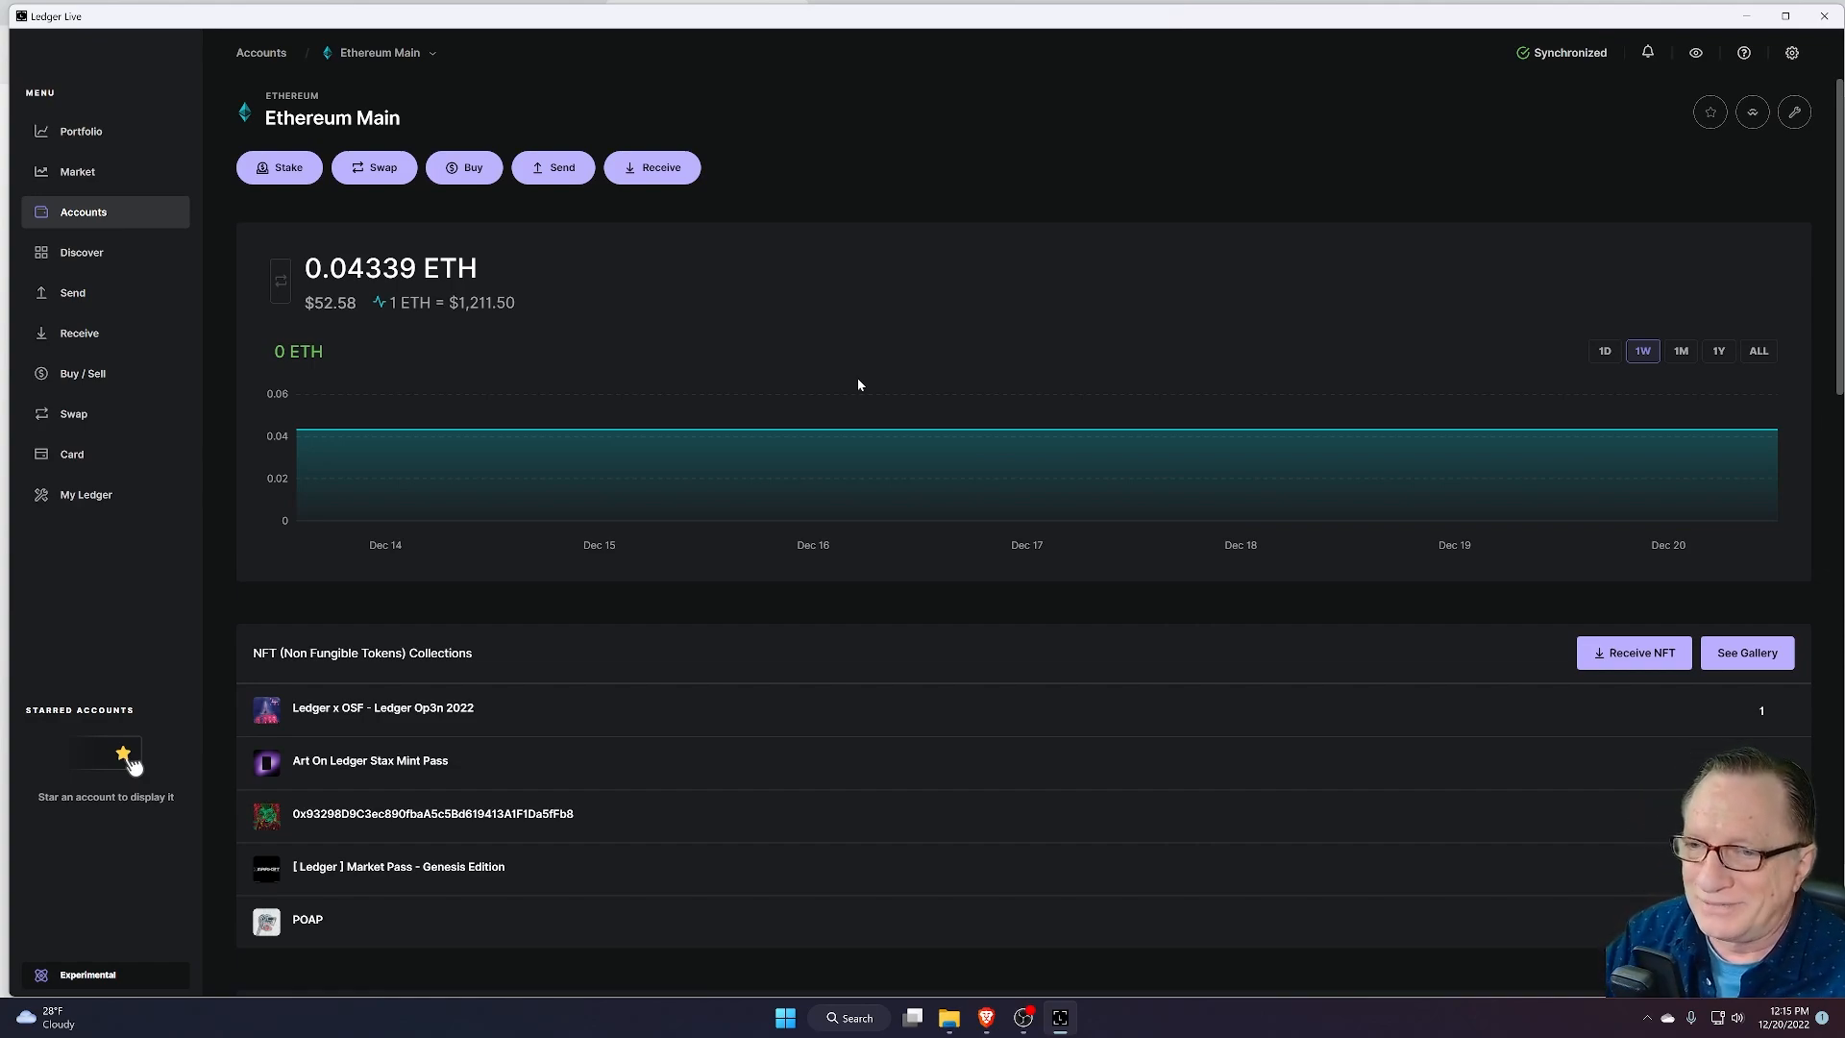
{"action": "mouse_move", "coordinate": [846, 630]}
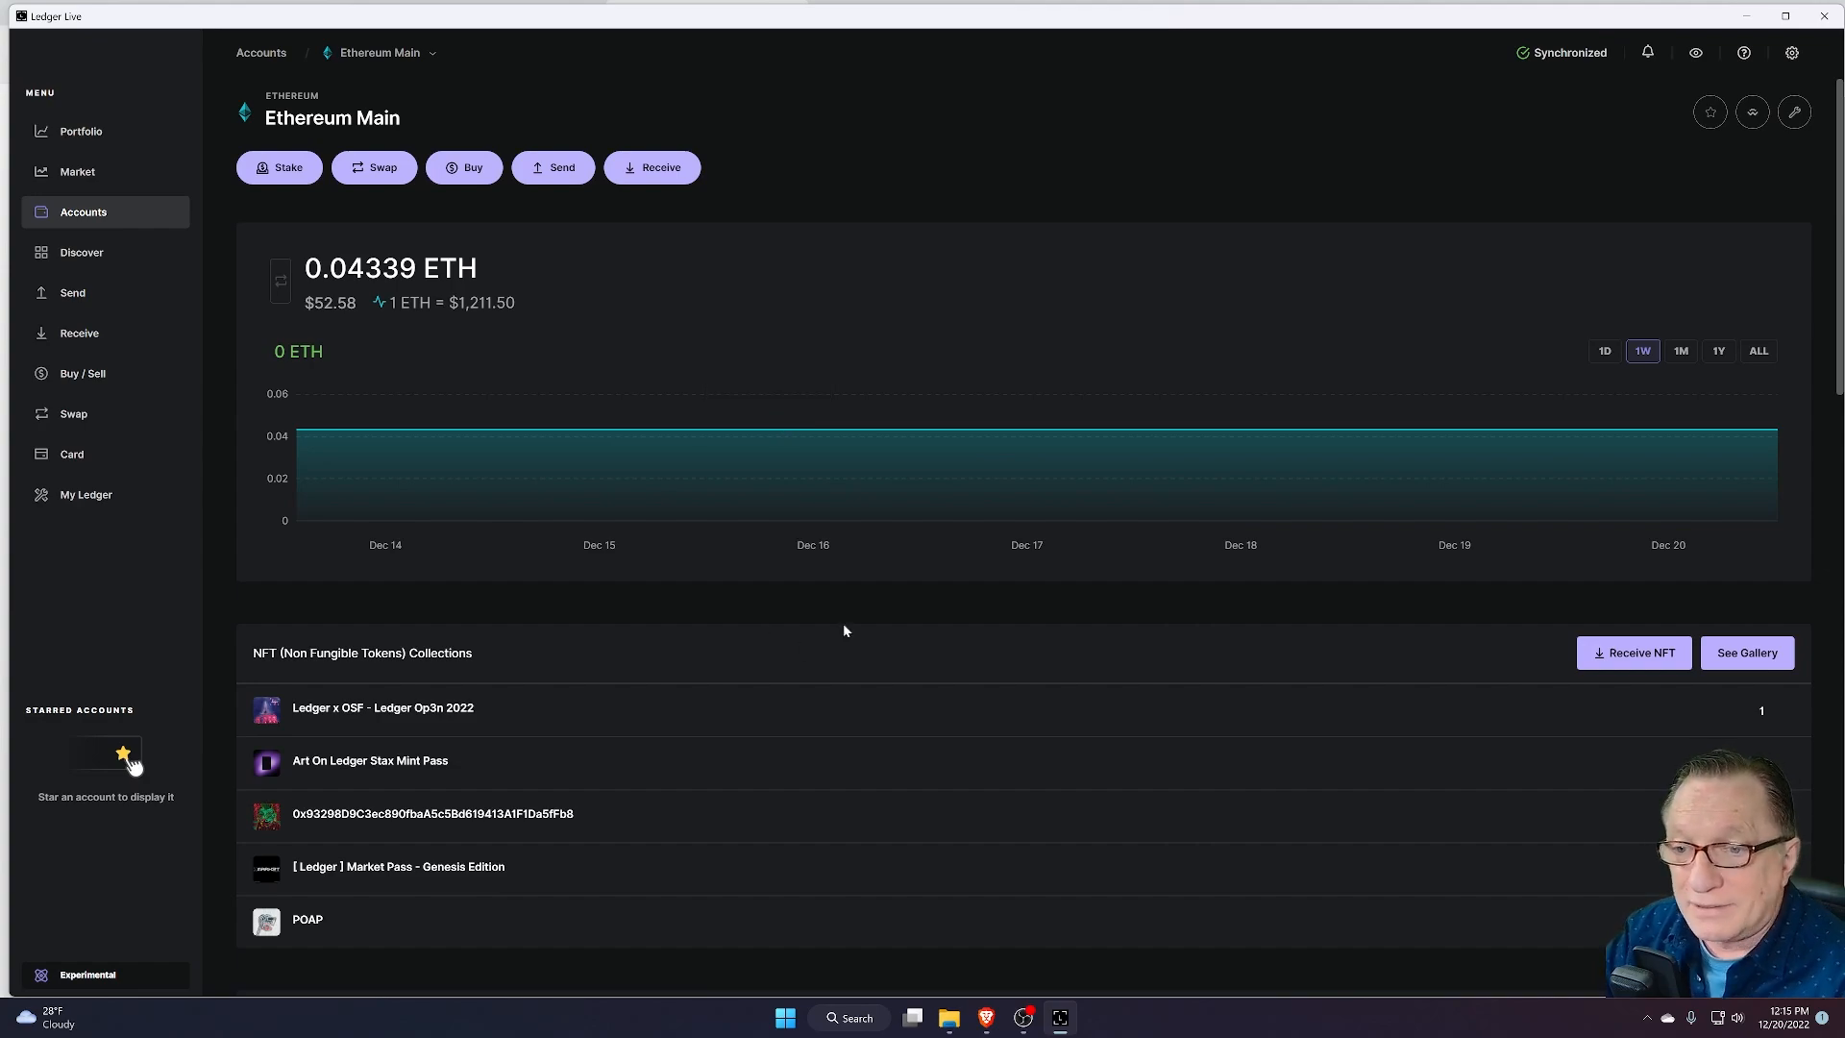
{"action": "mouse_move", "coordinate": [797, 759]}
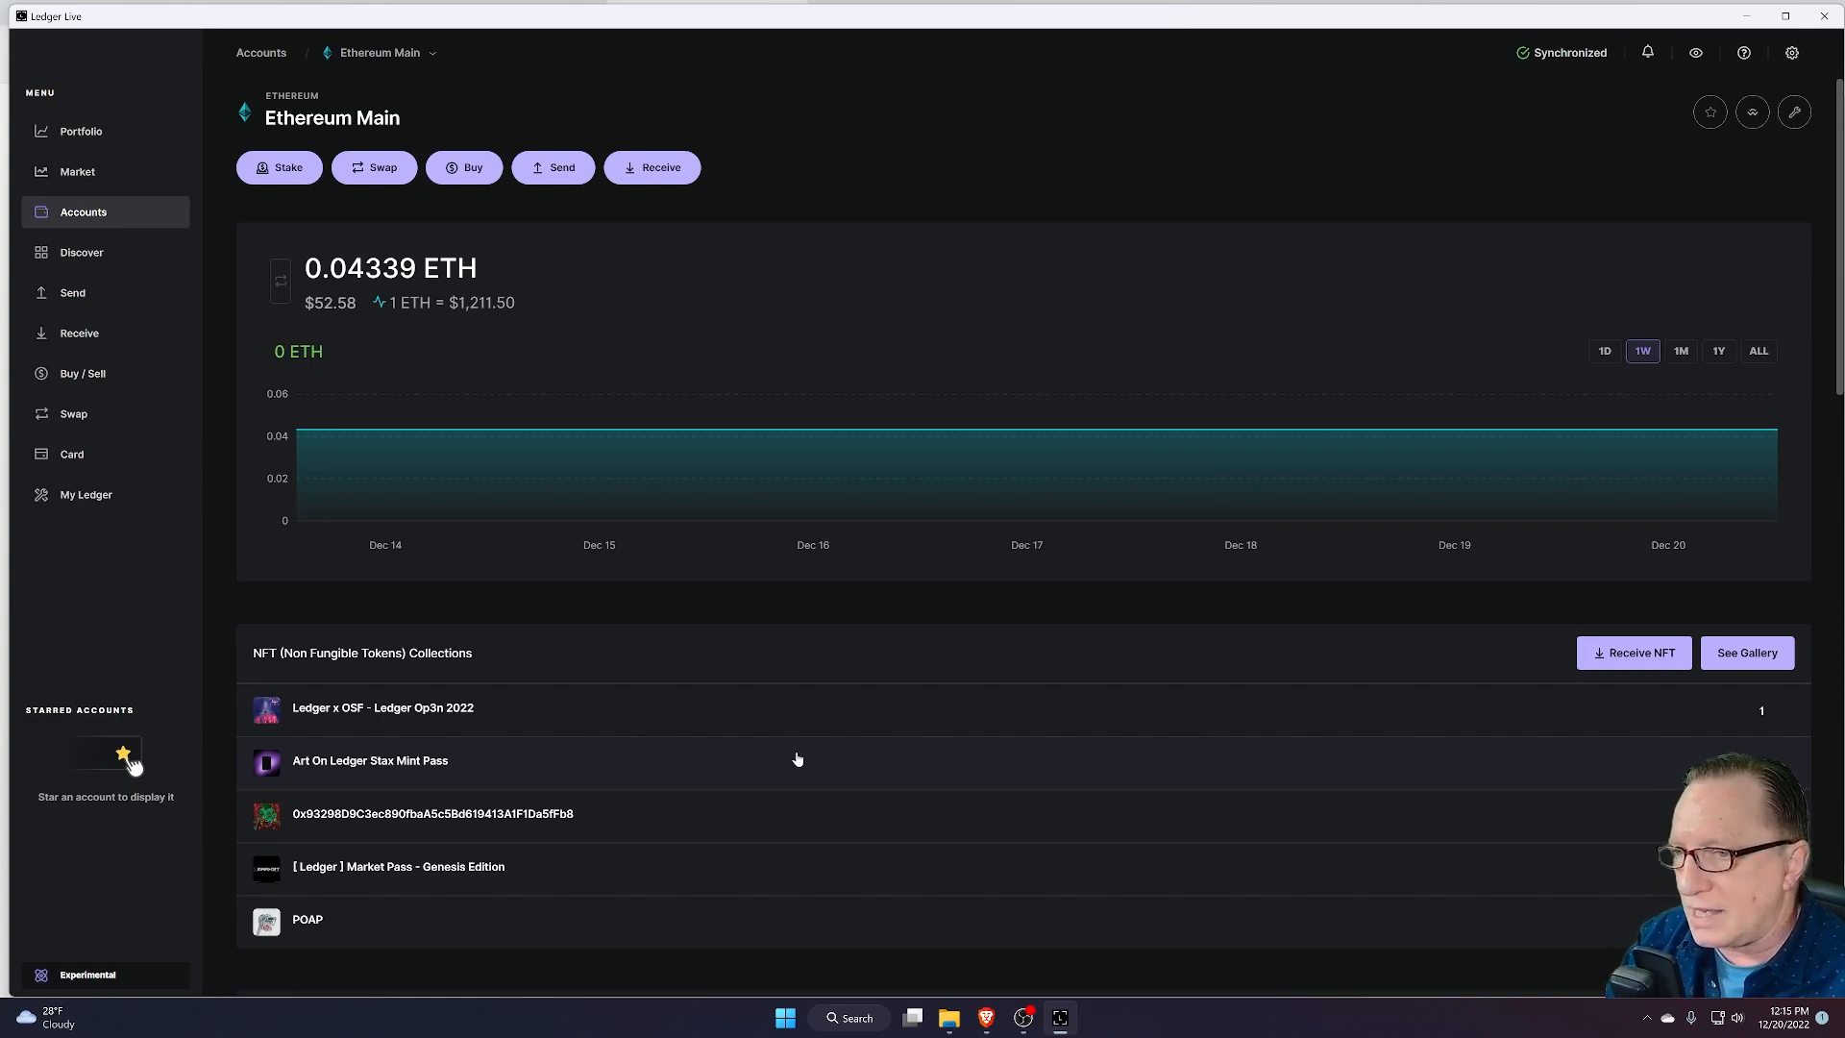
{"action": "mouse_move", "coordinate": [623, 766]}
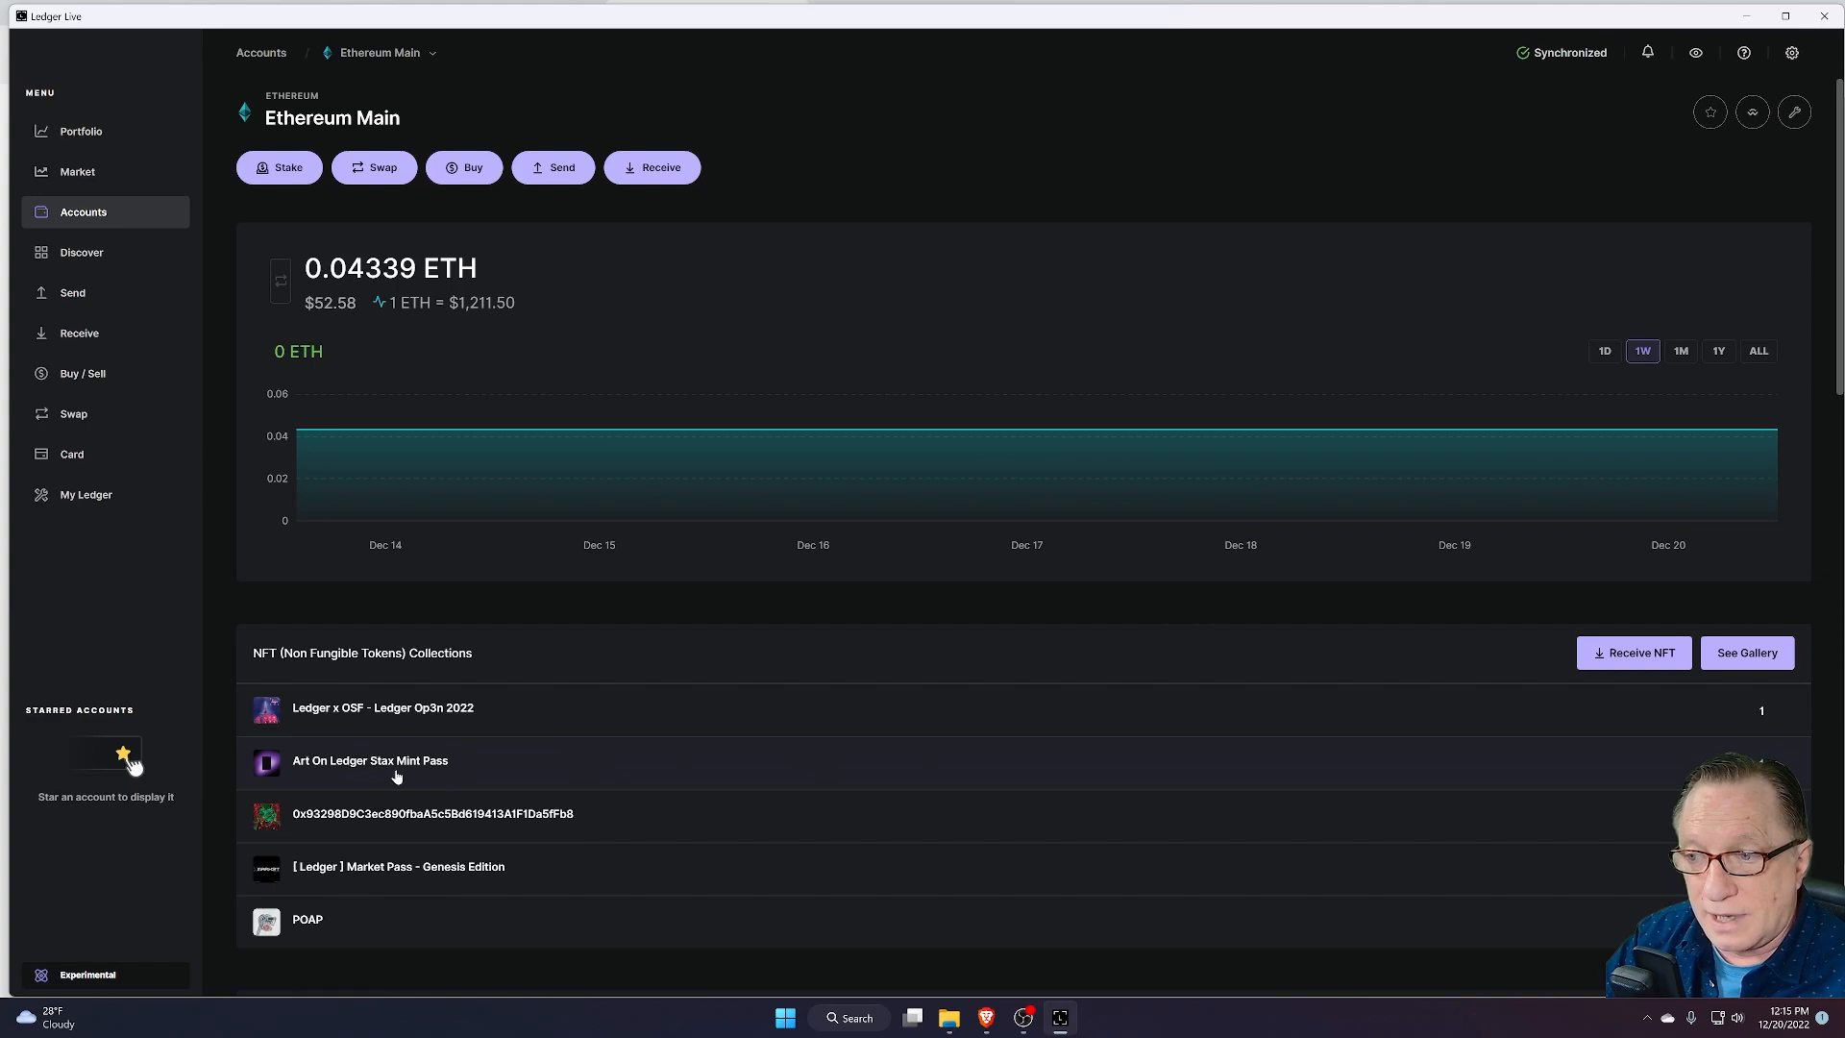
Step: Open the Art On Ledger Stax Mint Pass collection to view token #168
{"action": "left_click", "coordinate": [369, 760]}
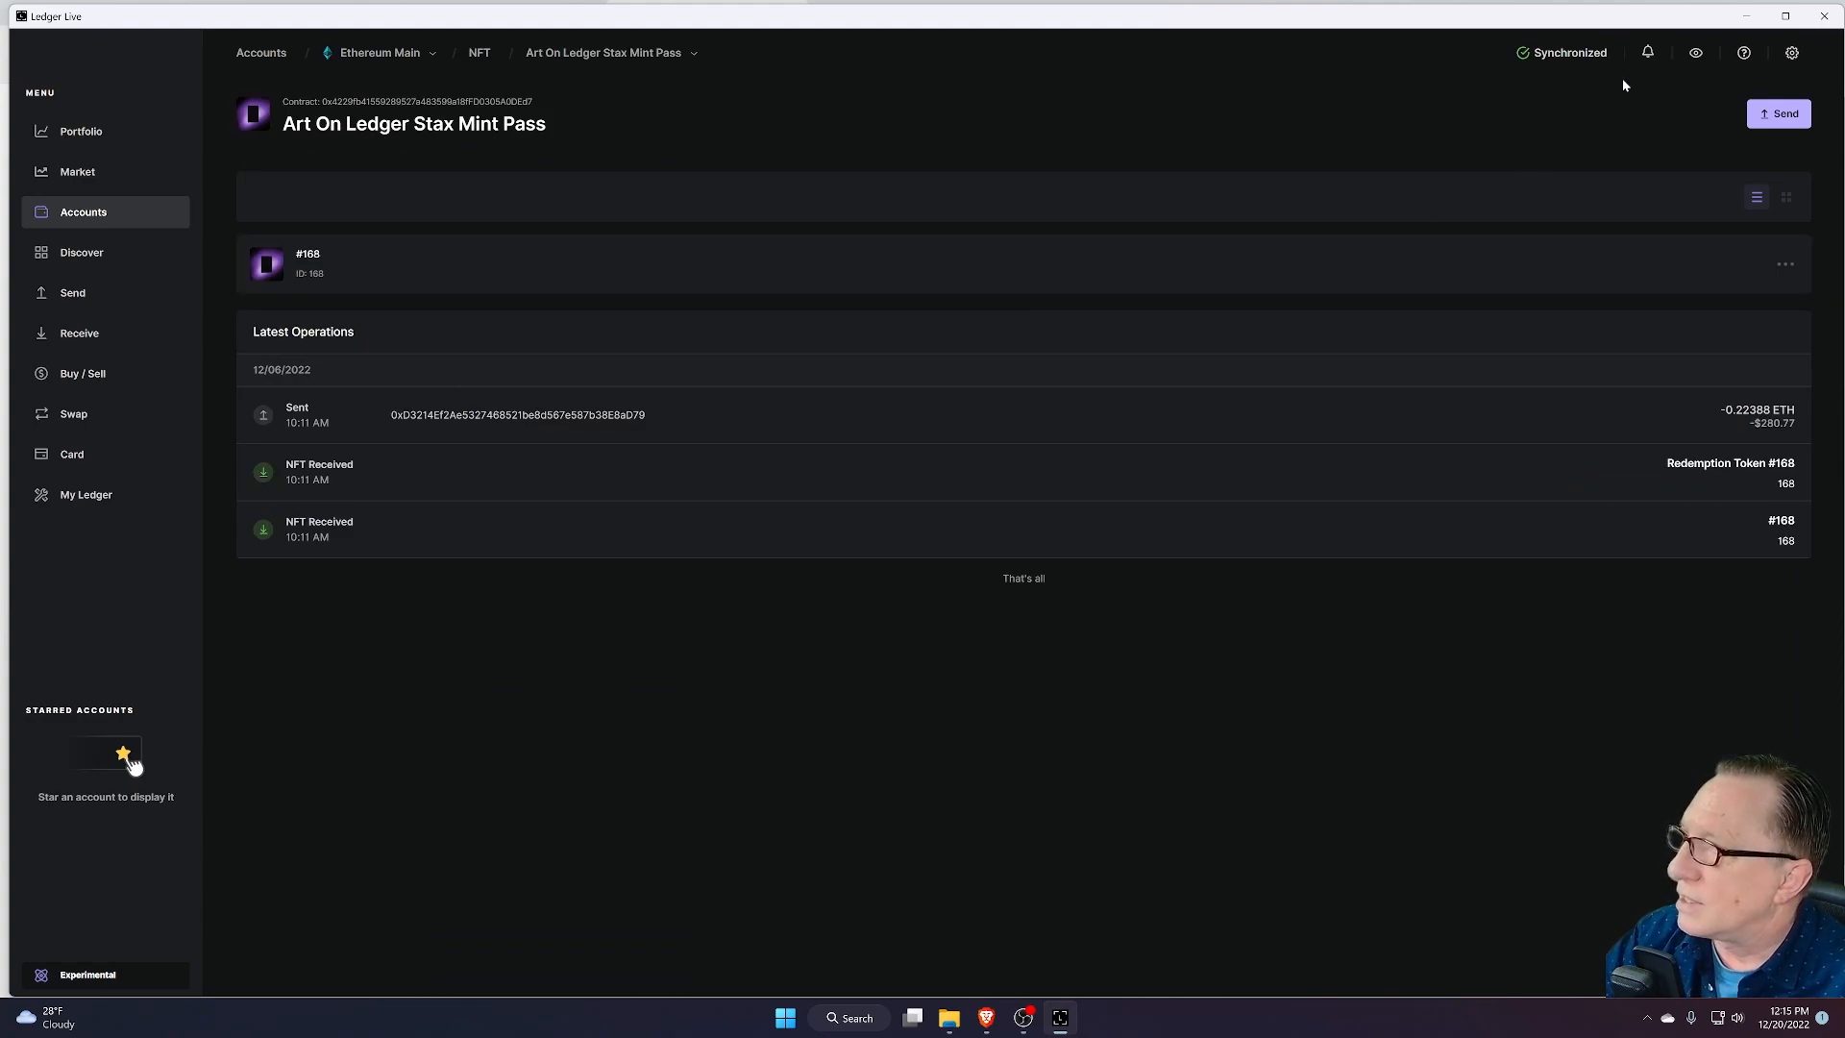
{"action": "mouse_move", "coordinate": [1340, 142]}
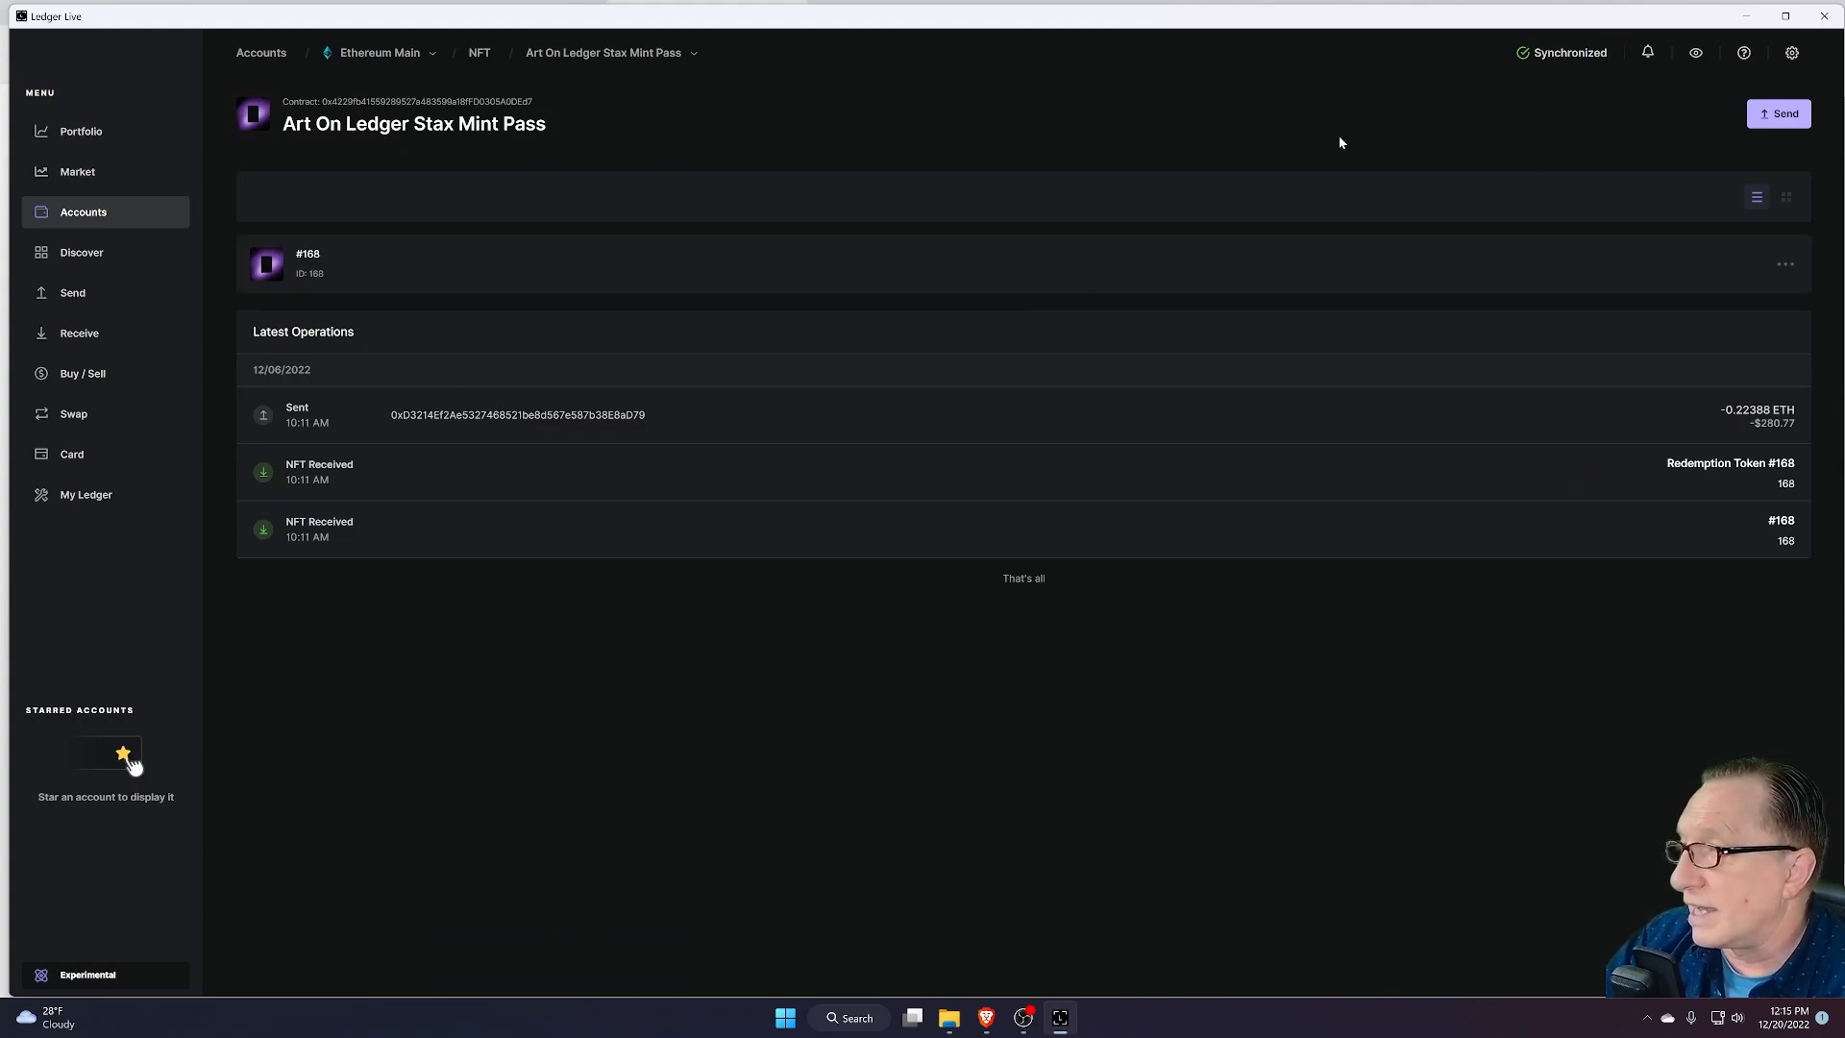